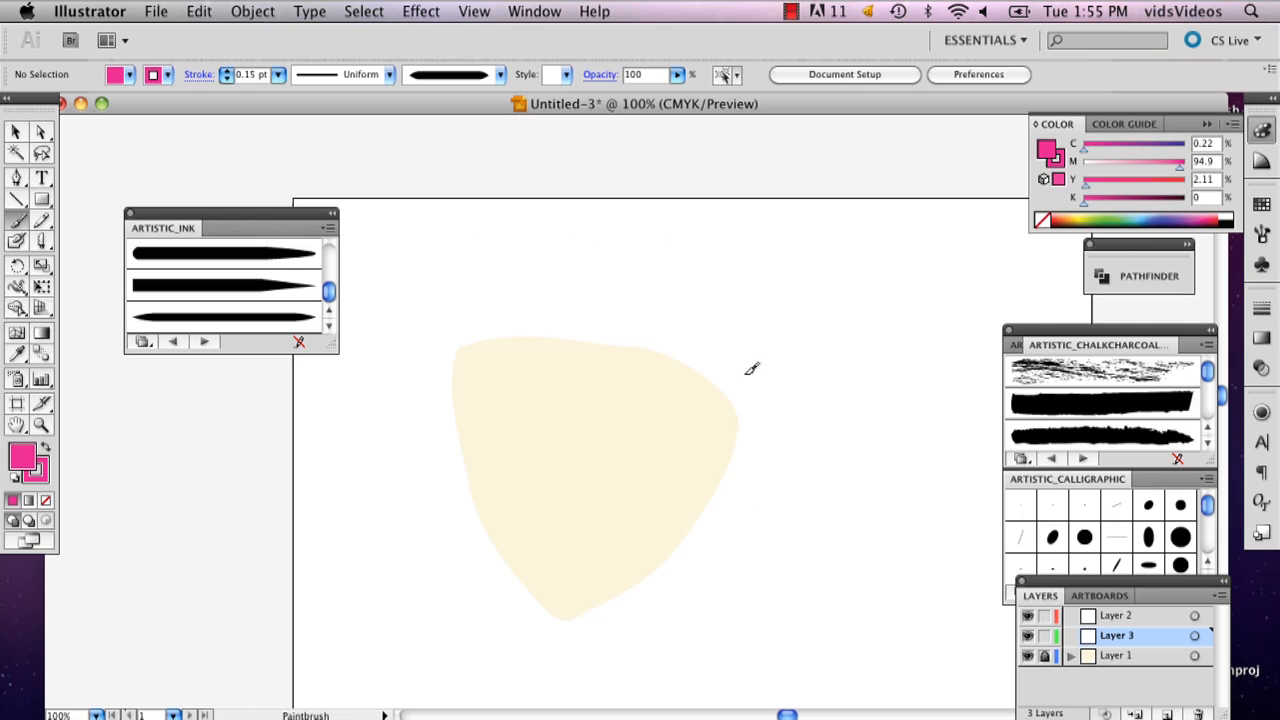
mouse_move(1035, 670)
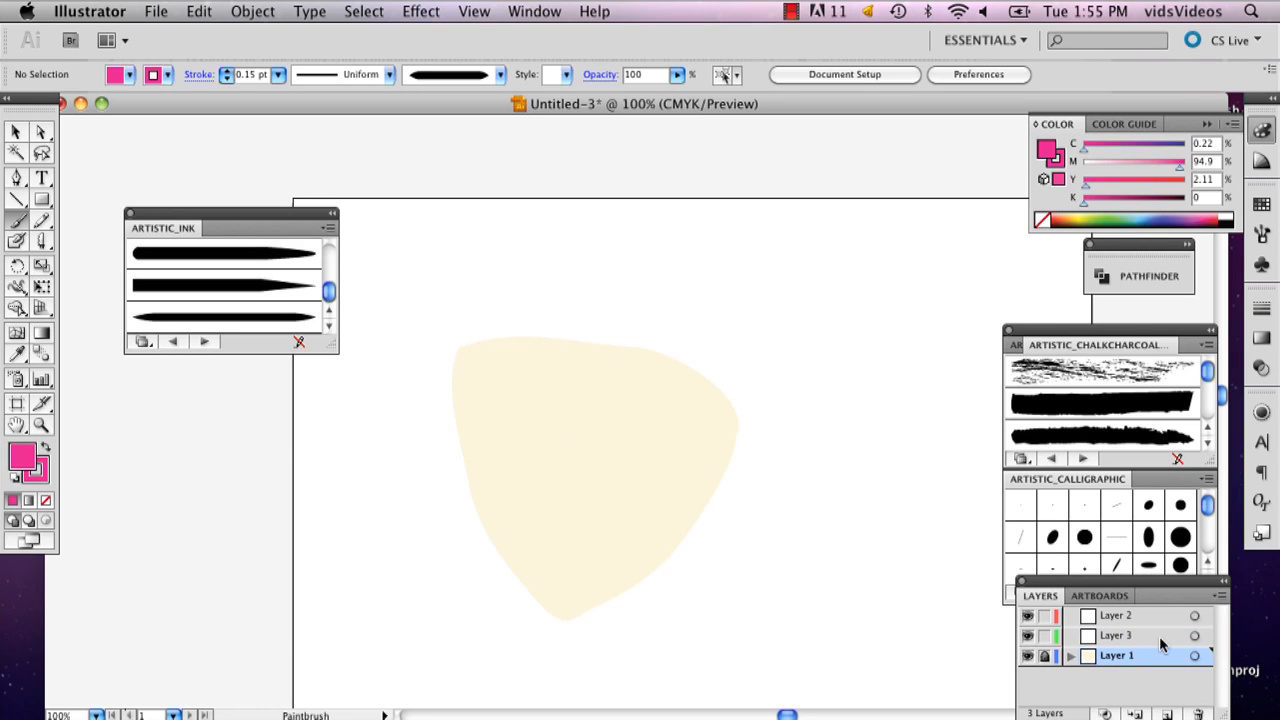
Step: Paint jagged bang strands and the hair outline over the cream face on Layer 3
left_click(1115, 635)
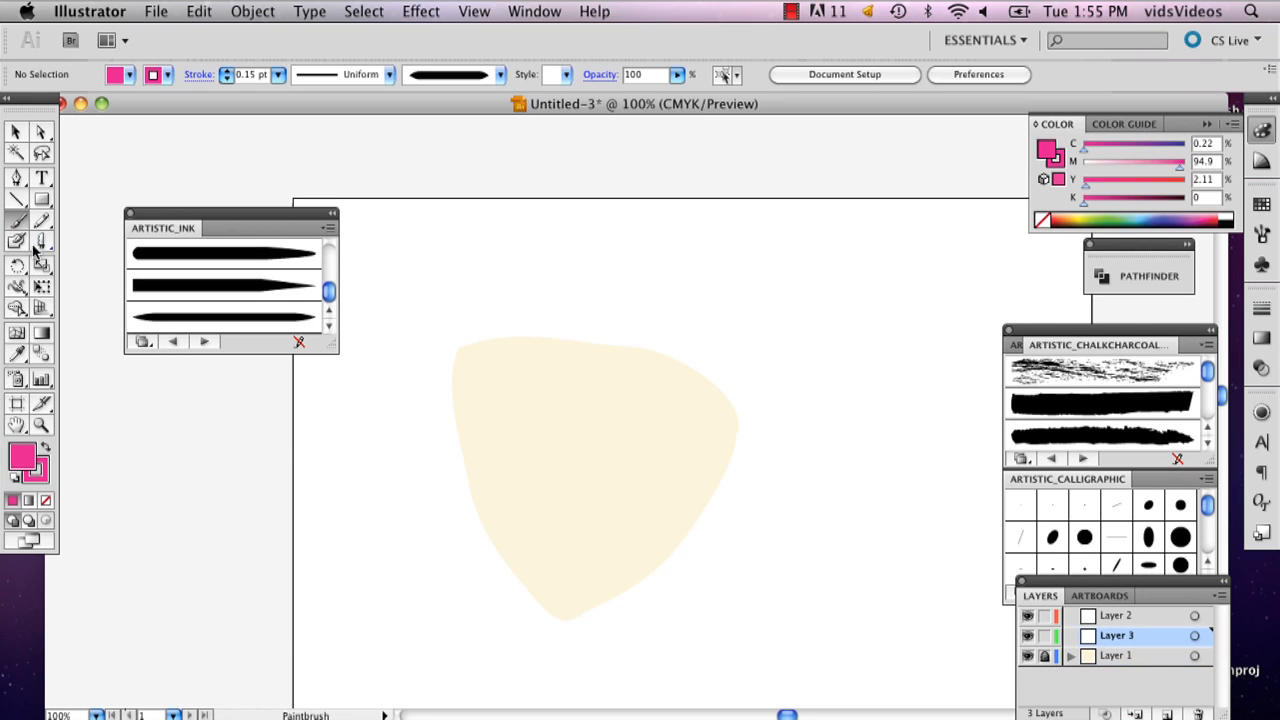
mouse_move(18, 426)
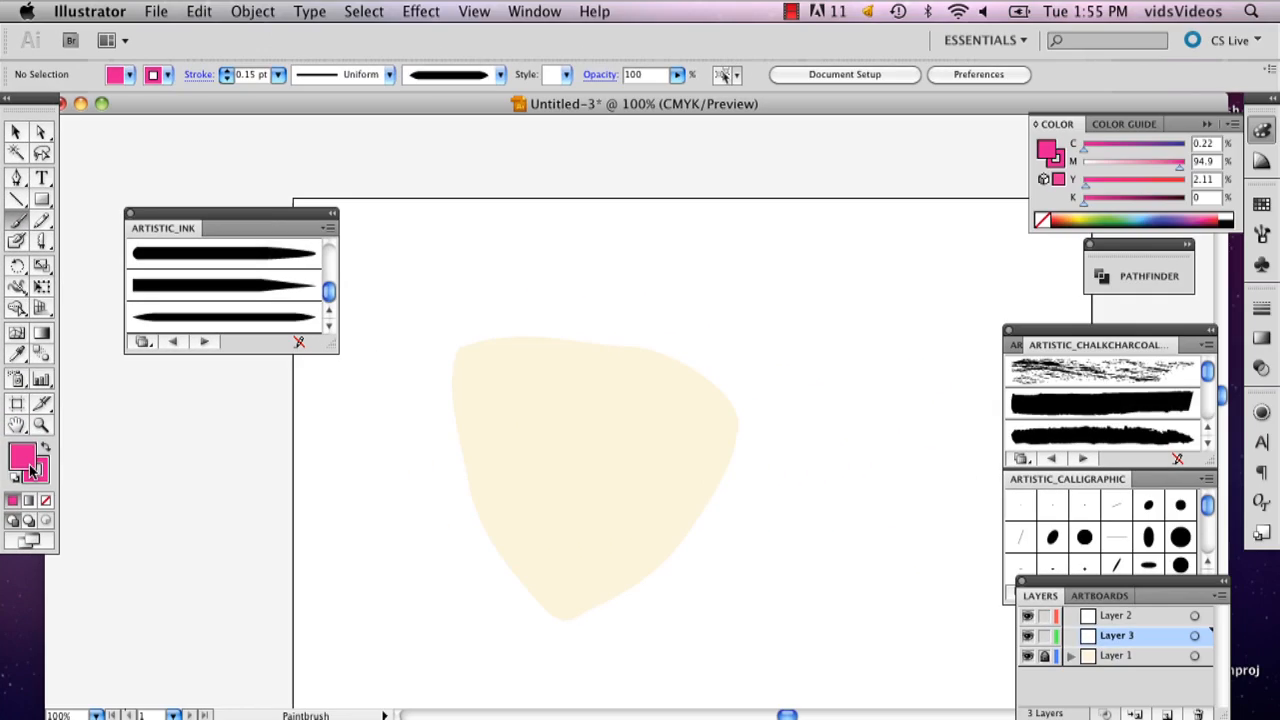
mouse_move(555, 387)
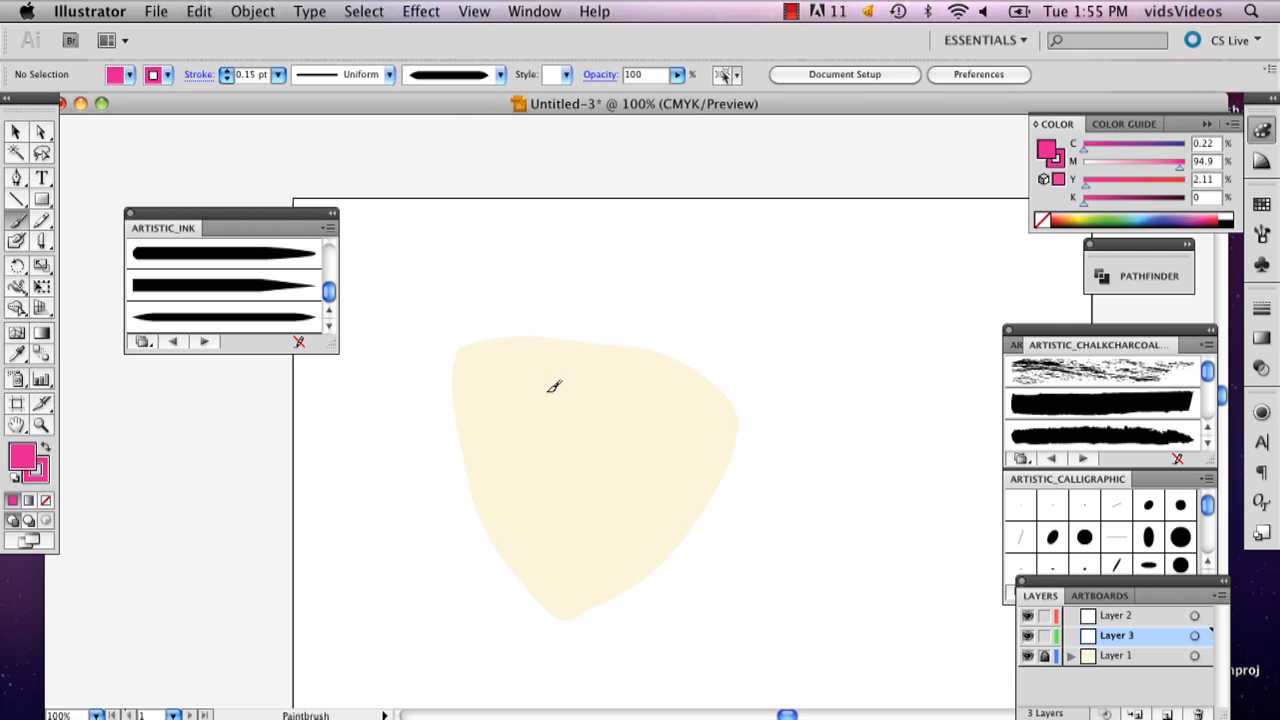
left_click(41, 424)
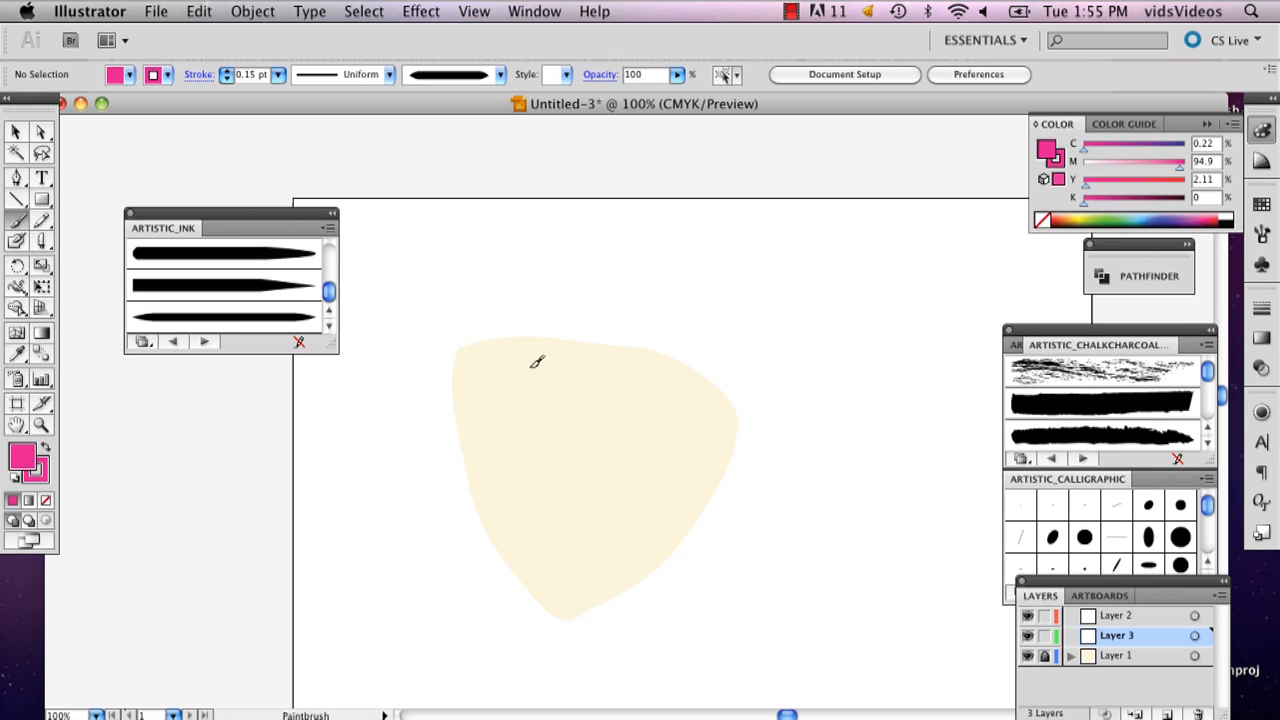
left_click_drag(535, 355, 540, 450)
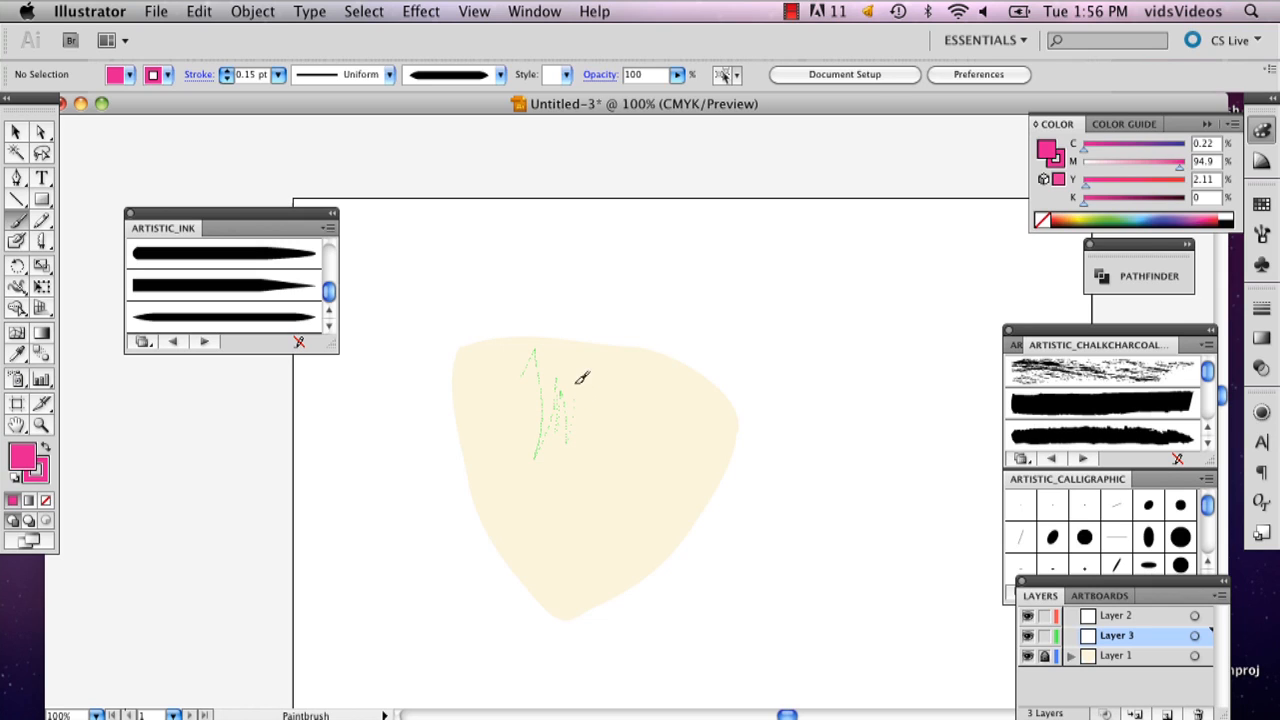
left_click_drag(583, 378, 665, 468)
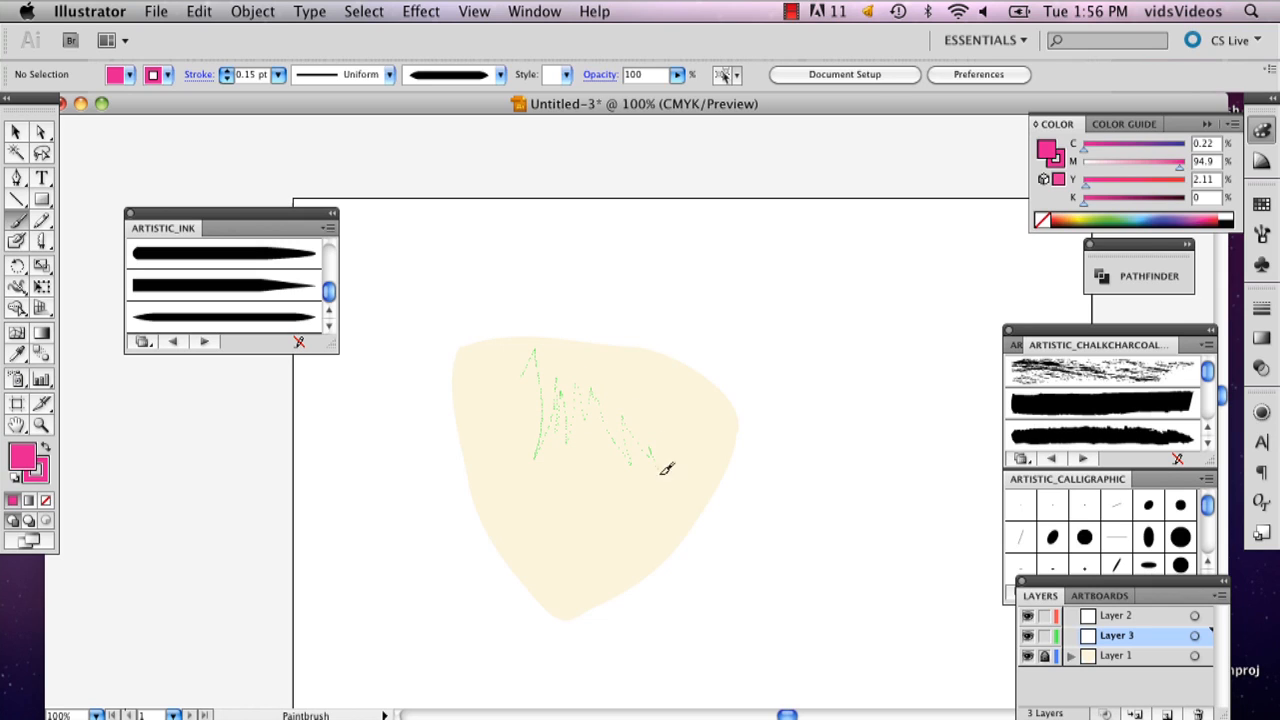
left_click_drag(668, 468, 718, 655)
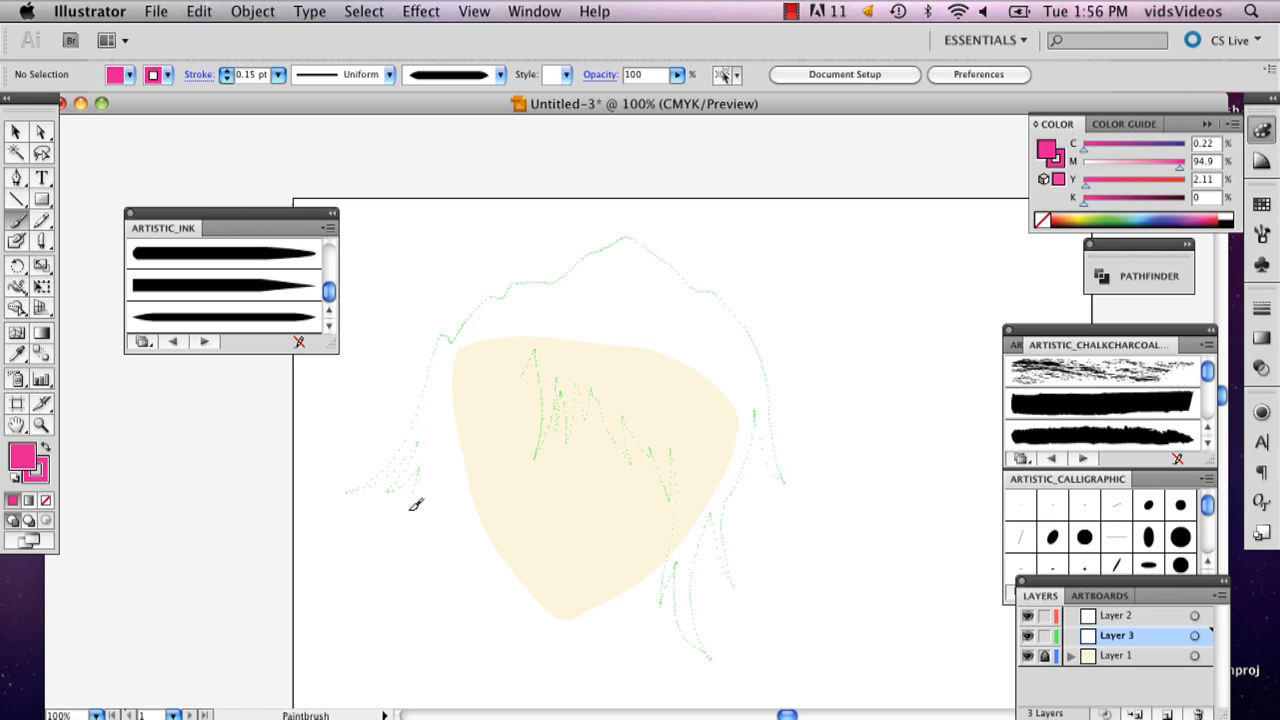
mouse_move(485, 487)
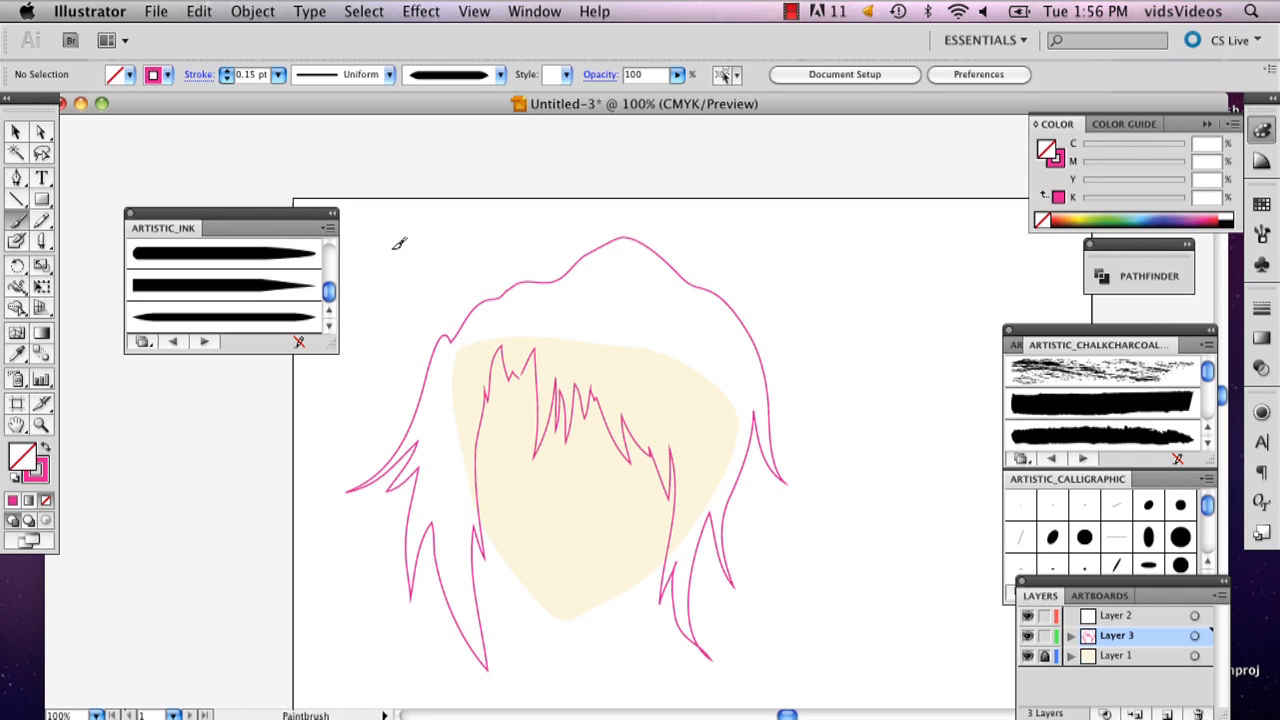
Step: Fill the selected hair outline with hot pink ED278E
left_click(16, 131)
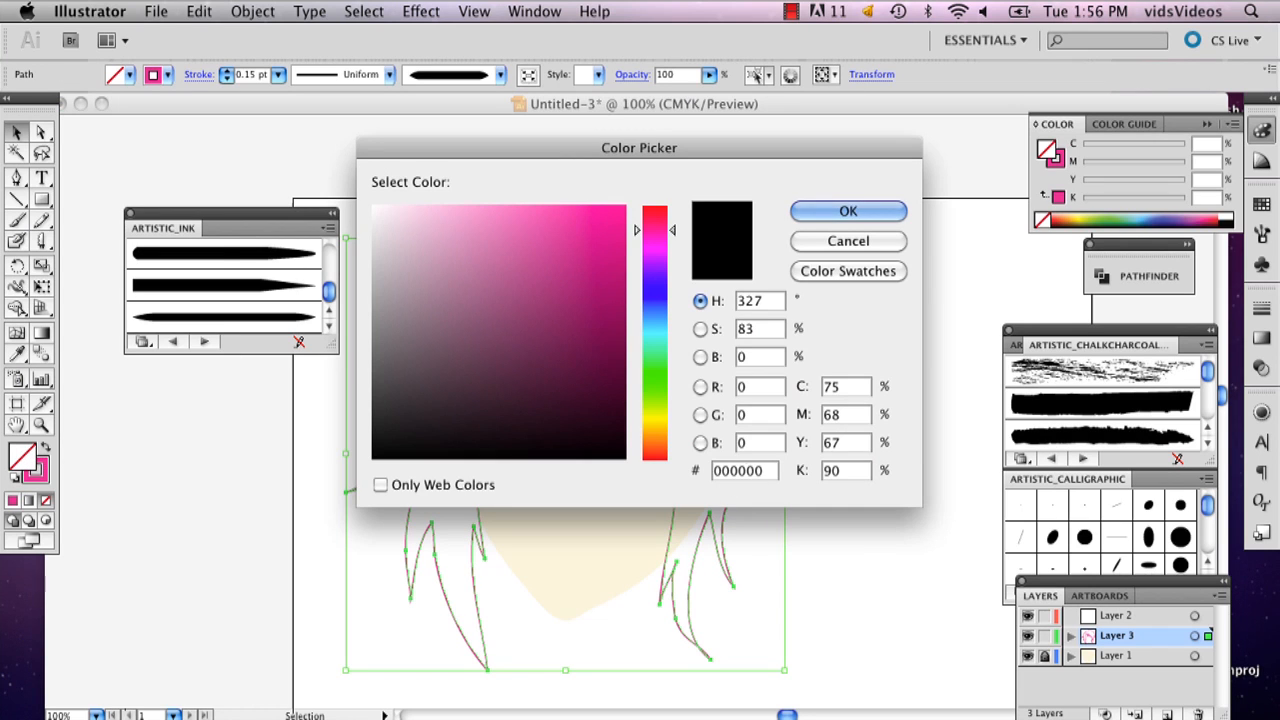
left_click(582, 227)
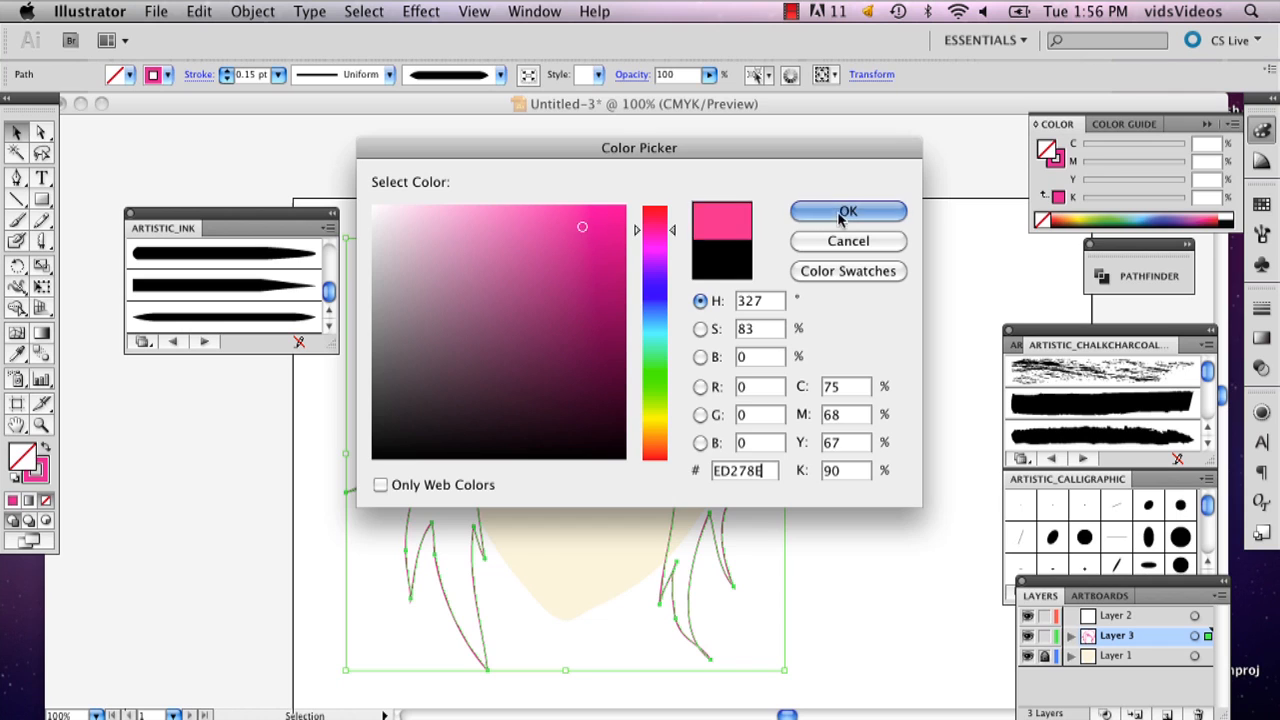
left_click(848, 211)
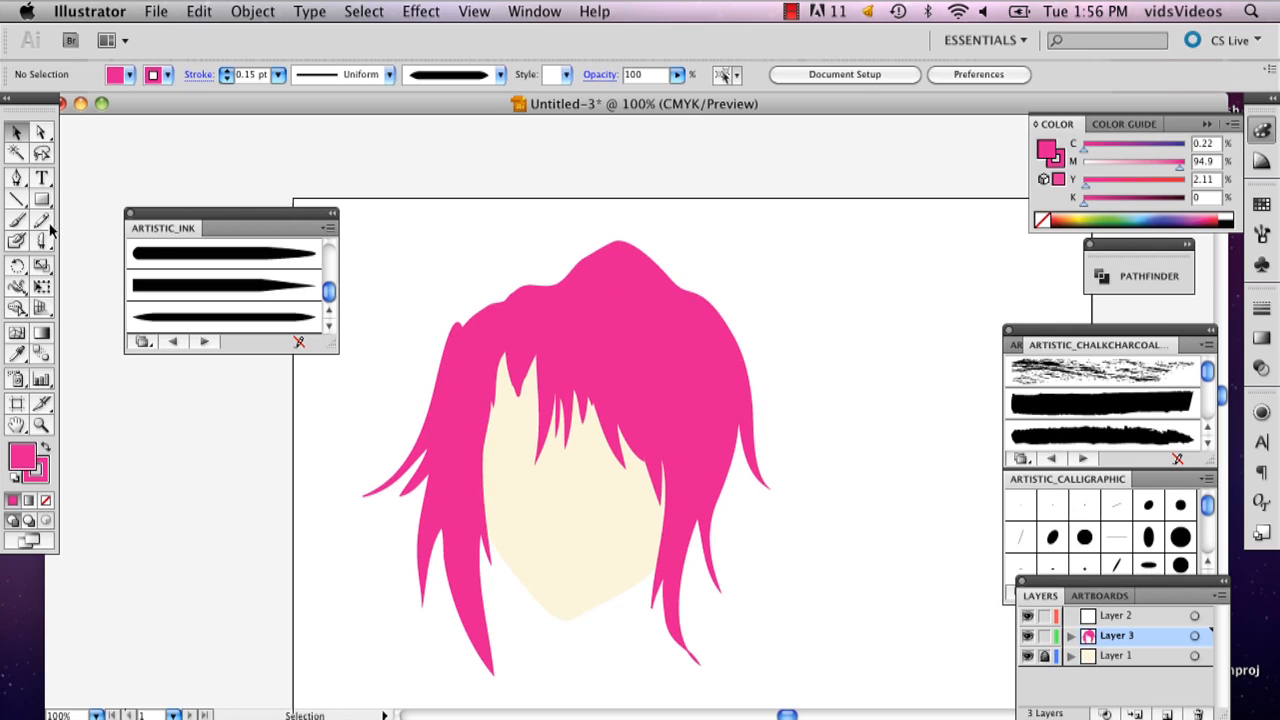
Step: Make the empty top layer active and set a lighter pink brush stroke colour
left_click(17, 220)
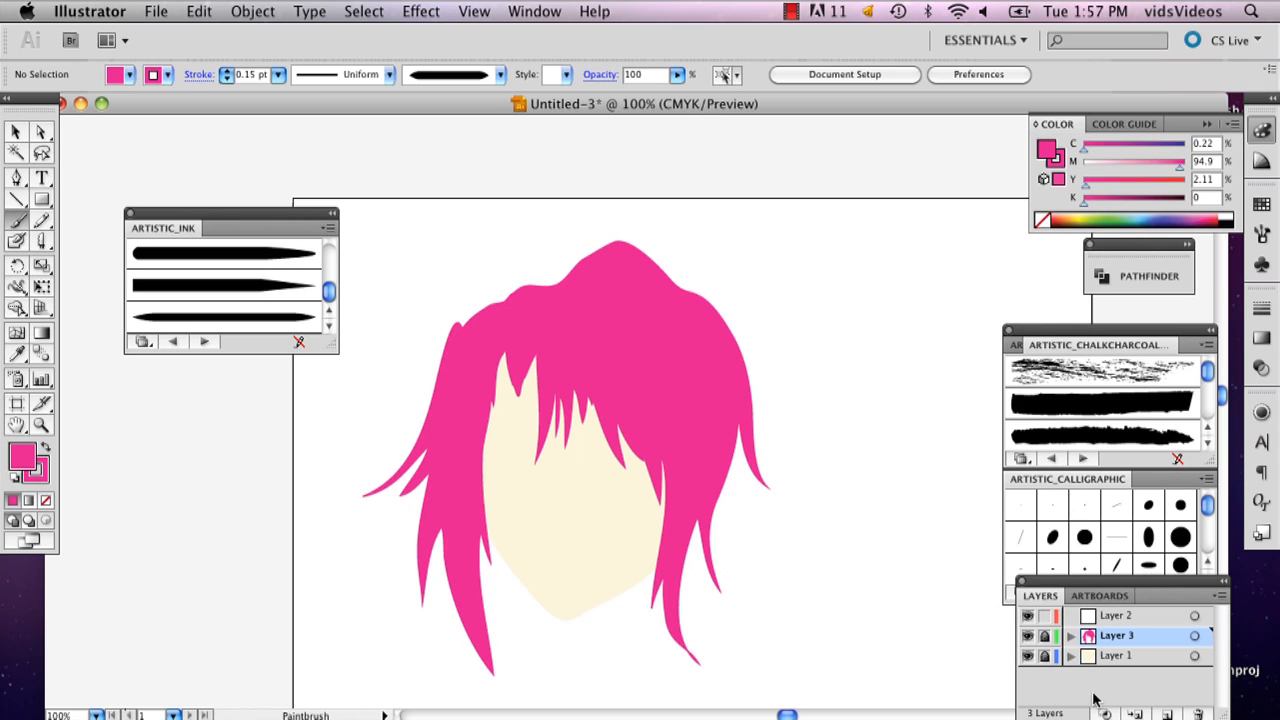
left_click(1115, 615)
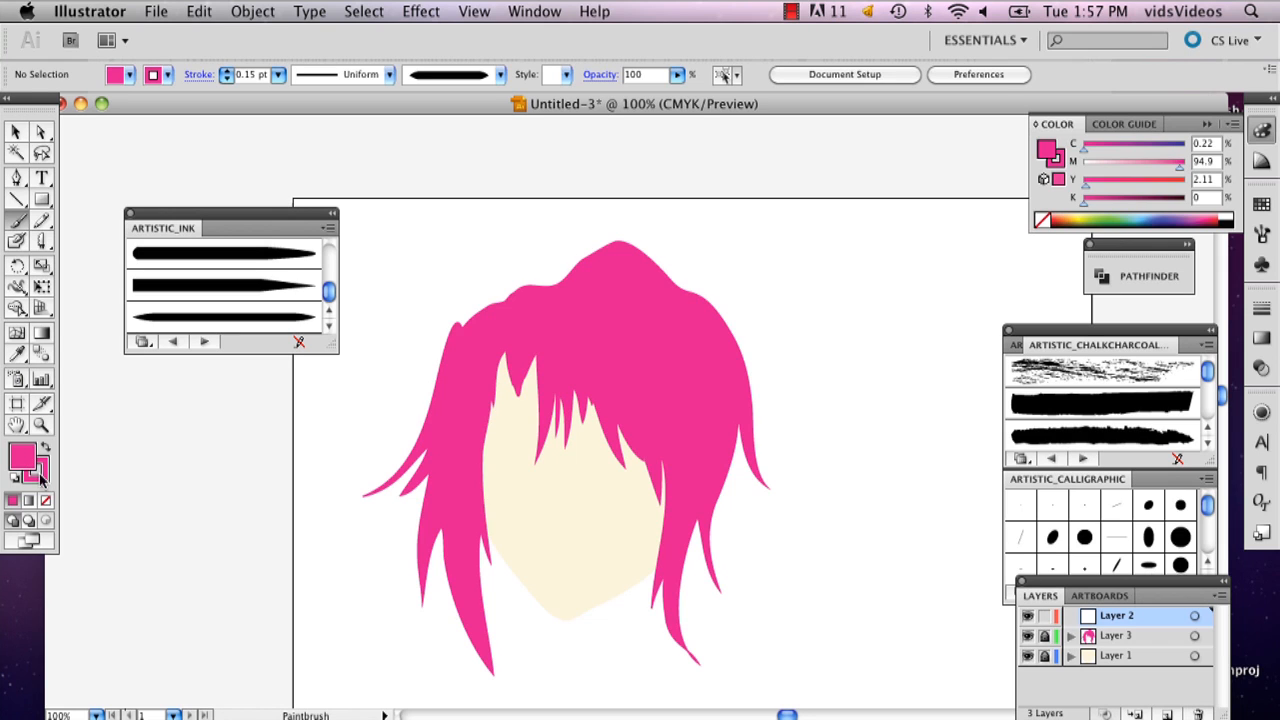
double_click(22, 459)
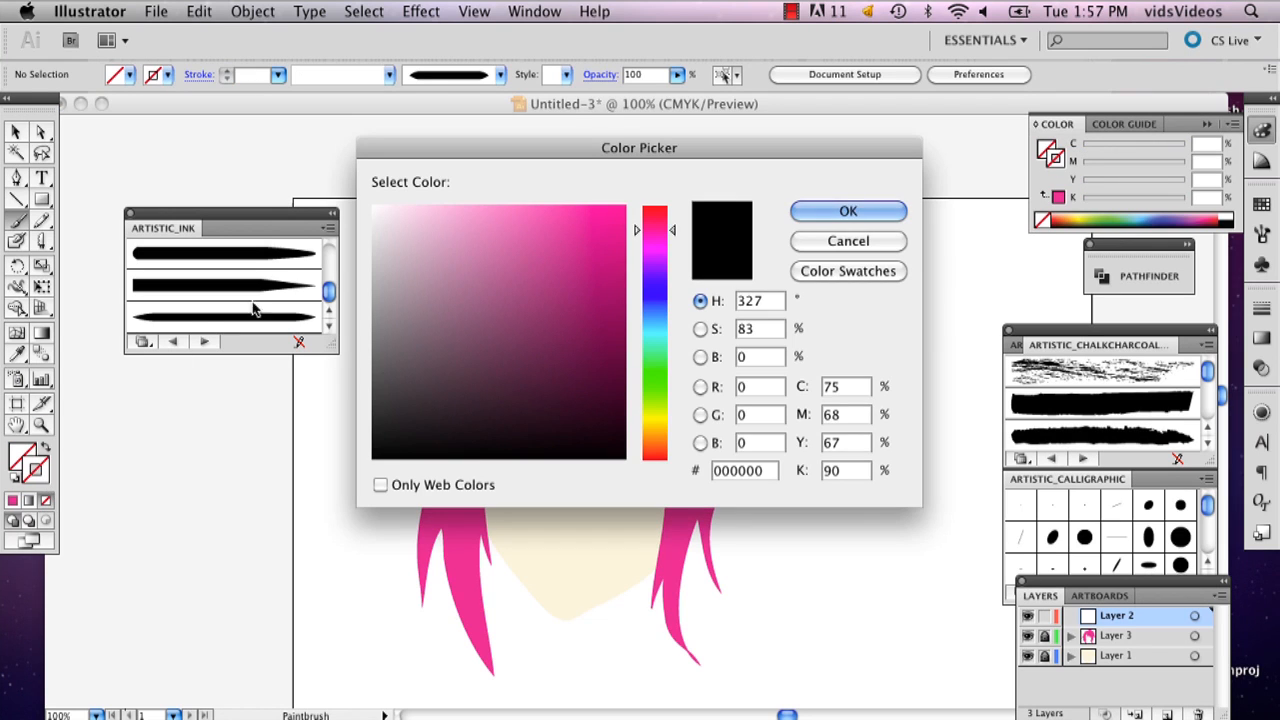
left_click(530, 207)
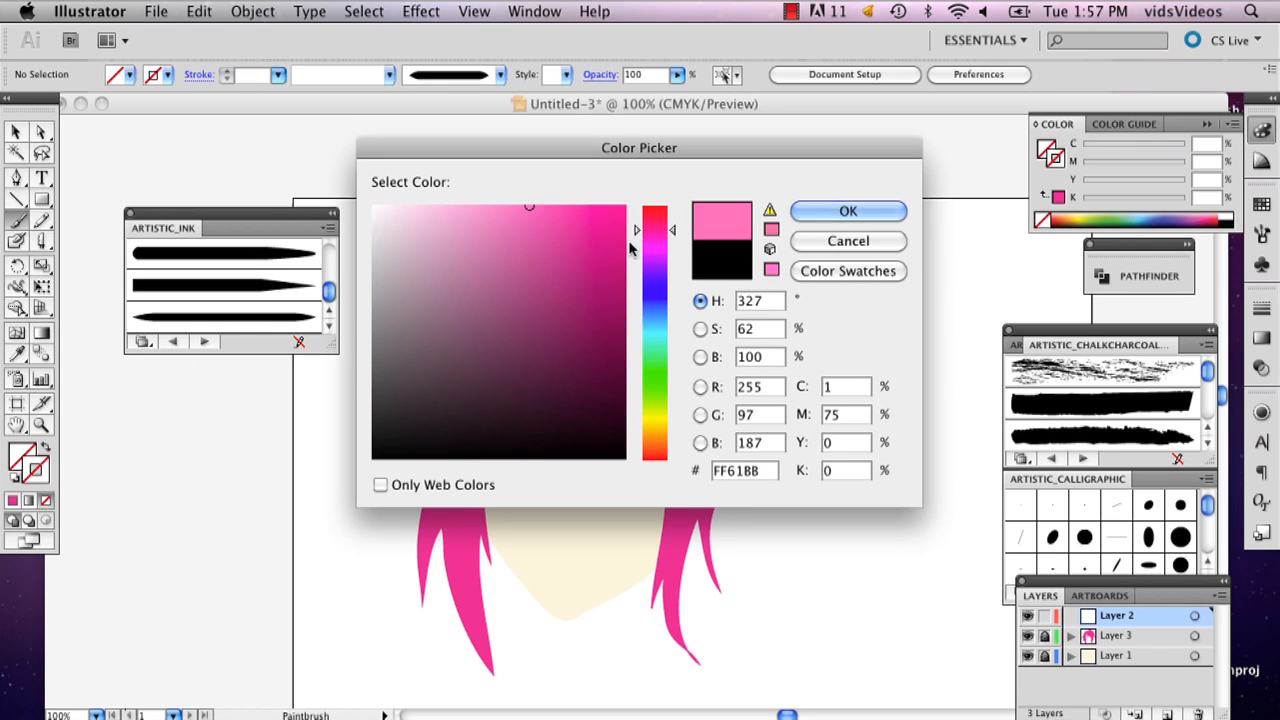
left_click(847, 210)
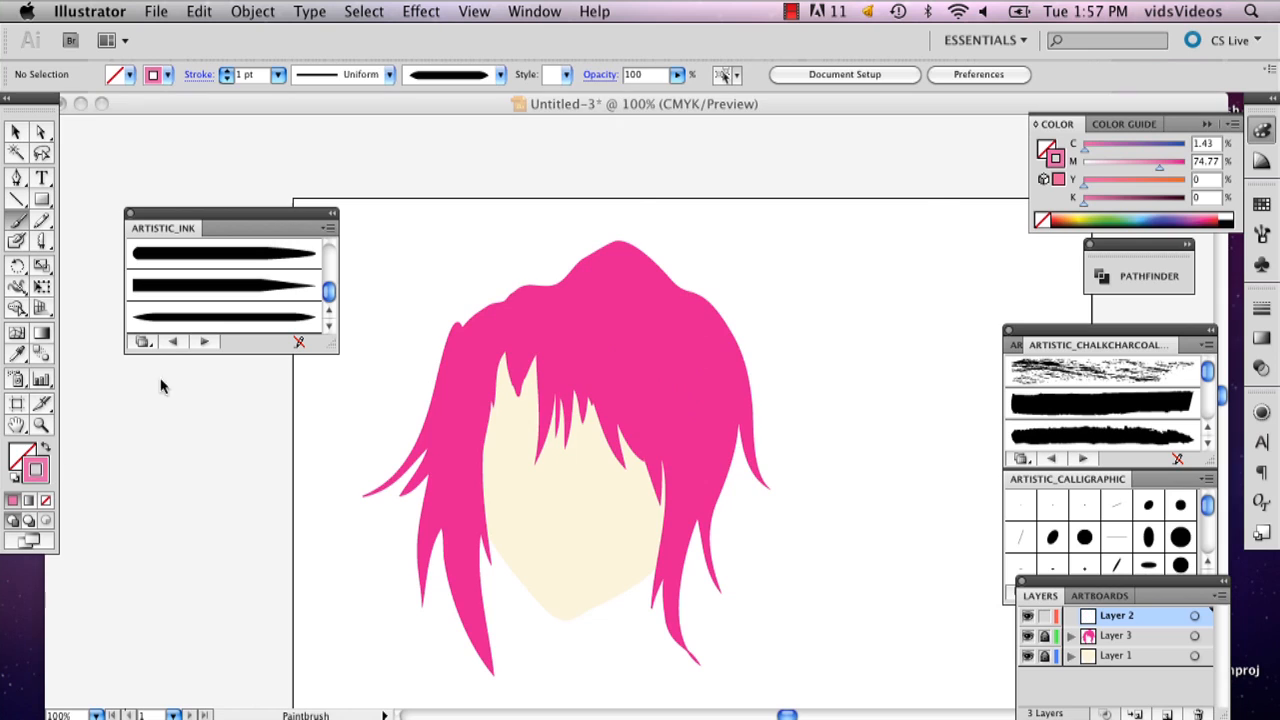
Step: Choose a paler pink for the highlight zigzags and thin them to 0.5 pt
left_click(620, 373)
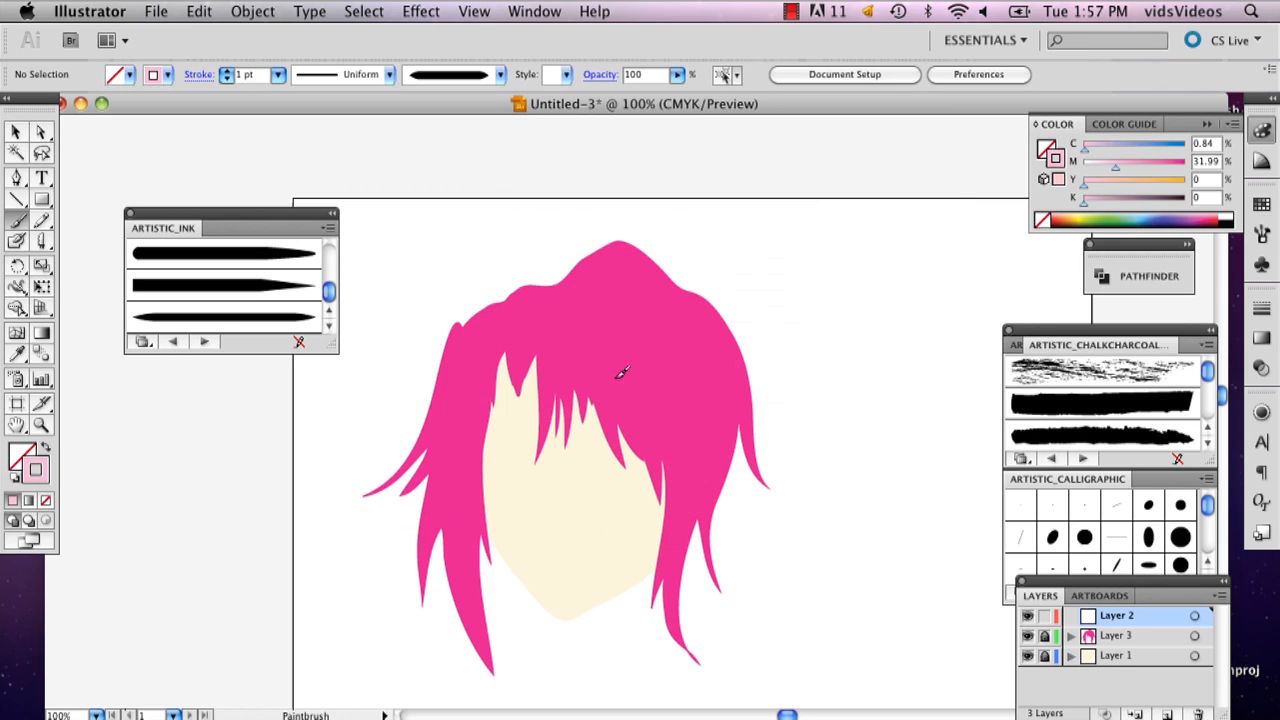
mouse_move(590, 362)
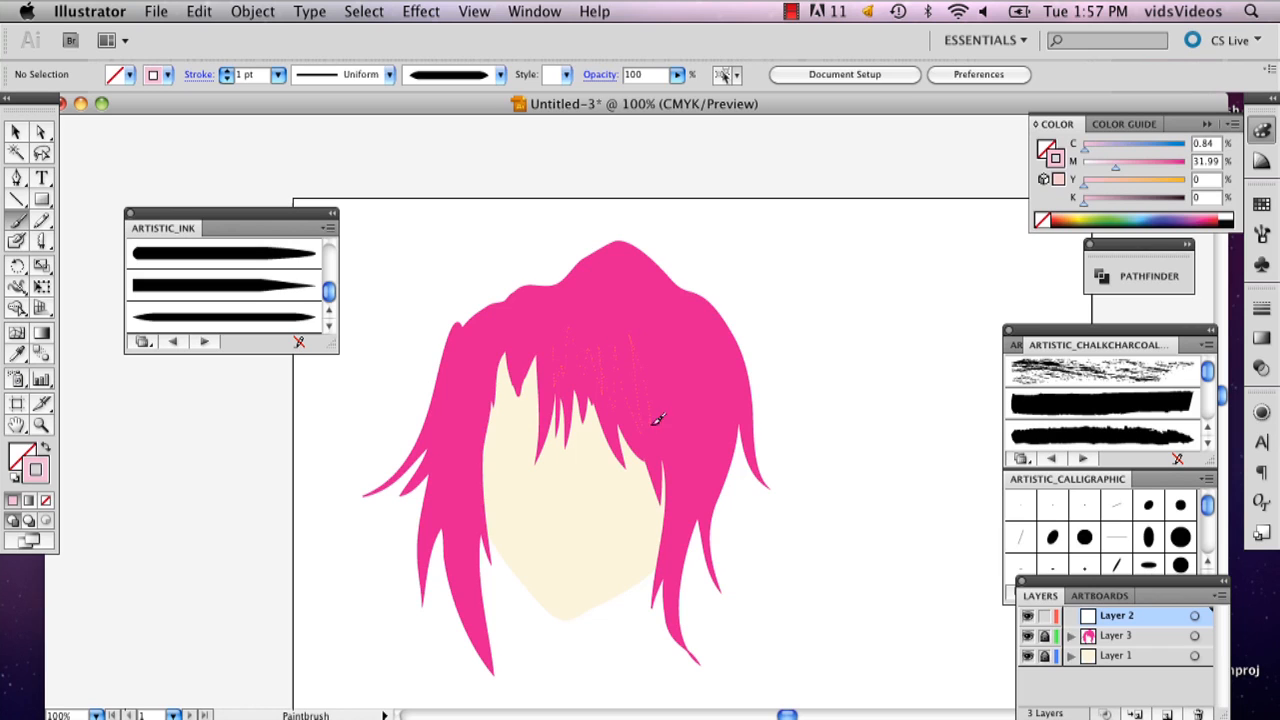
mouse_move(720, 408)
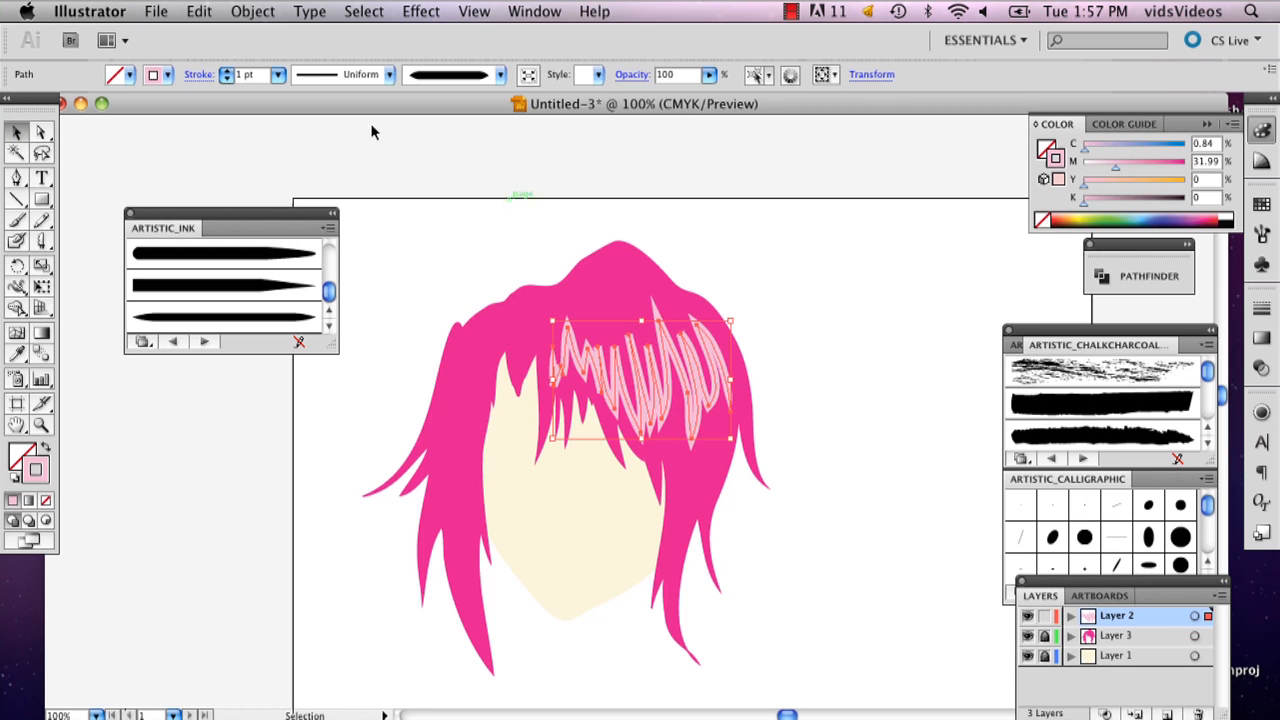
left_click(278, 74)
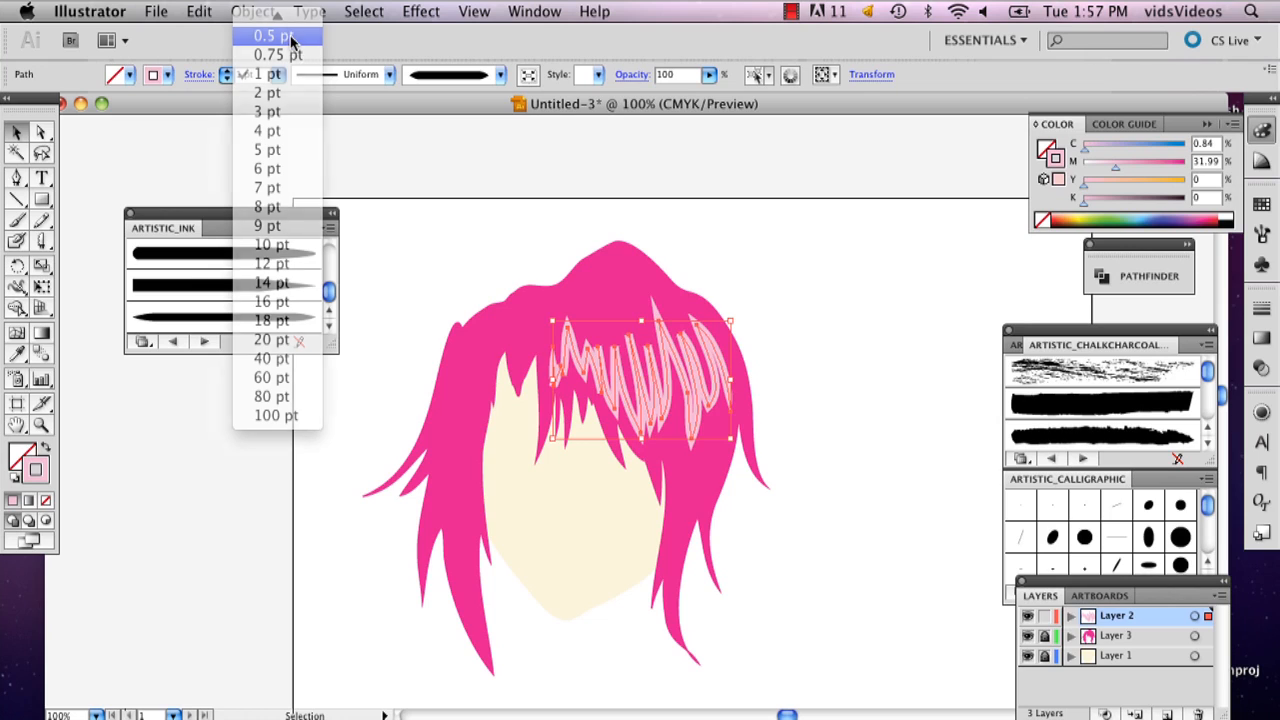
left_click(263, 35)
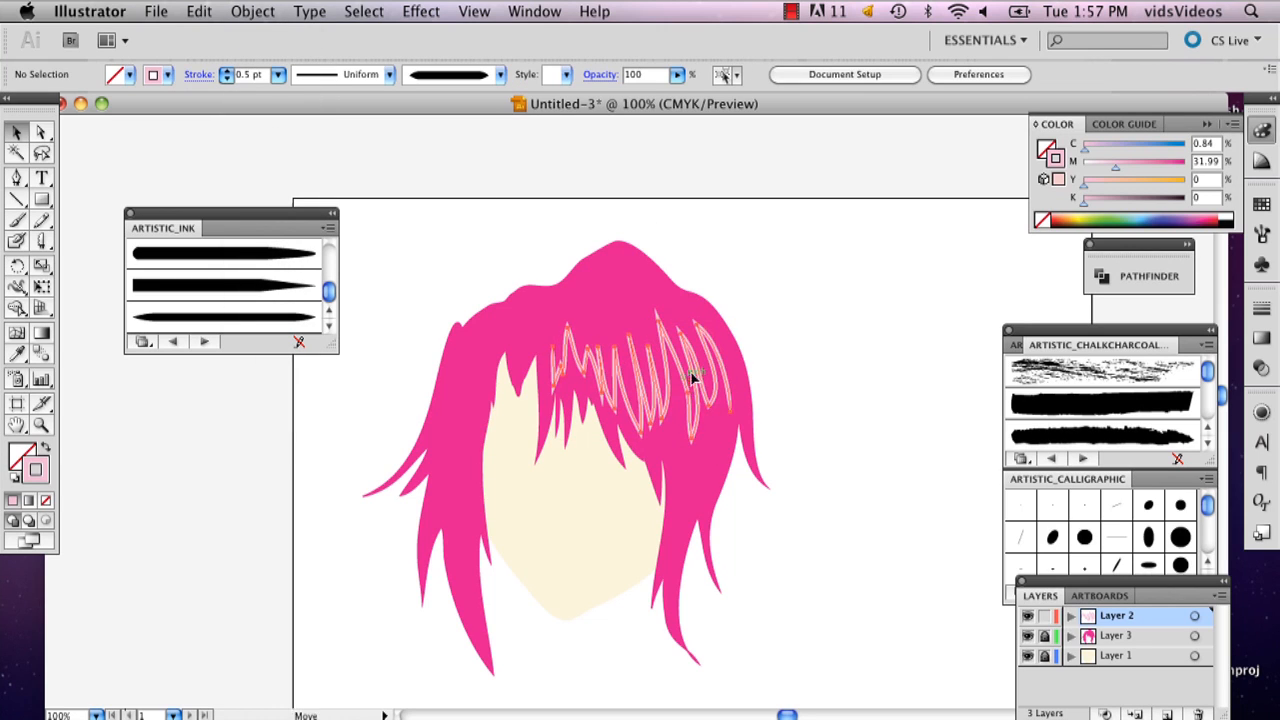
left_click(827, 350)
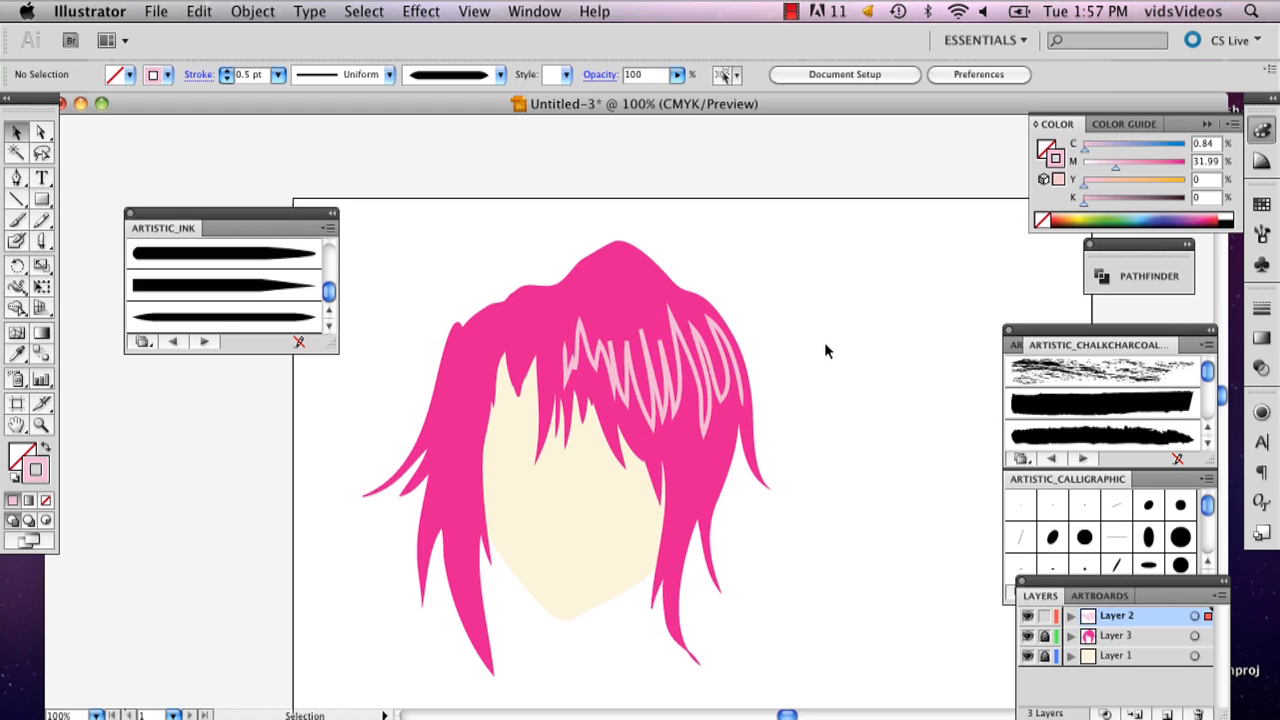
Step: Recolour the selected highlight strokes to paler pink FFBBE5
left_click(650, 375)
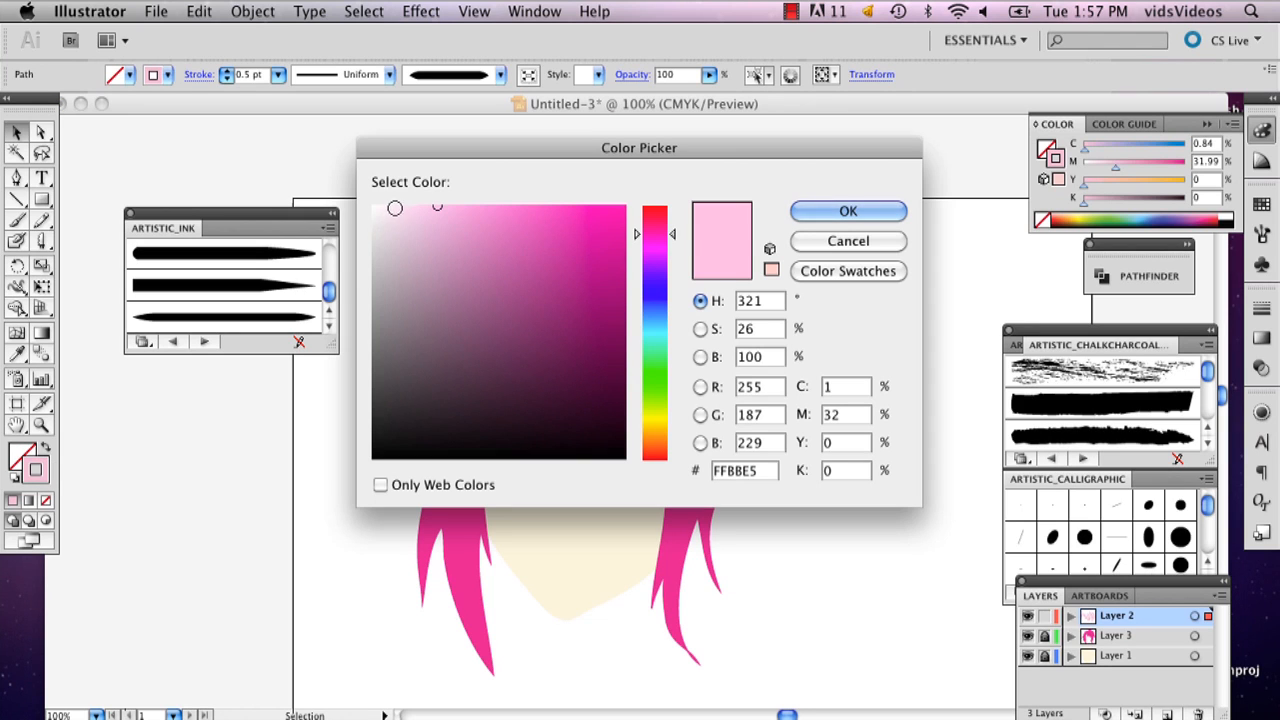
left_click(847, 210)
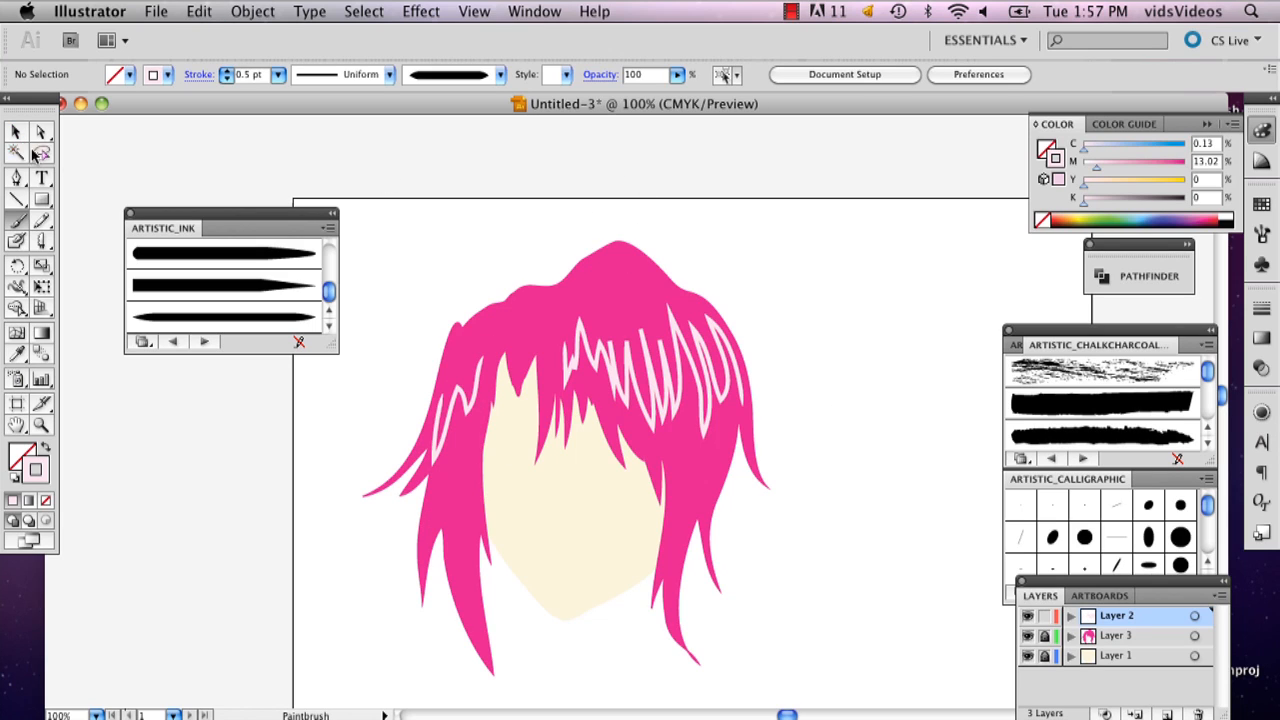
mouse_move(55, 452)
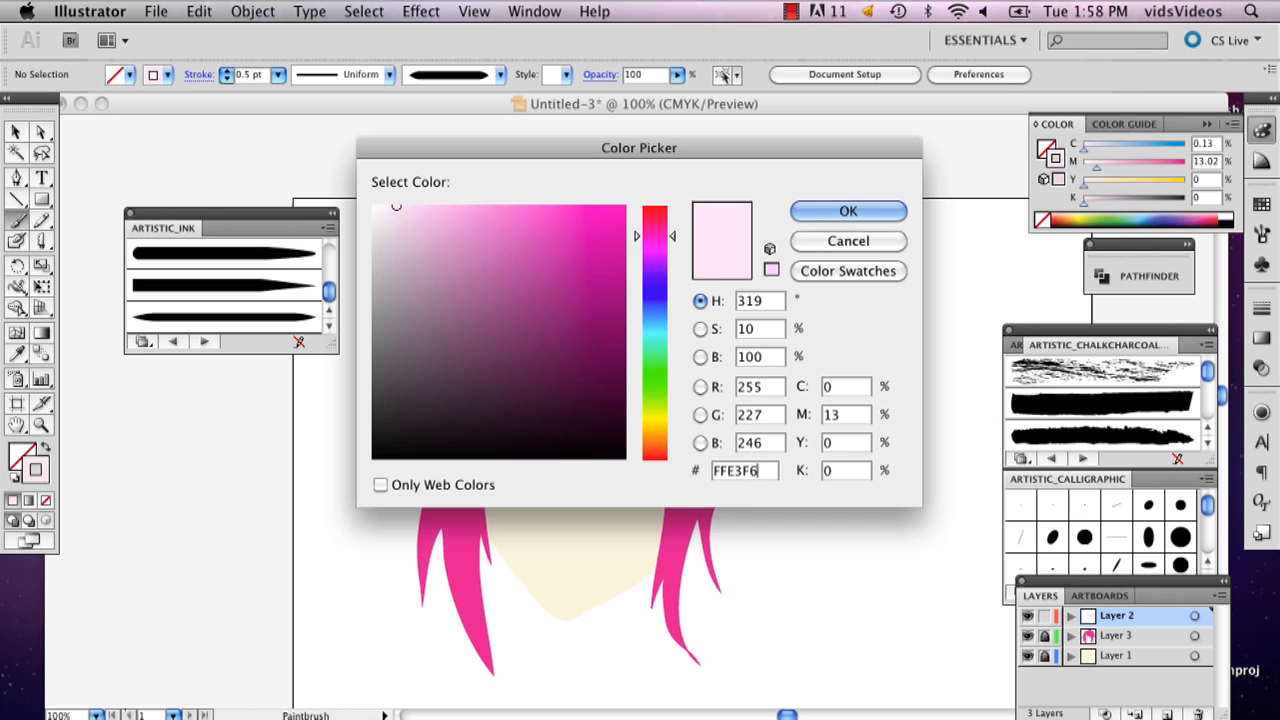
Step: Trace darker magenta shadow strands in the hair and inspect the small forehead strand
left_click(567, 245)
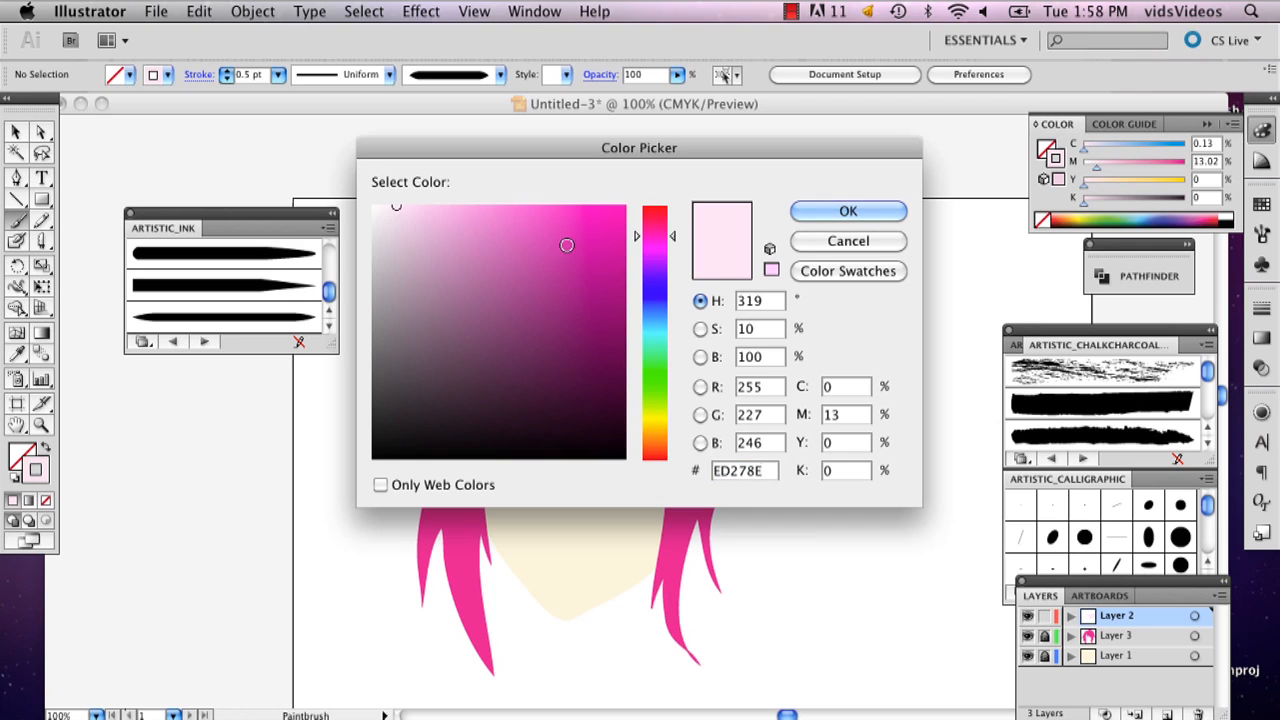
left_click(847, 211)
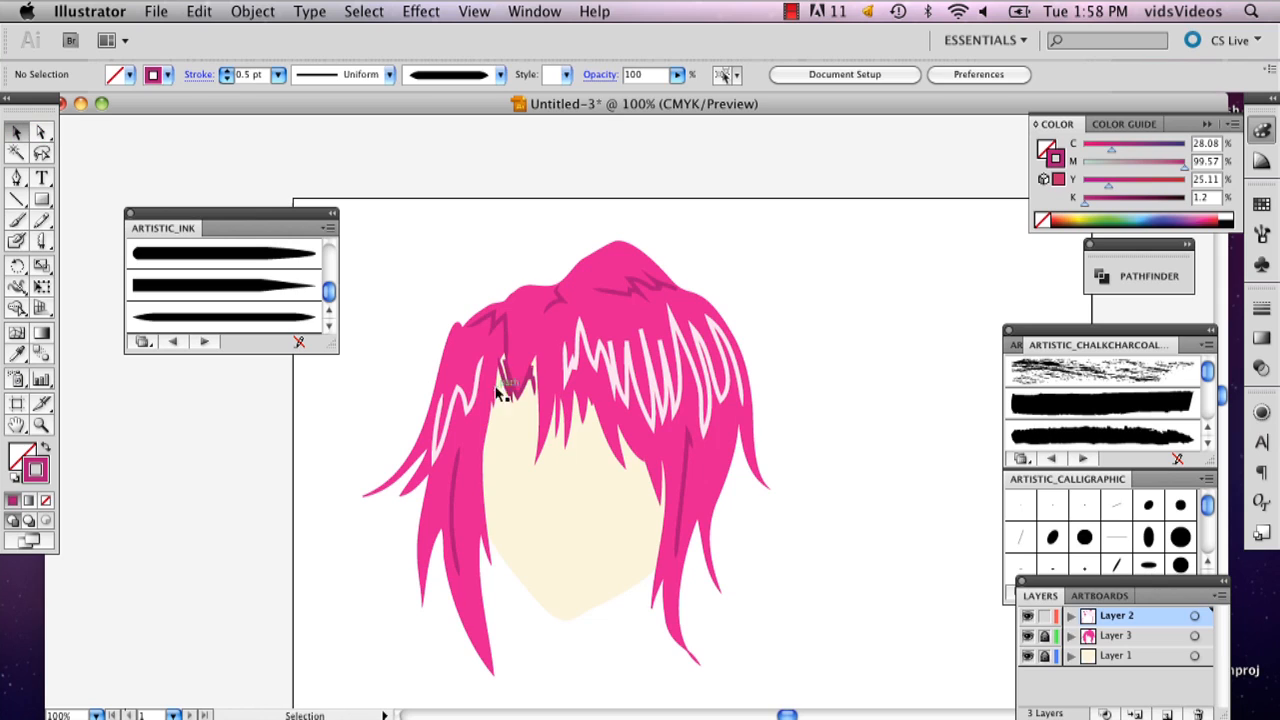
left_click(515, 385)
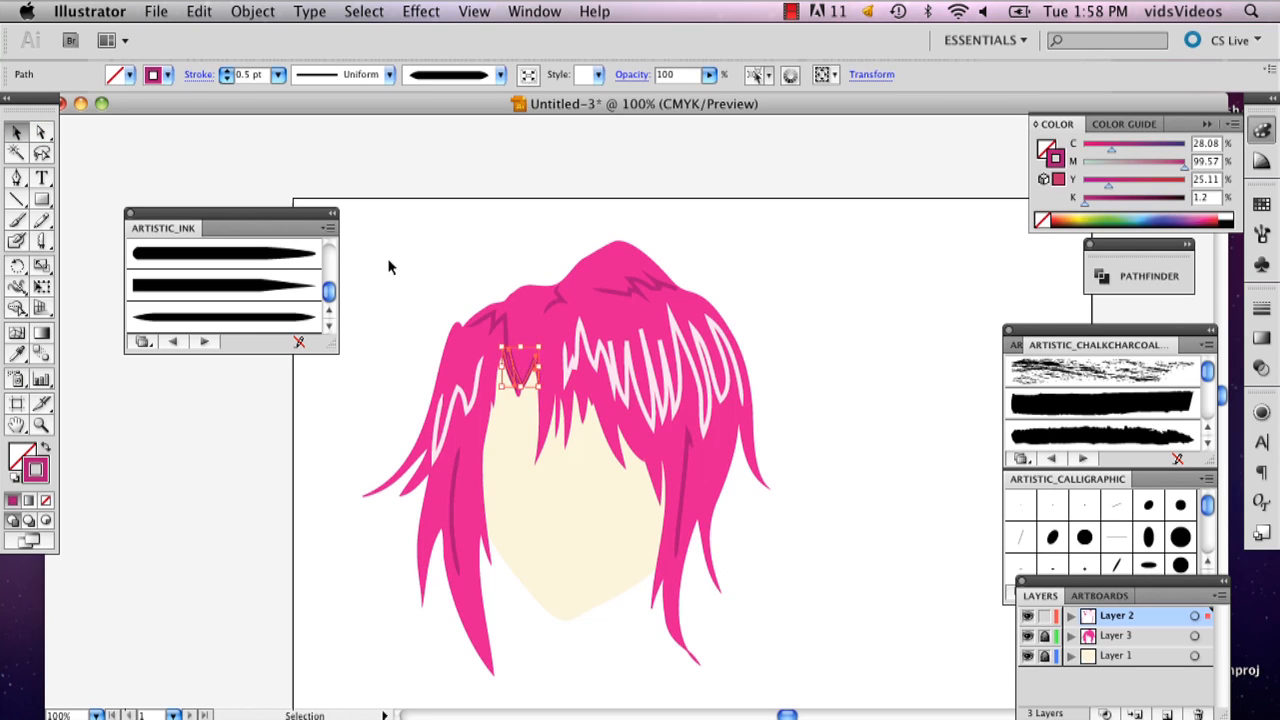
left_click(390, 267)
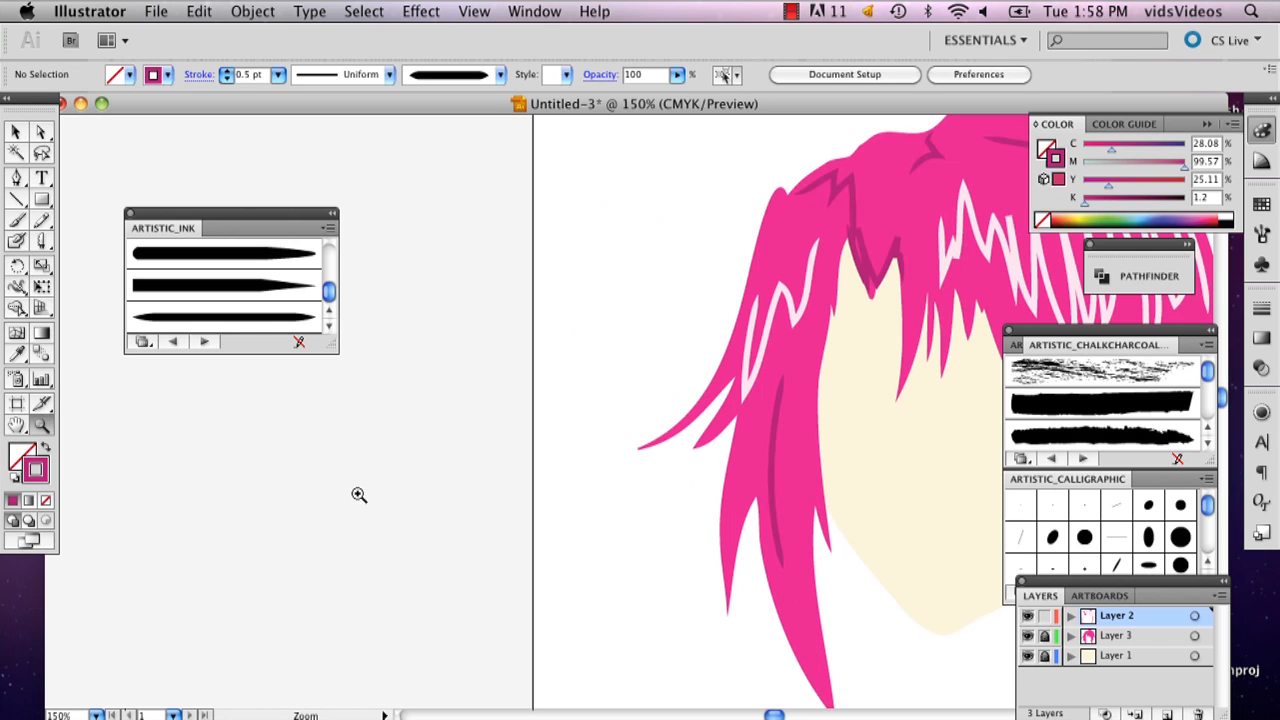
Step: Set a near-black Paintbrush stroke for painting the eye's lash curves
left_click(16, 199)
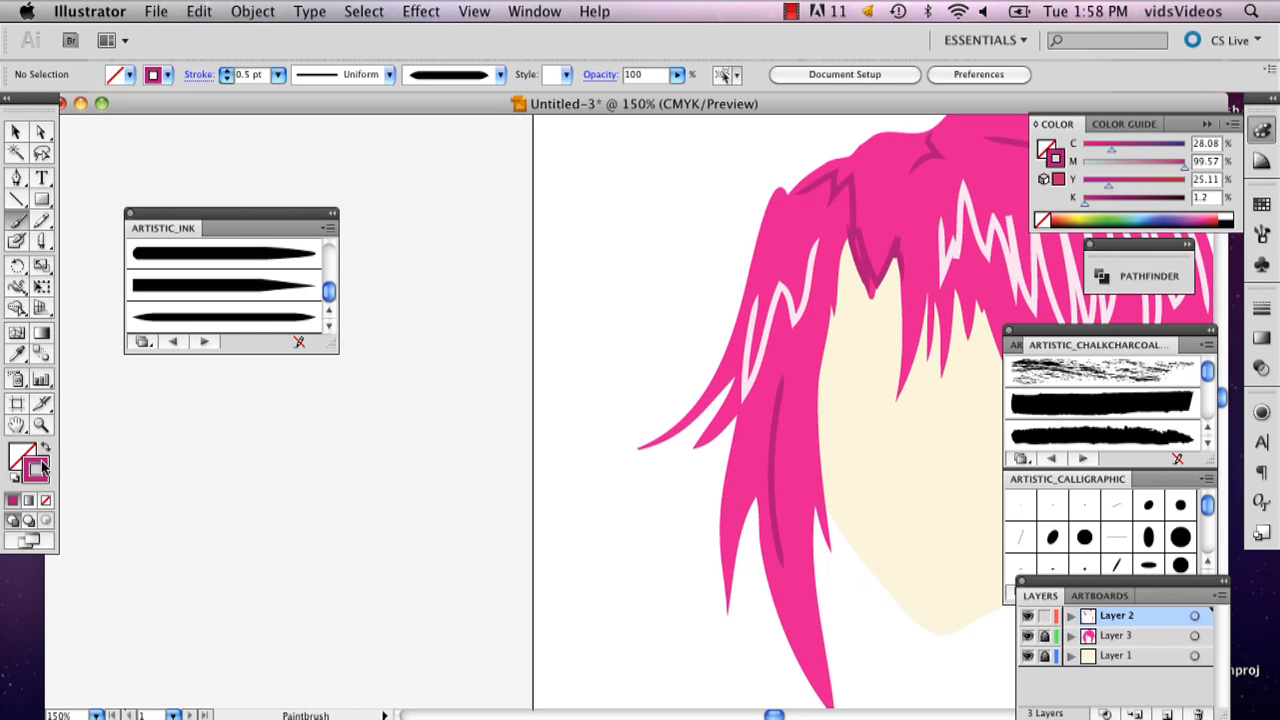
double_click(28, 461)
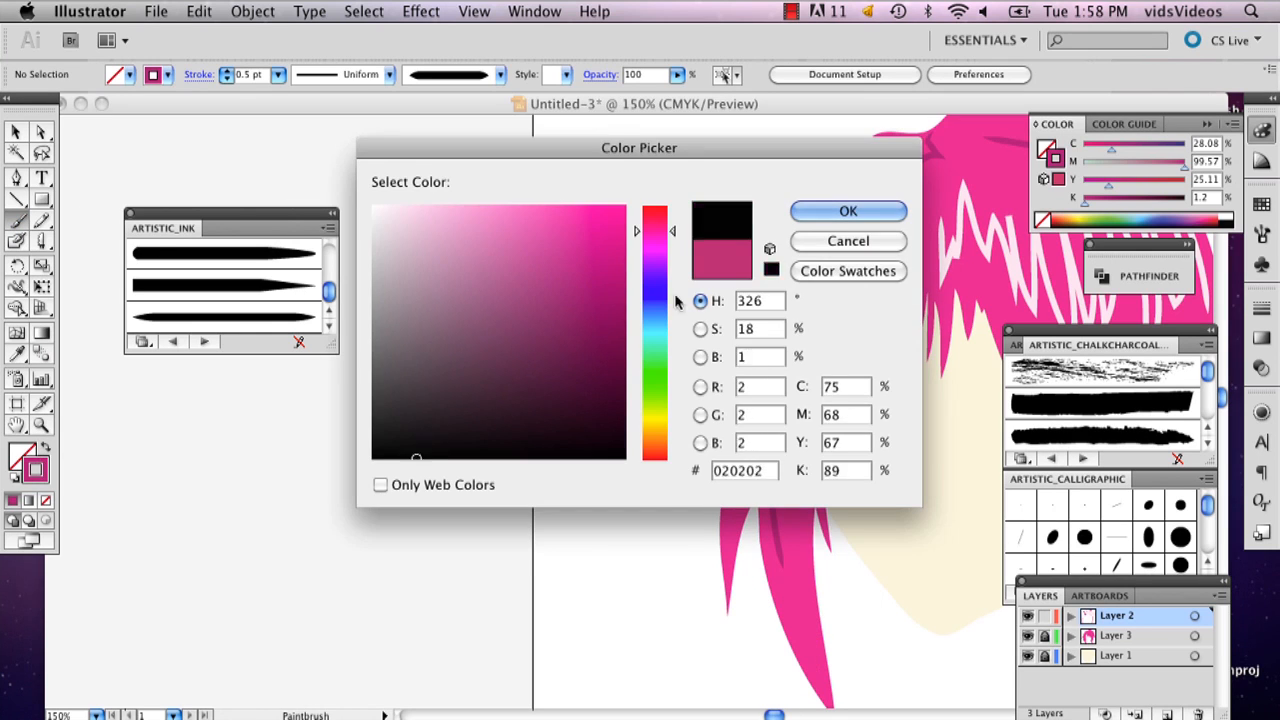
left_click(847, 211)
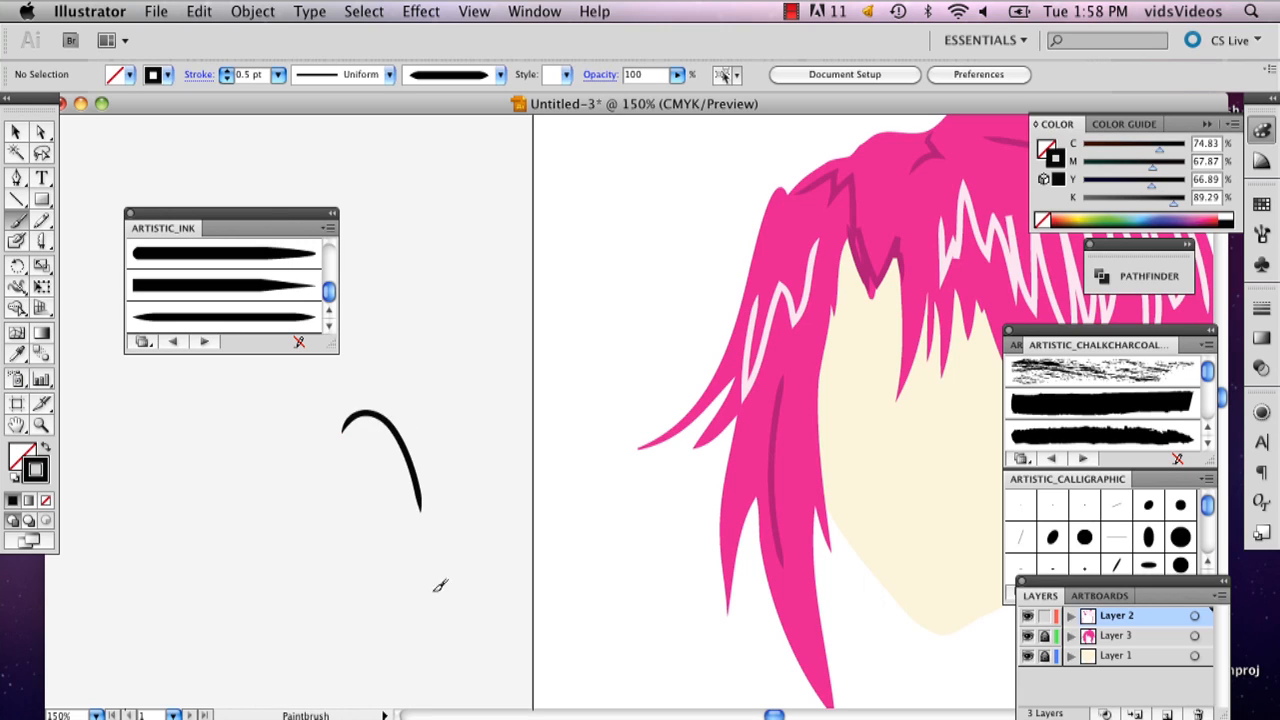
mouse_move(428, 498)
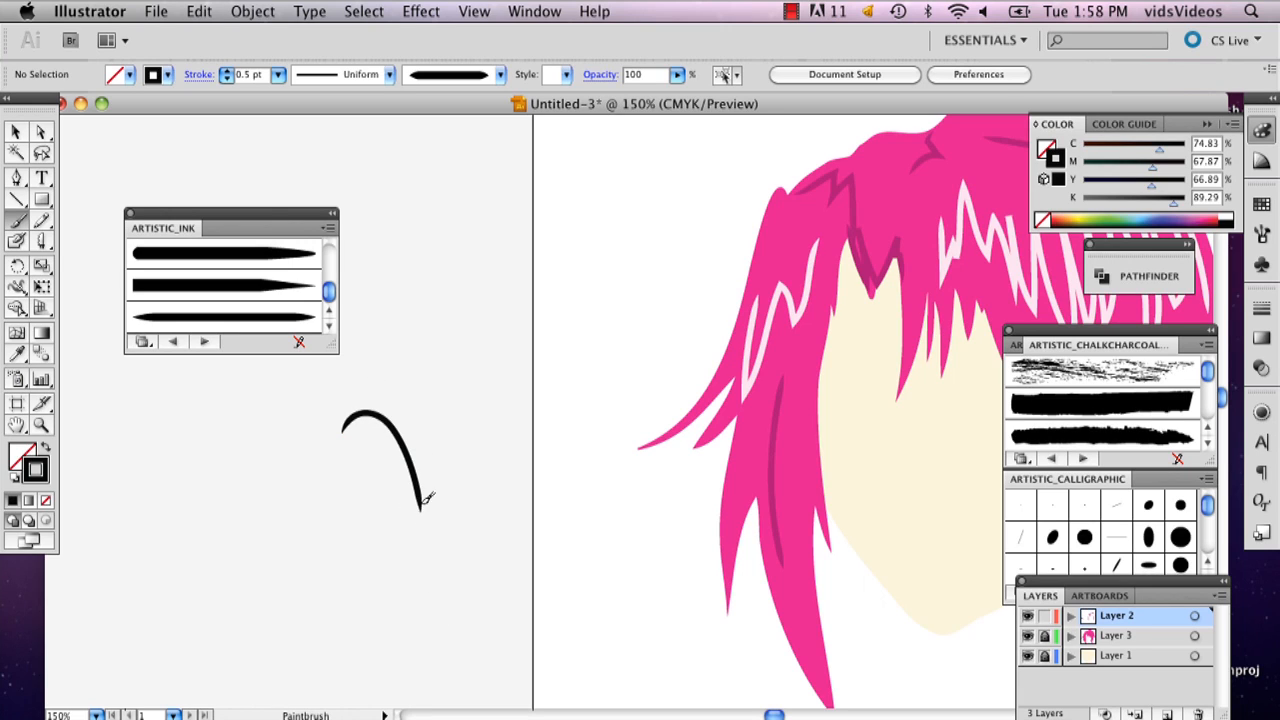
mouse_move(358, 515)
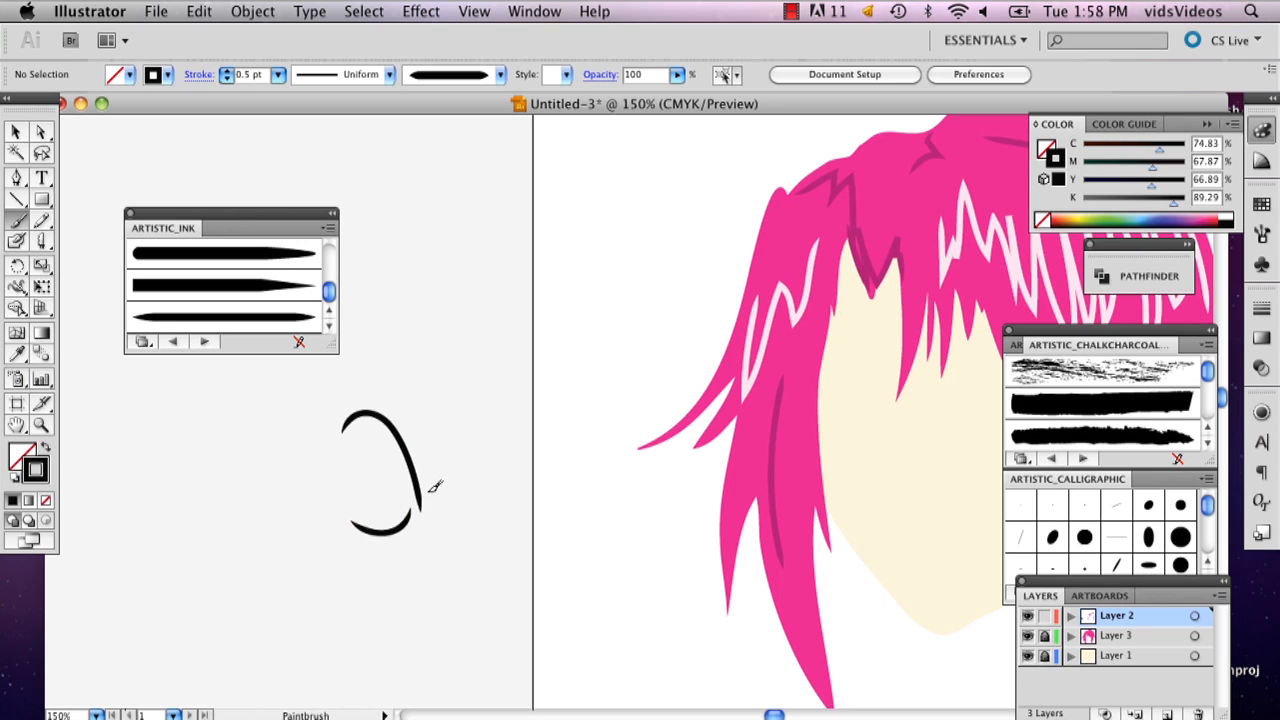
mouse_move(372, 410)
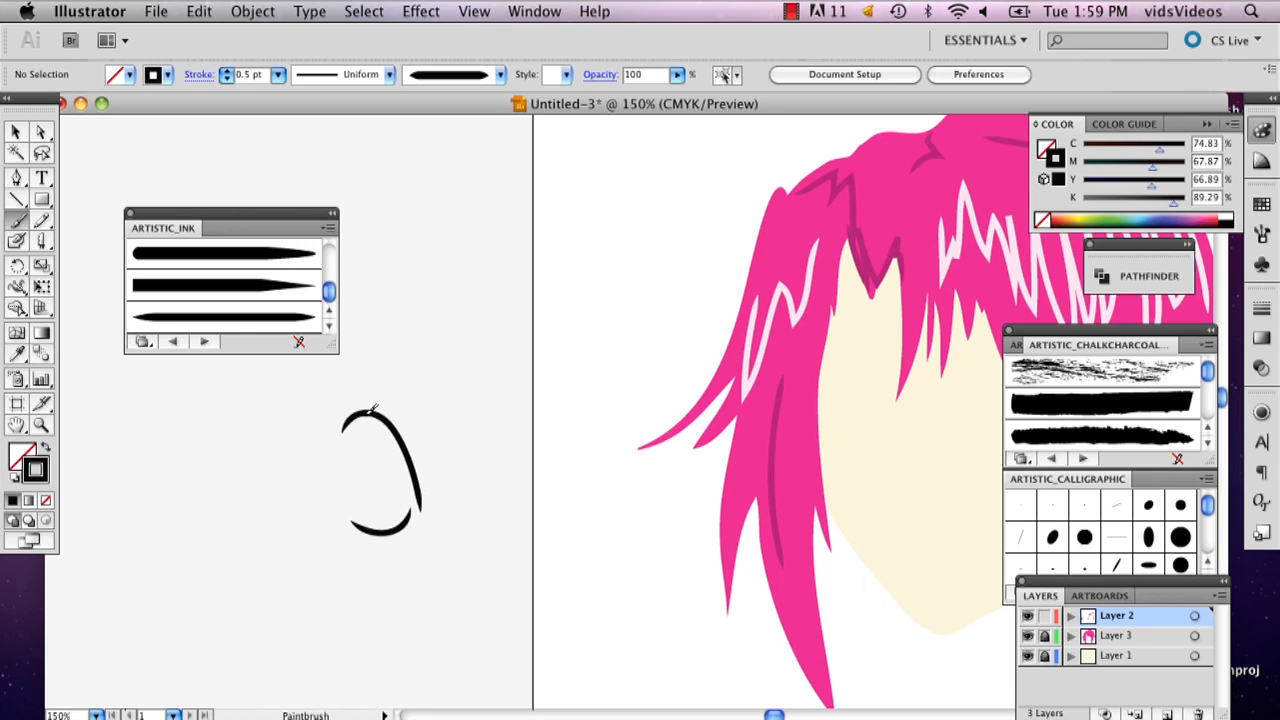
mouse_move(120, 447)
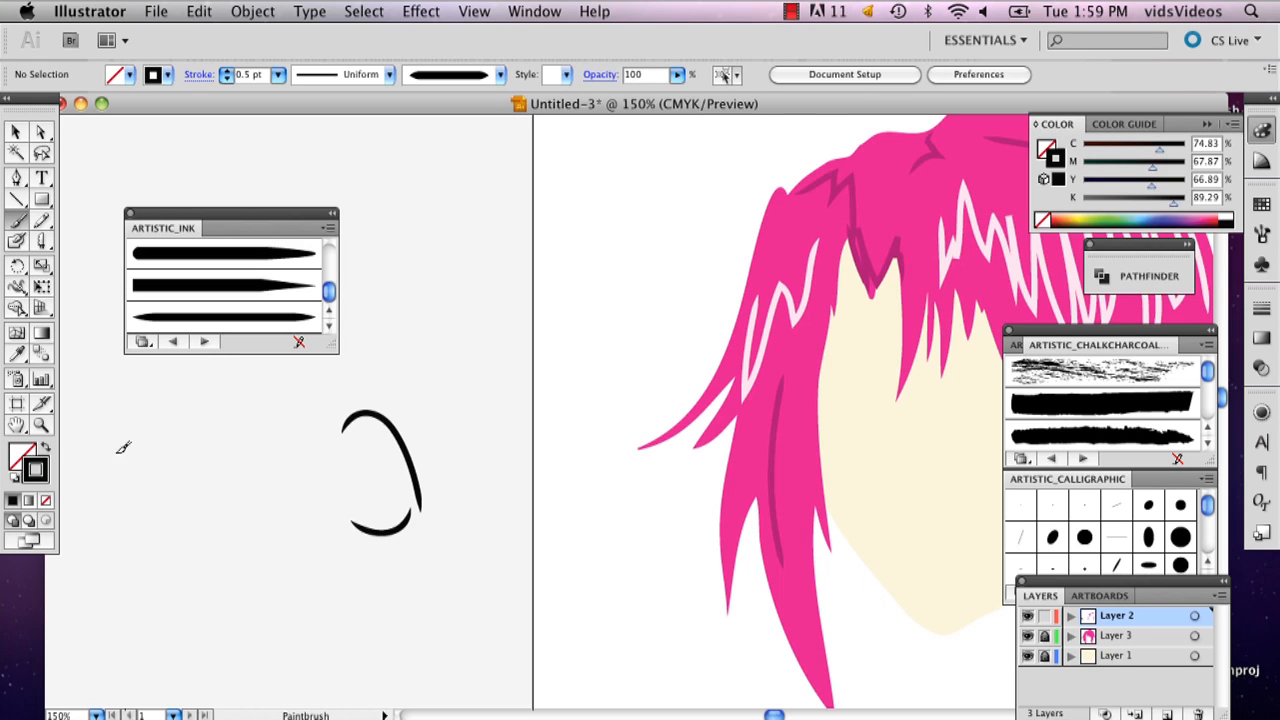
mouse_move(283, 433)
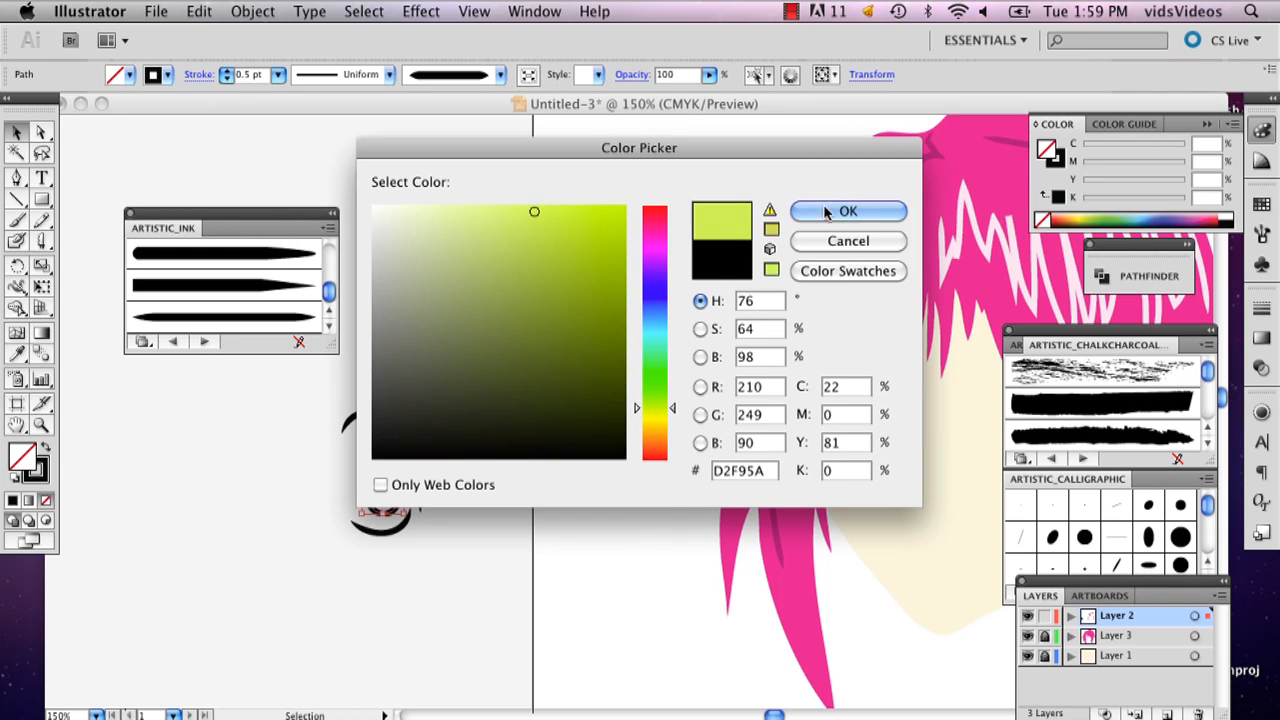
Step: Apply the yellow-green iris fill and paint dark olive shading inside the iris
left_click(847, 211)
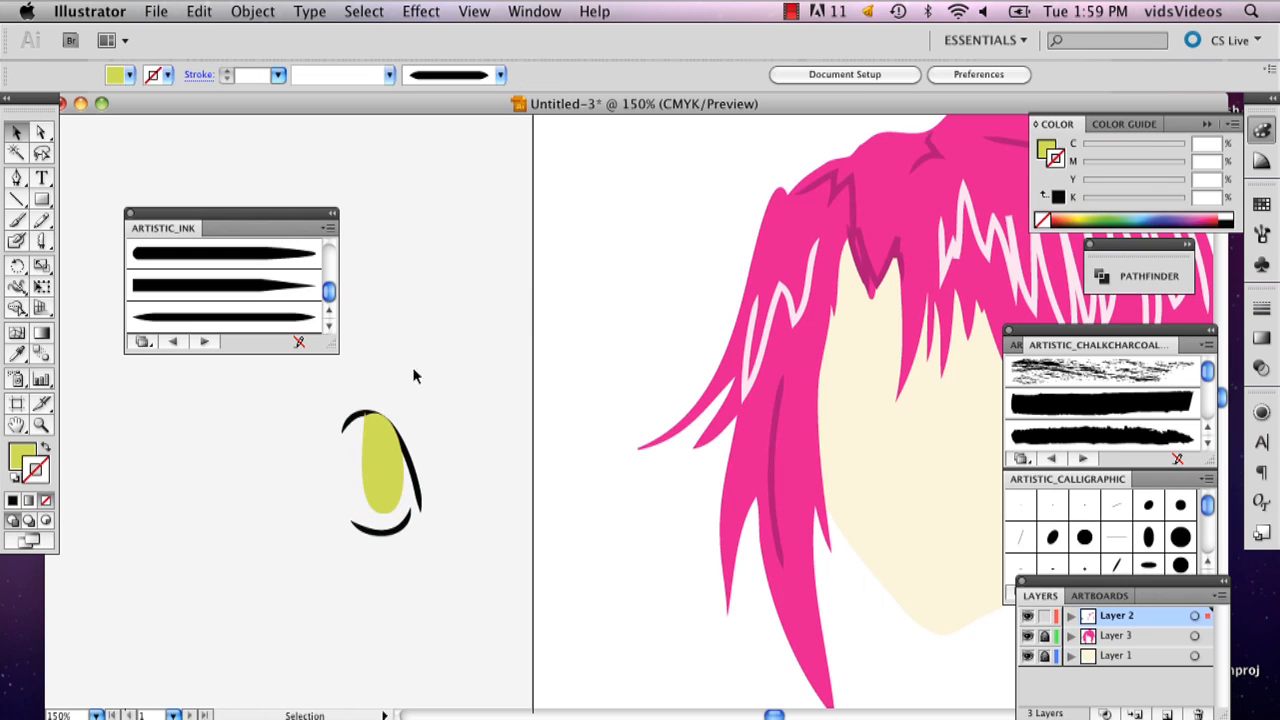
left_click(382, 470)
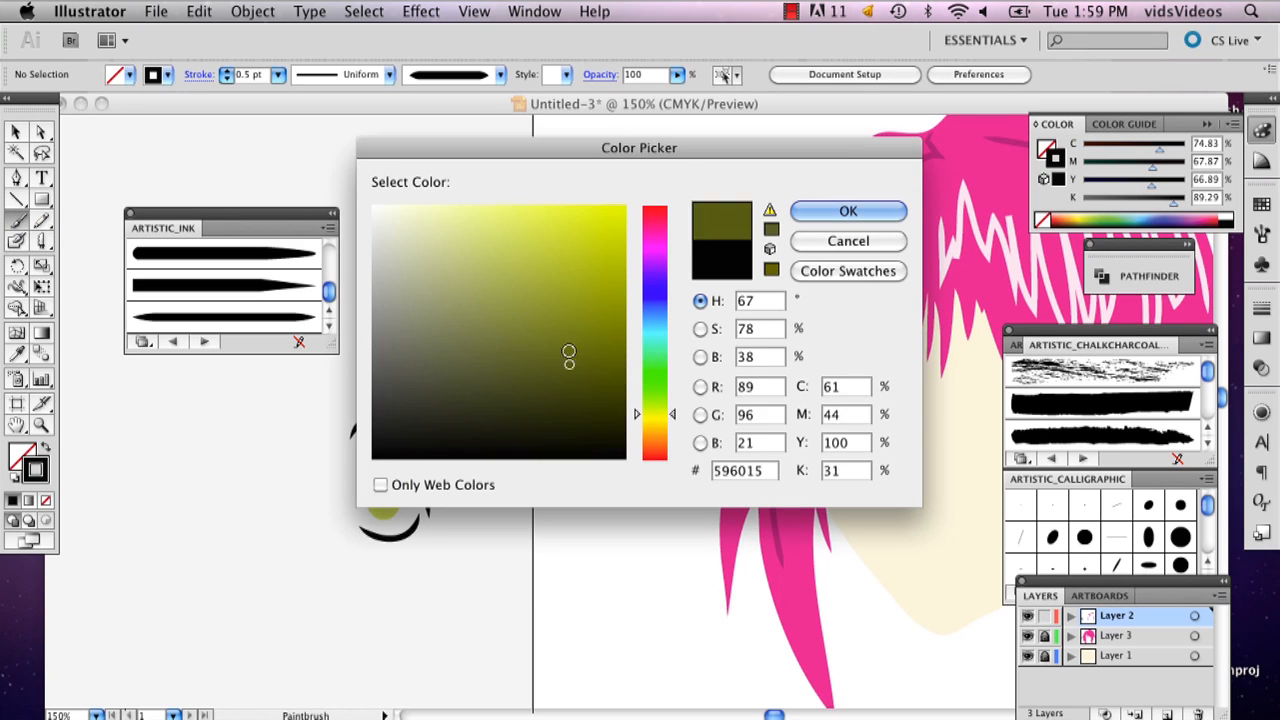
left_click(847, 210)
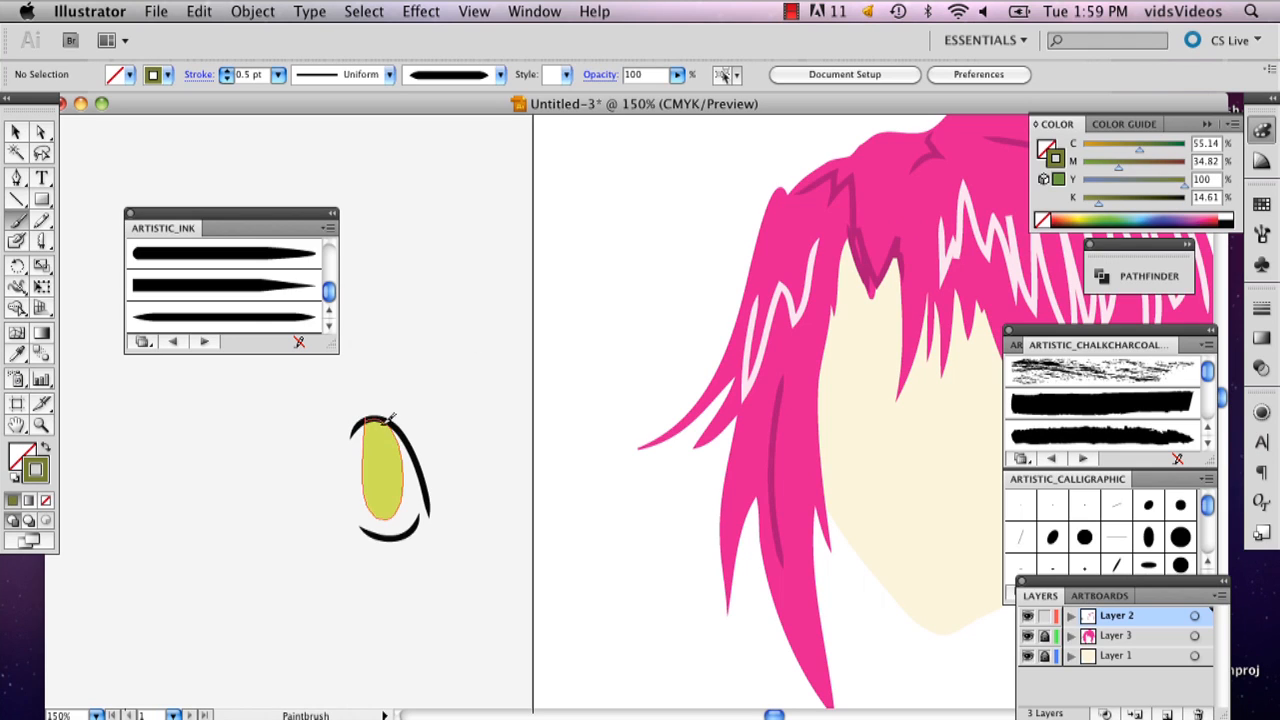
left_click_drag(388, 420, 385, 485)
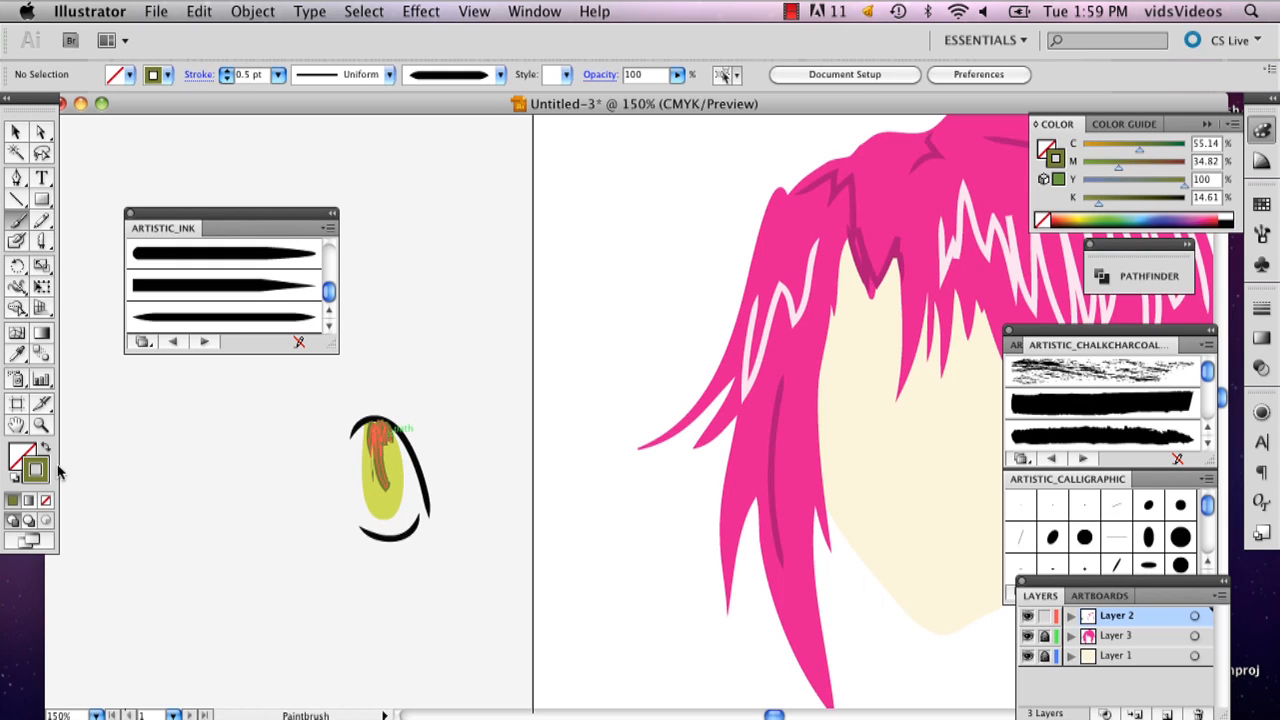
mouse_move(400, 487)
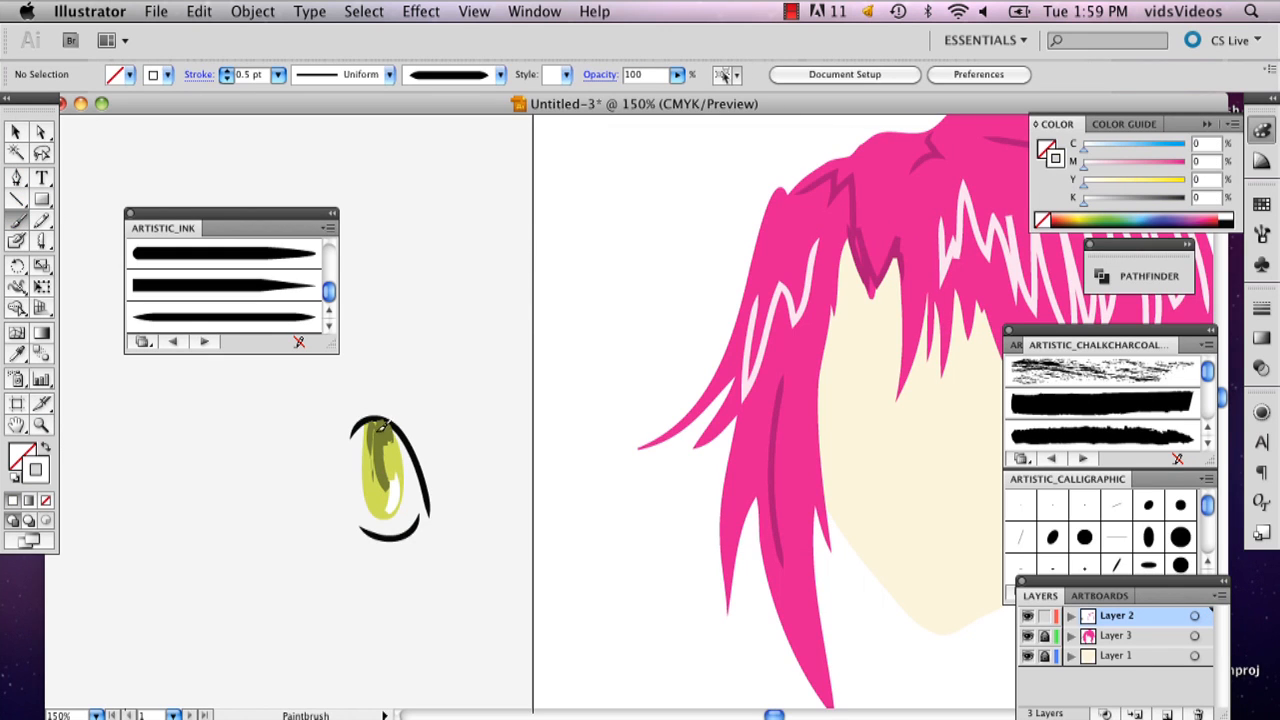
mouse_move(395, 247)
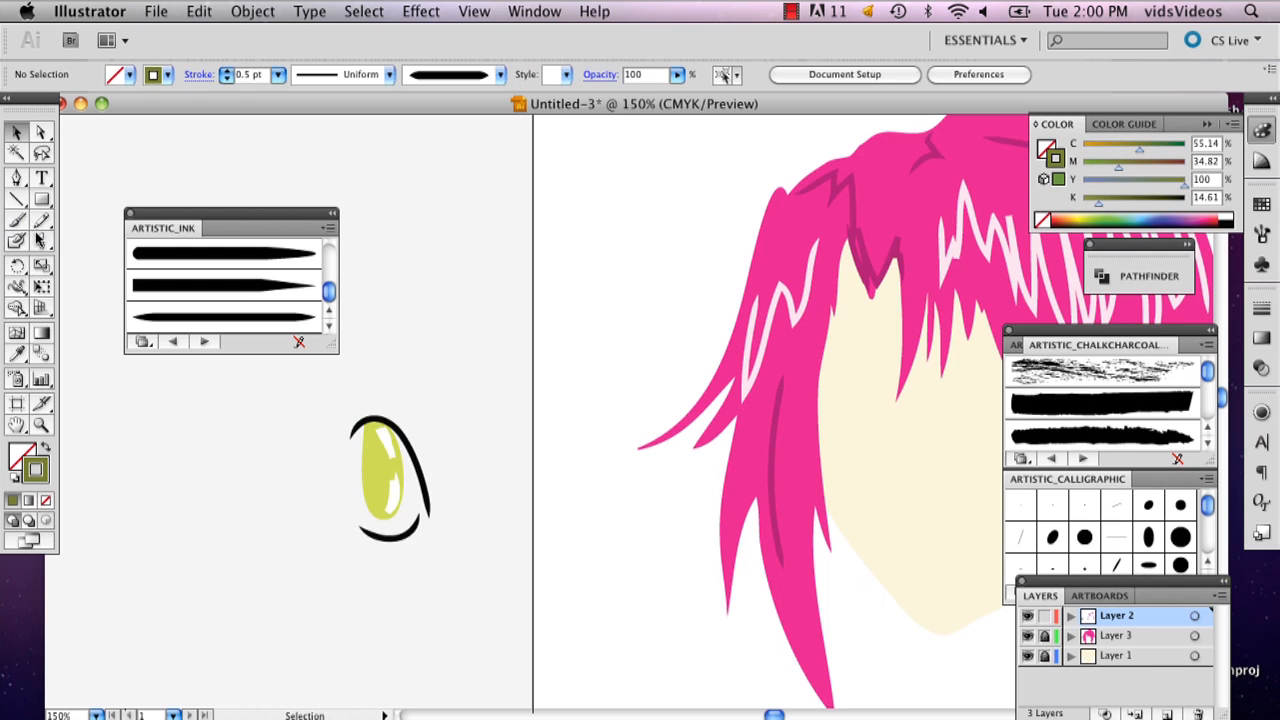
mouse_move(347, 427)
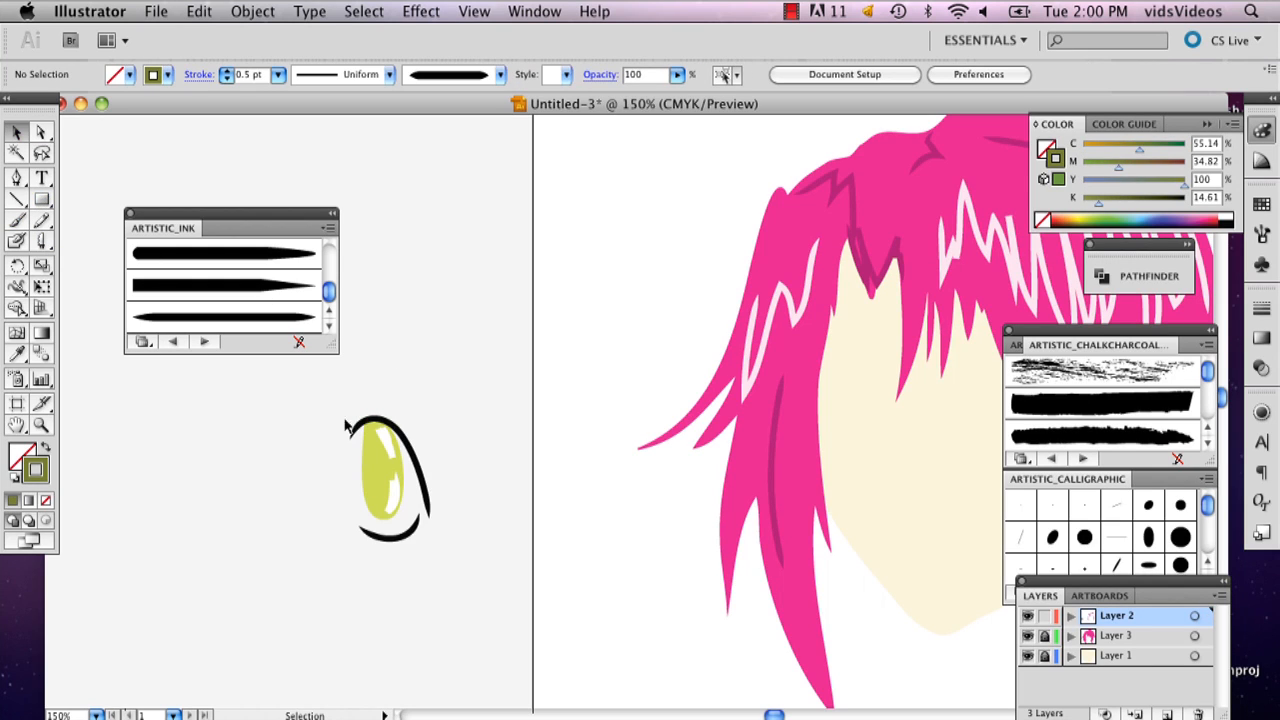
Step: Fill the duplicated iris shape dark olive and shrink it into a narrow pupil
left_click(385, 475)
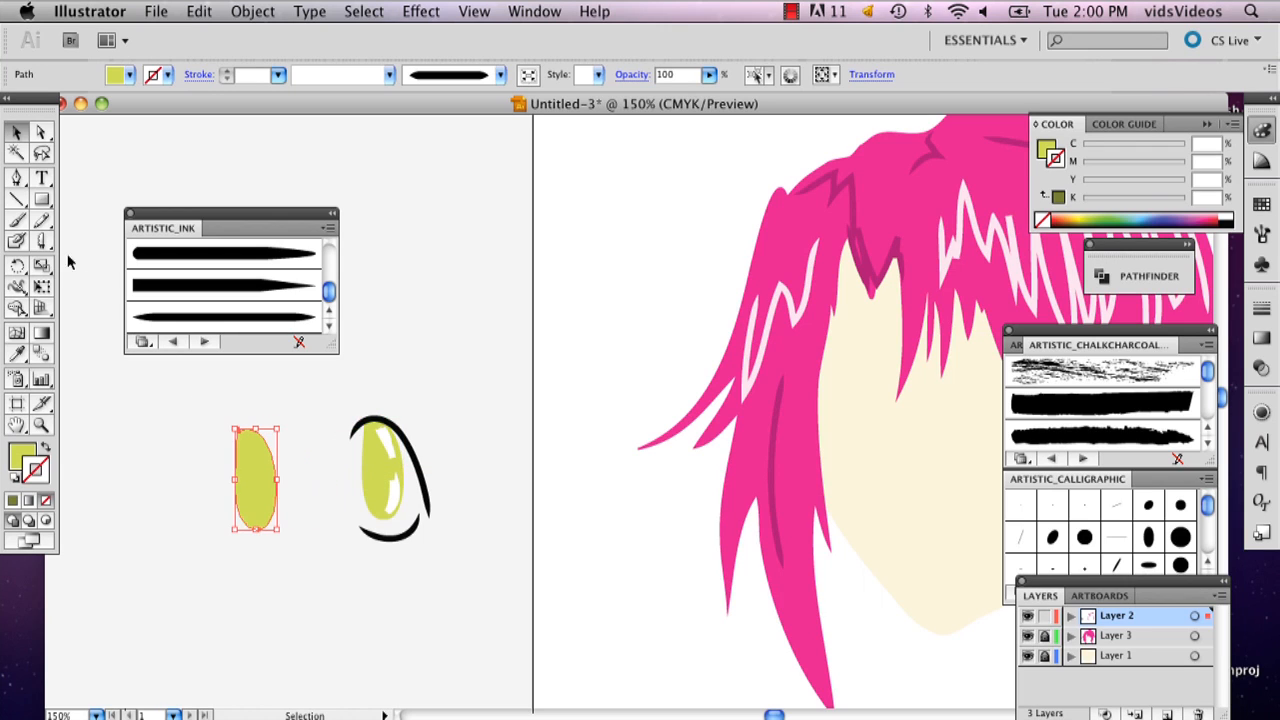
double_click(23, 457)
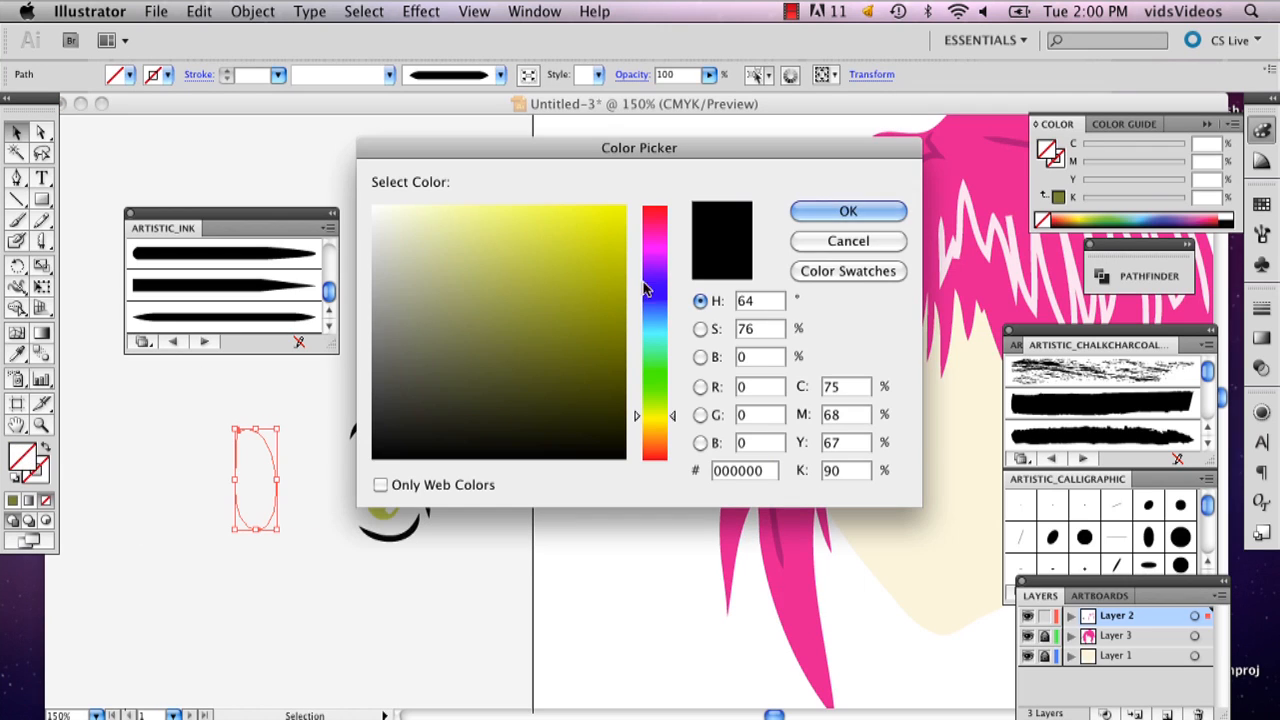
left_click(847, 211)
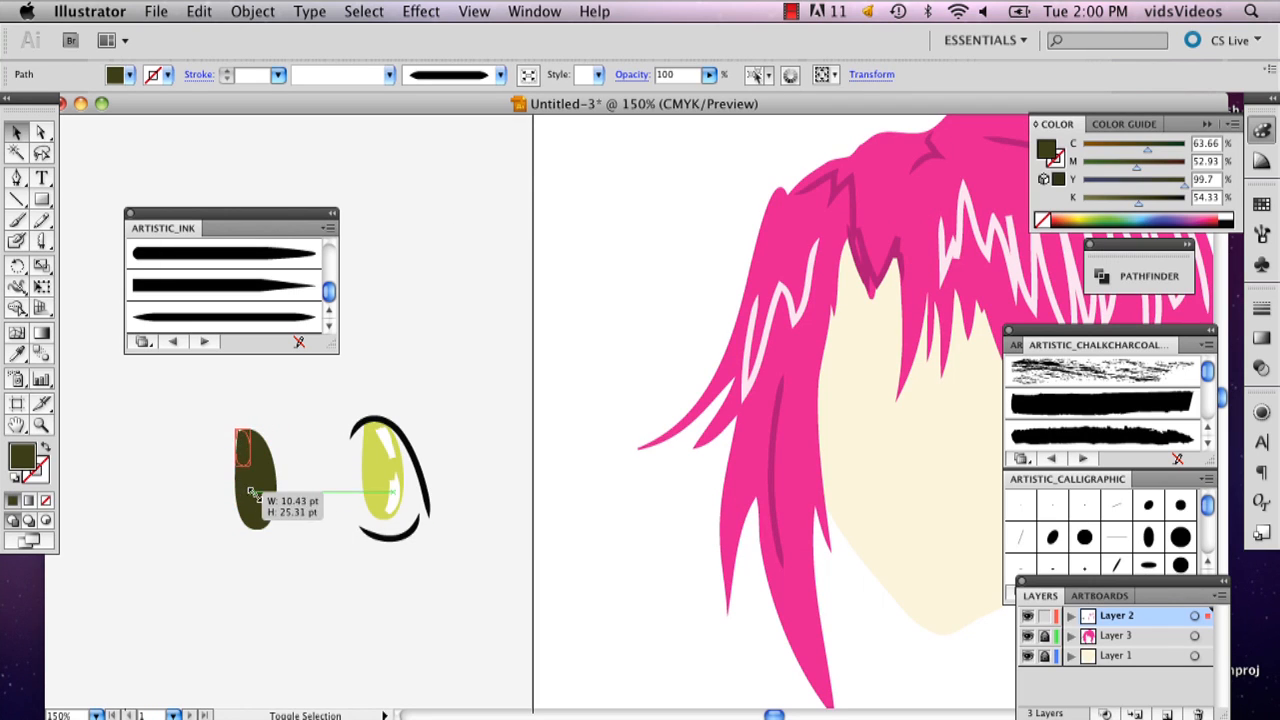
left_click_drag(255, 478, 247, 458)
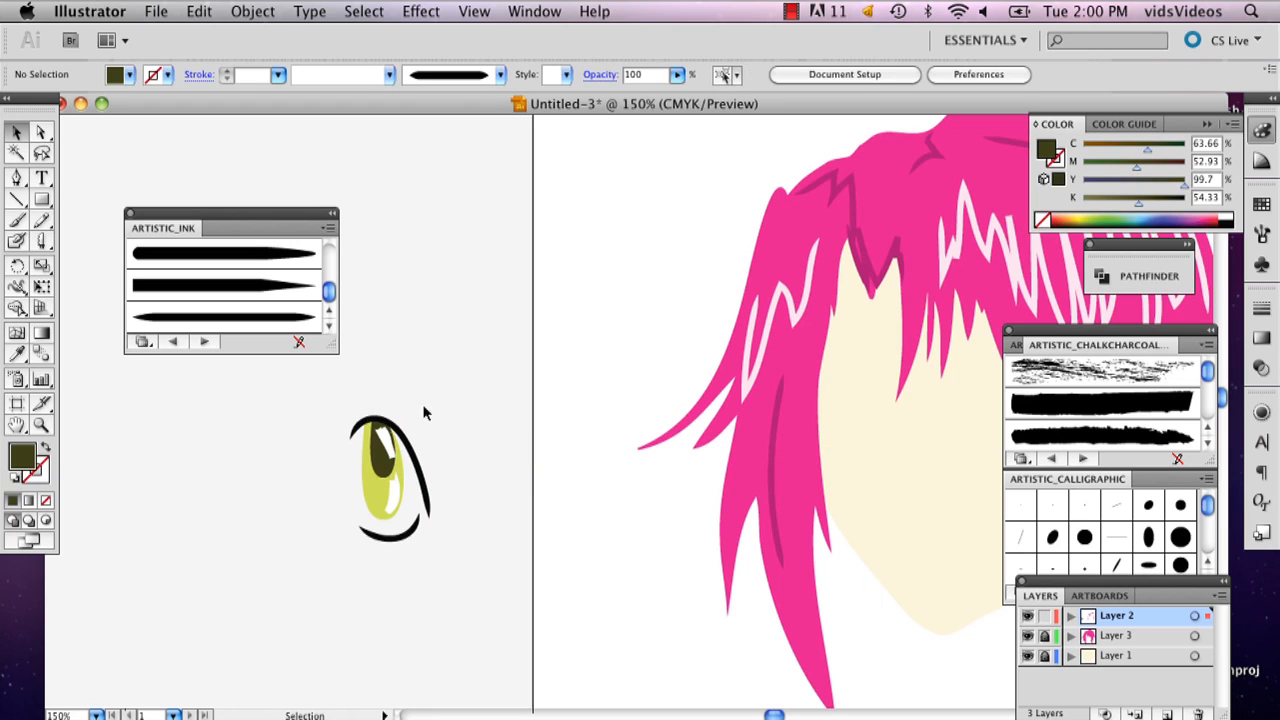
mouse_move(308, 398)
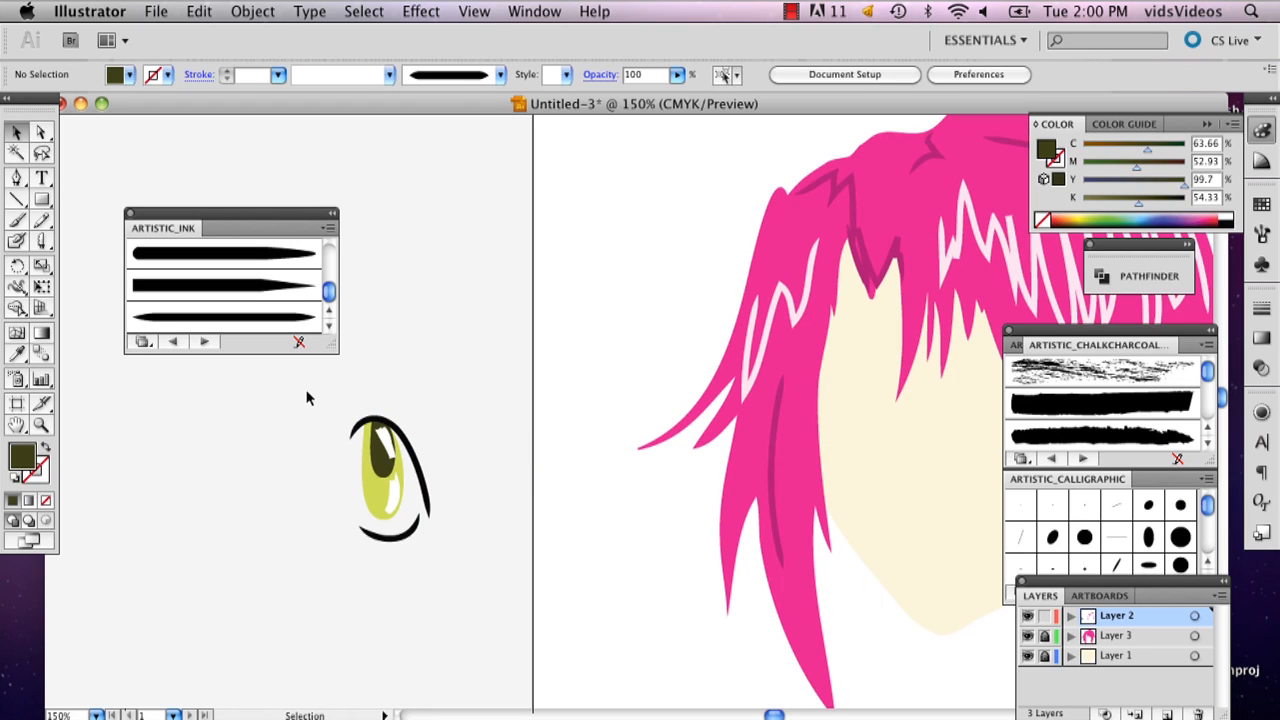
Step: Group the eye pieces with Object > Group and move the eye beneath the bangs
left_click(388, 477)
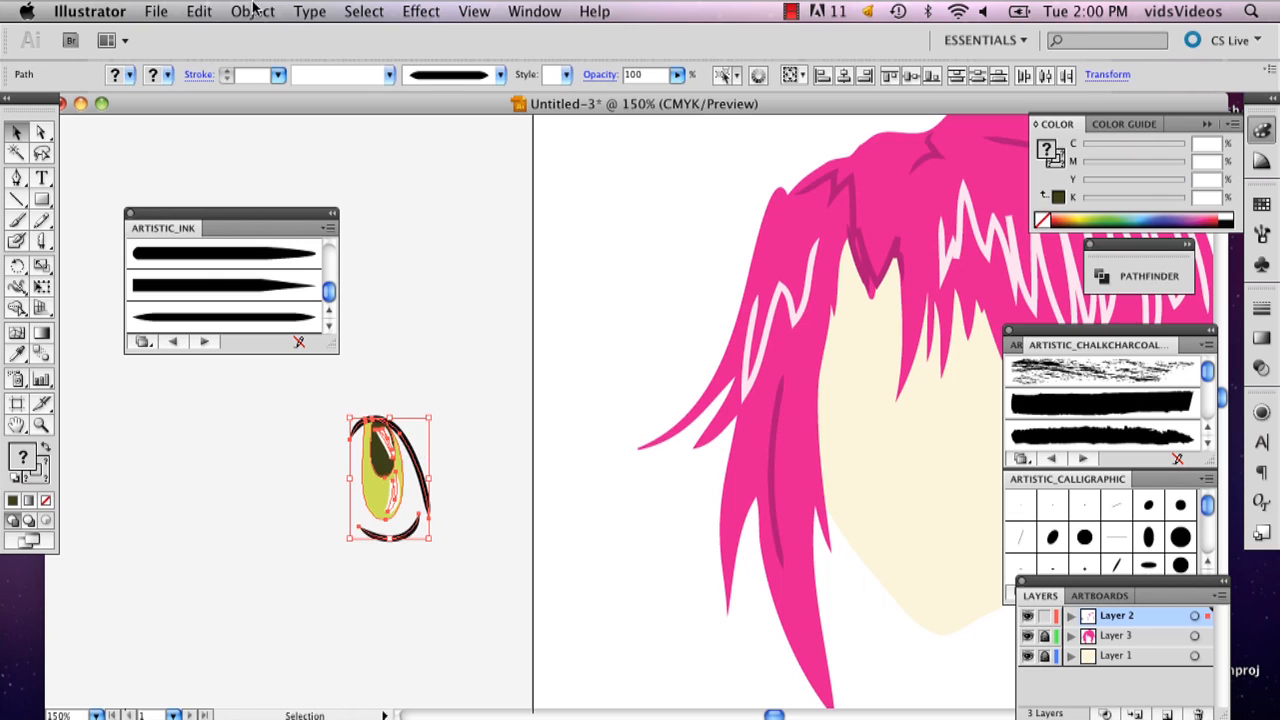
left_click(252, 11)
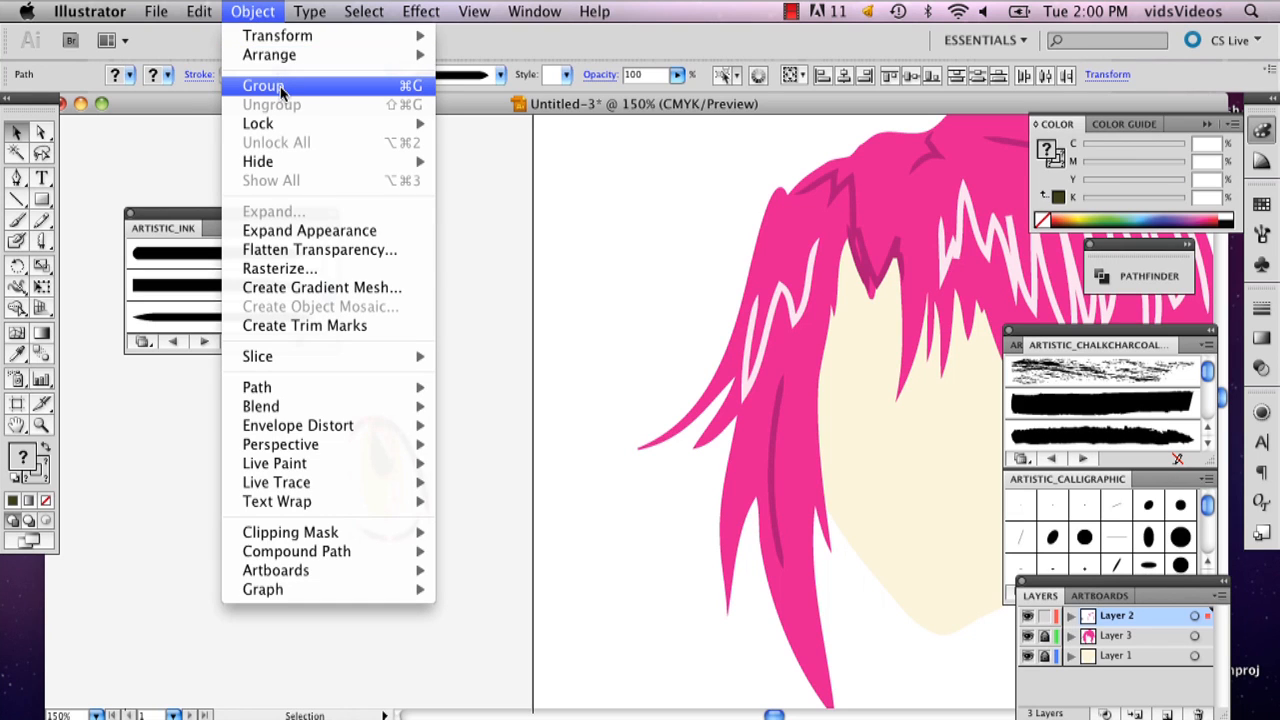
left_click(263, 85)
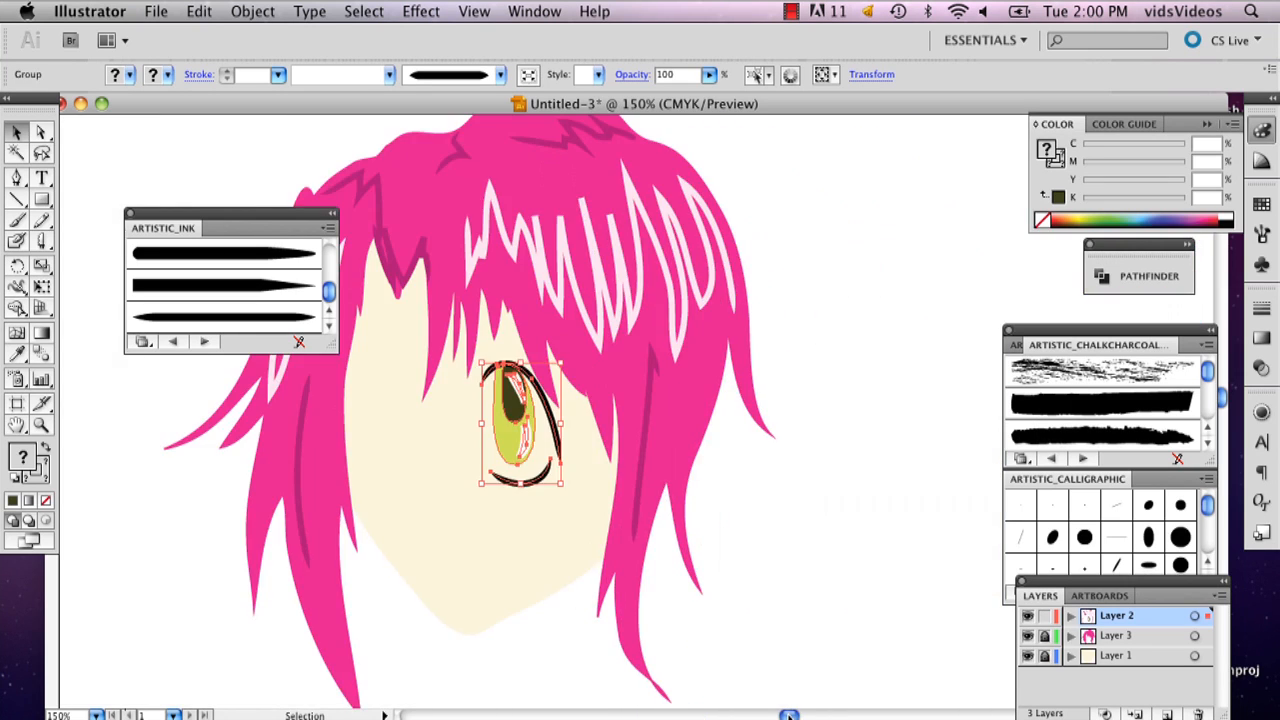
left_click_drag(520, 420, 530, 425)
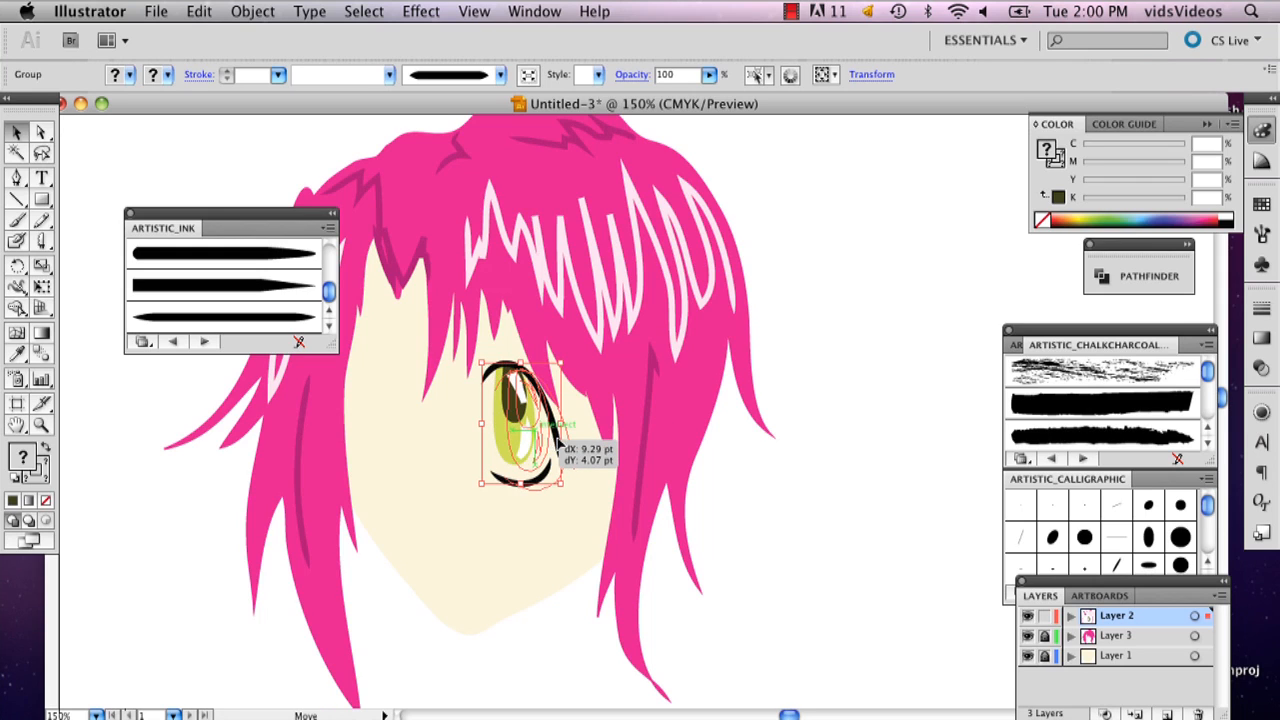
left_click(770, 491)
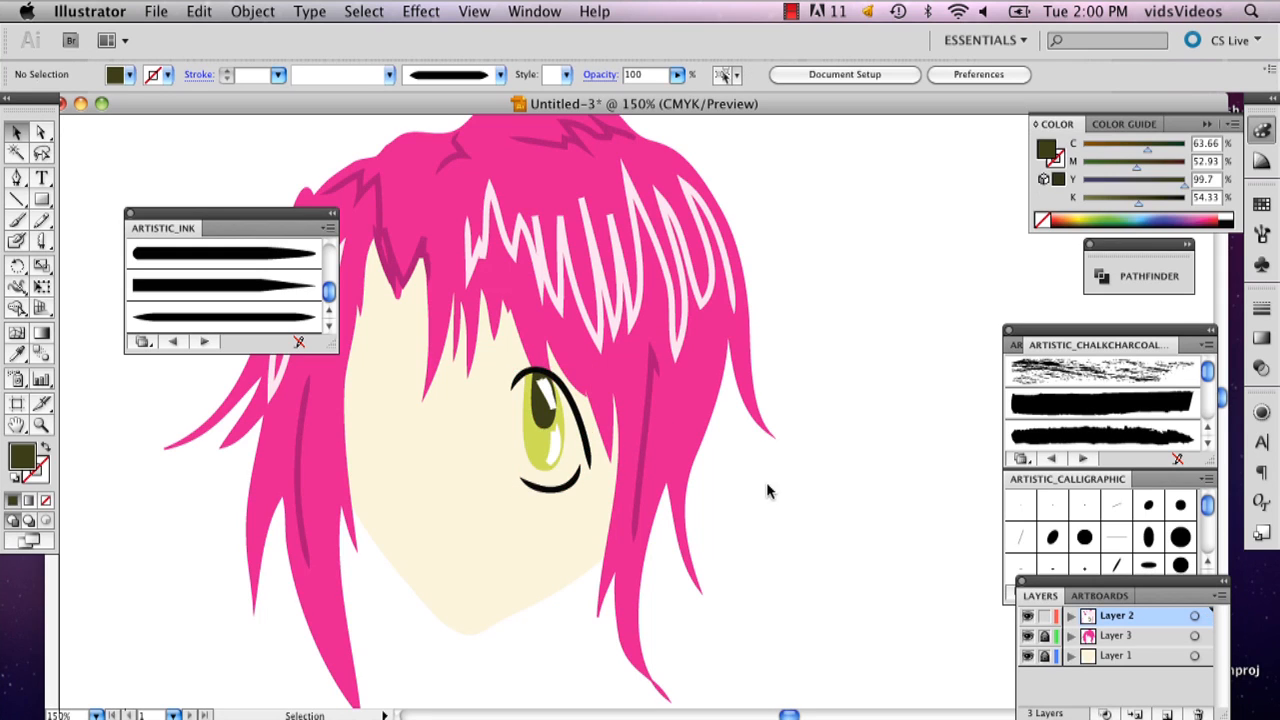
mouse_move(546, 548)
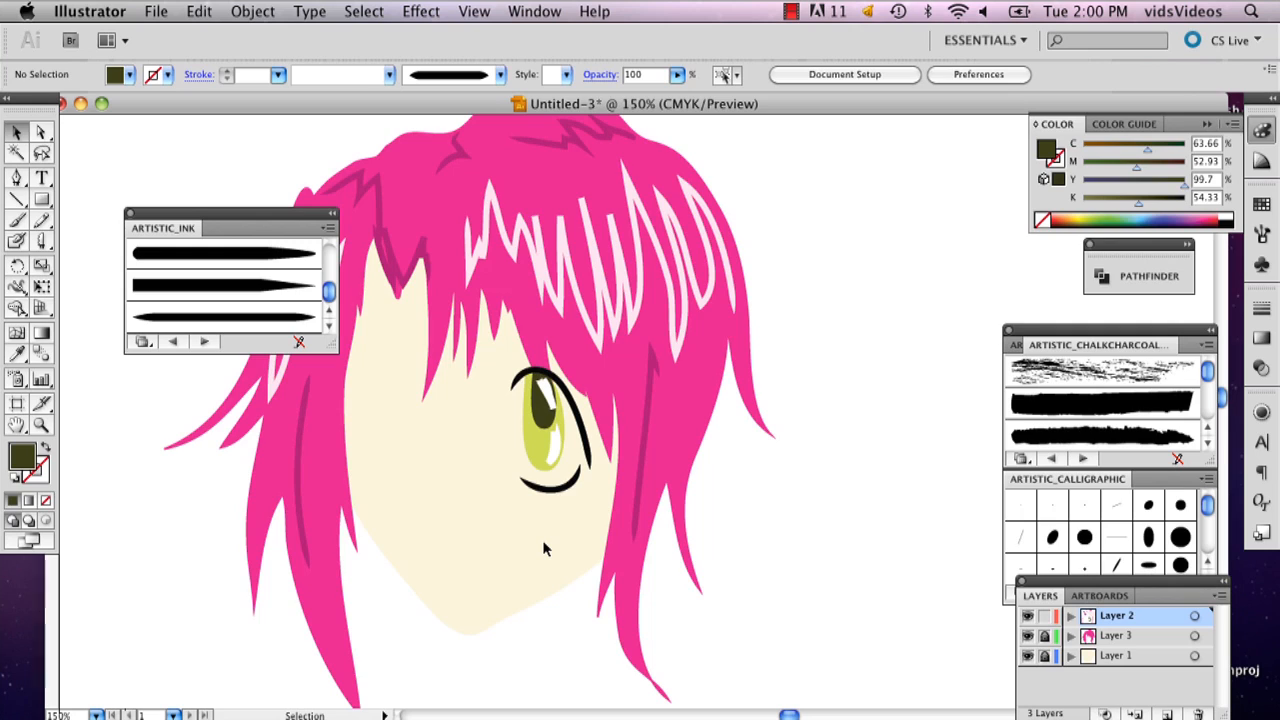
mouse_move(205, 247)
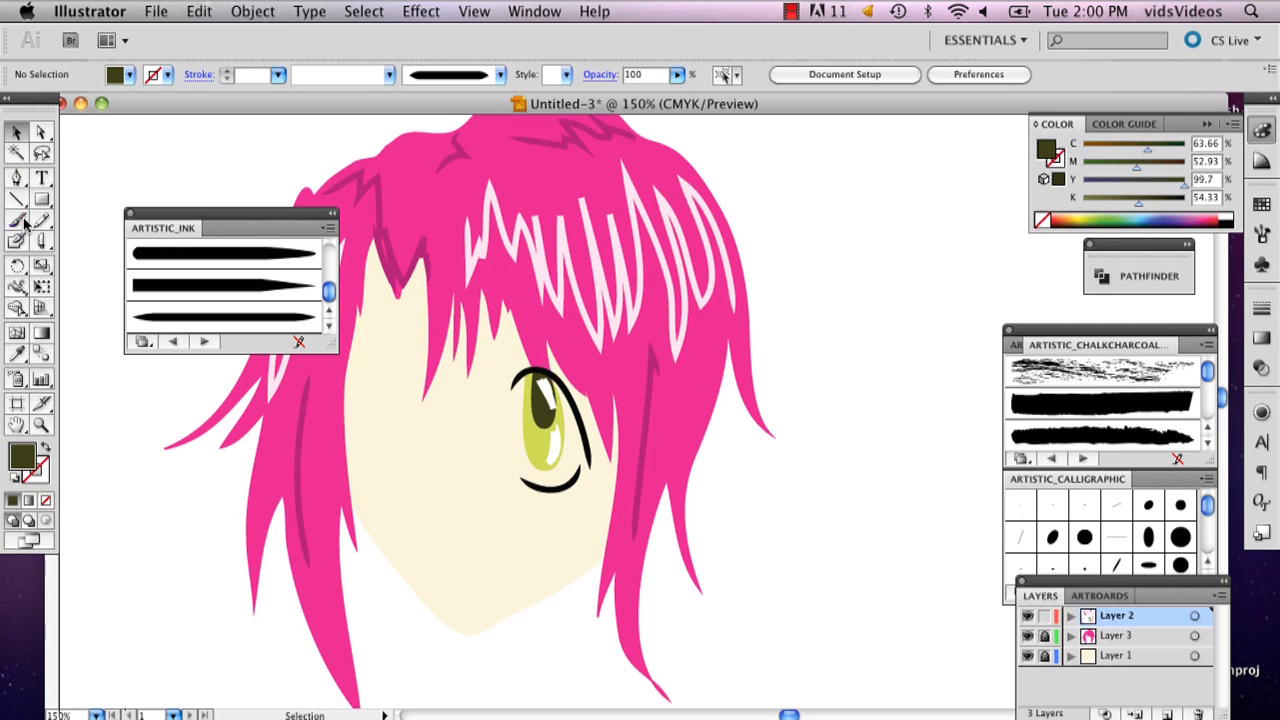
Step: Sketch a guide shape, align the eye over it, and refine the upper lash line
left_click(15, 221)
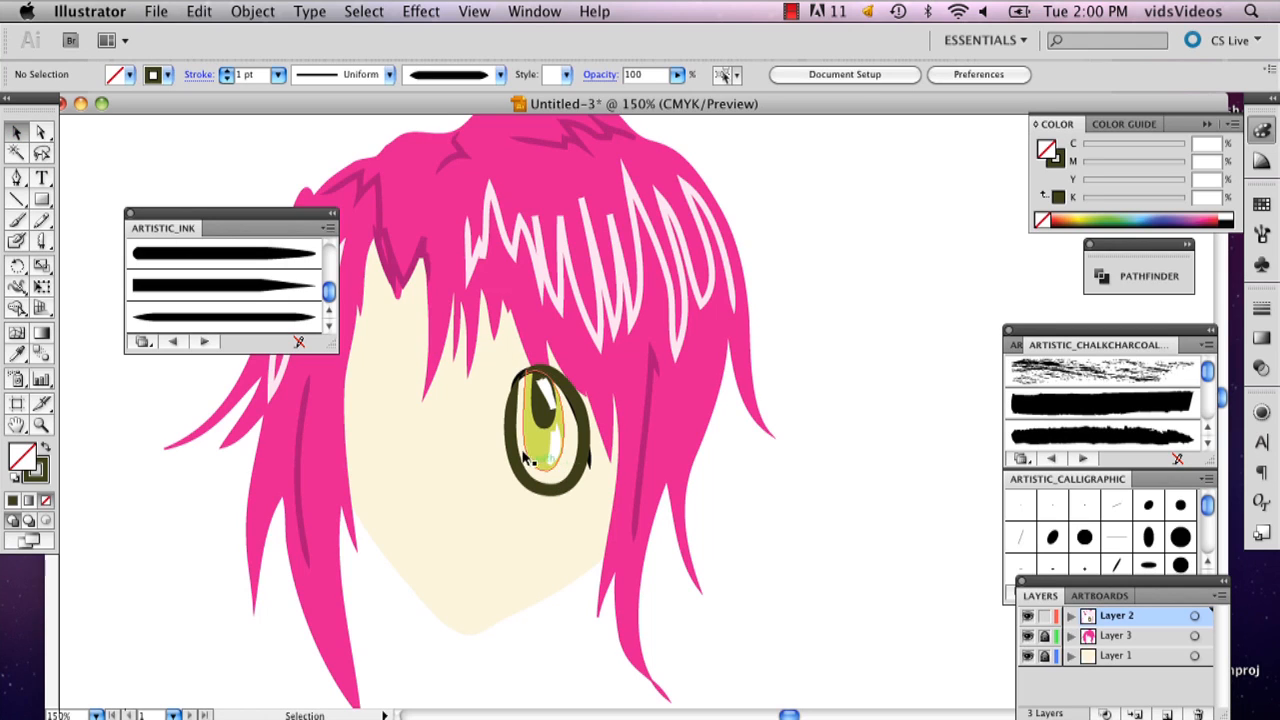
left_click(547, 430)
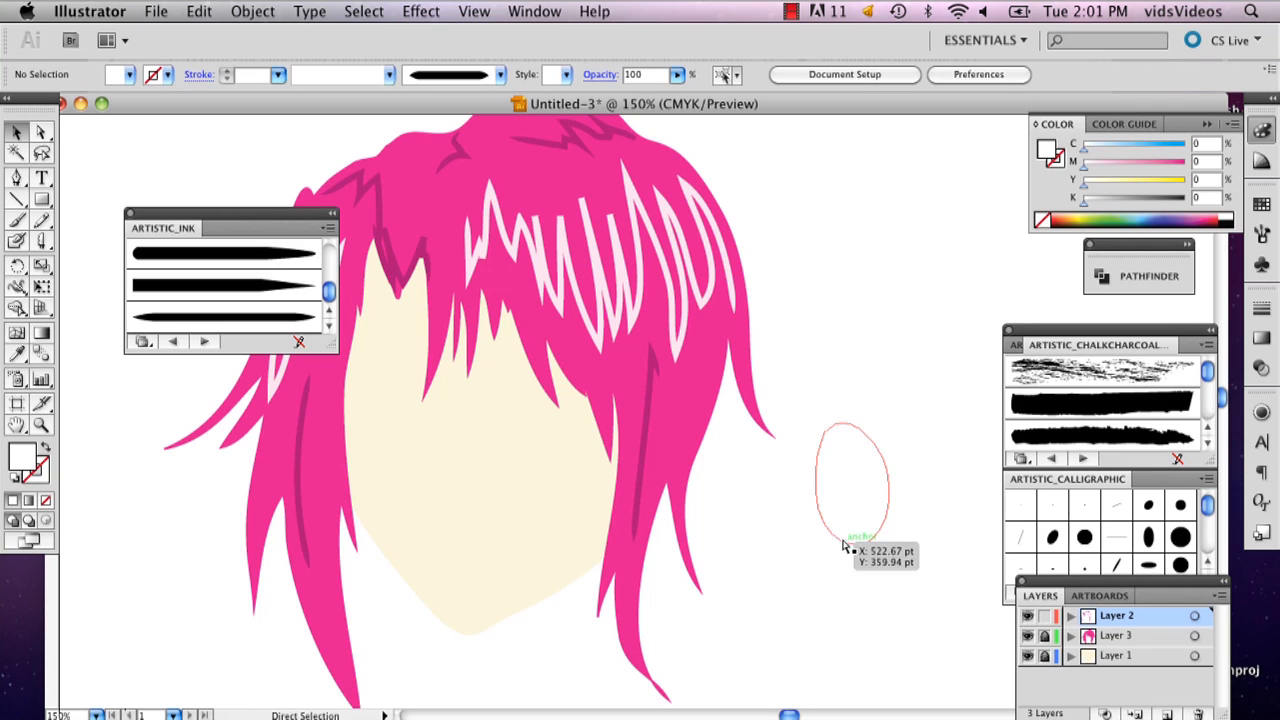
left_click_drag(850, 480, 625, 415)
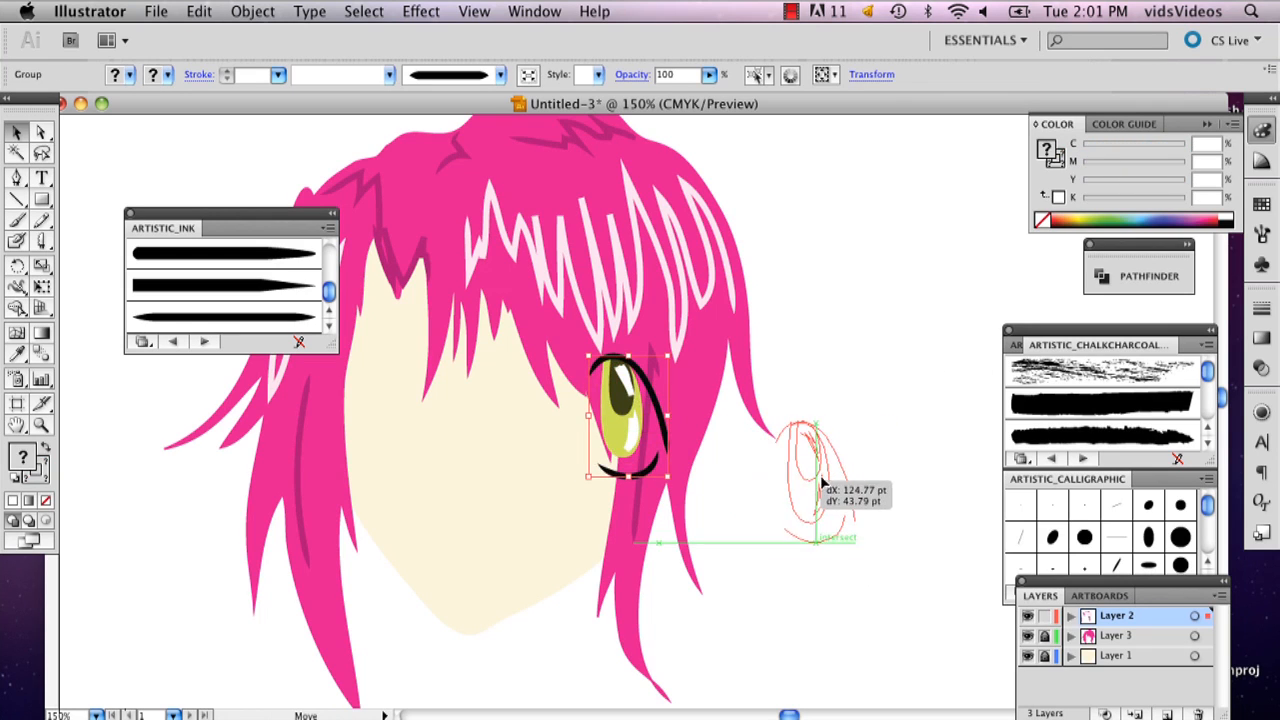
left_click_drag(630, 415, 838, 483)
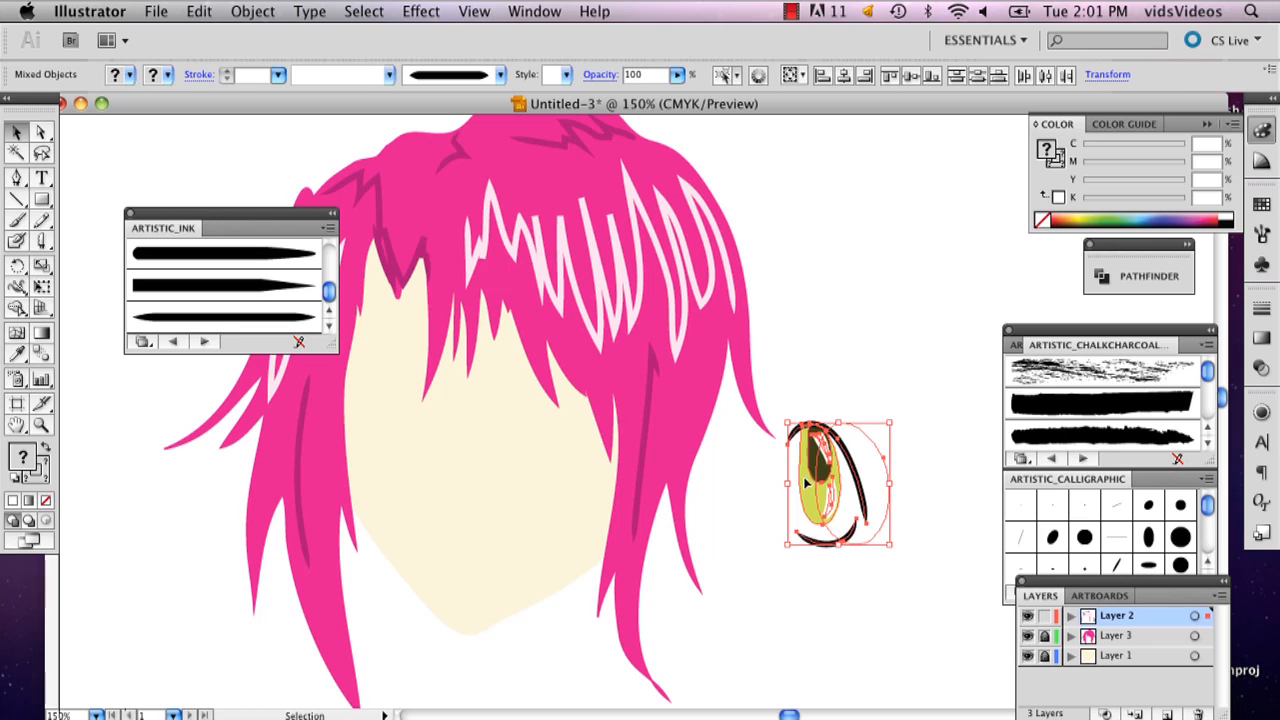
left_click_drag(838, 482, 535, 490)
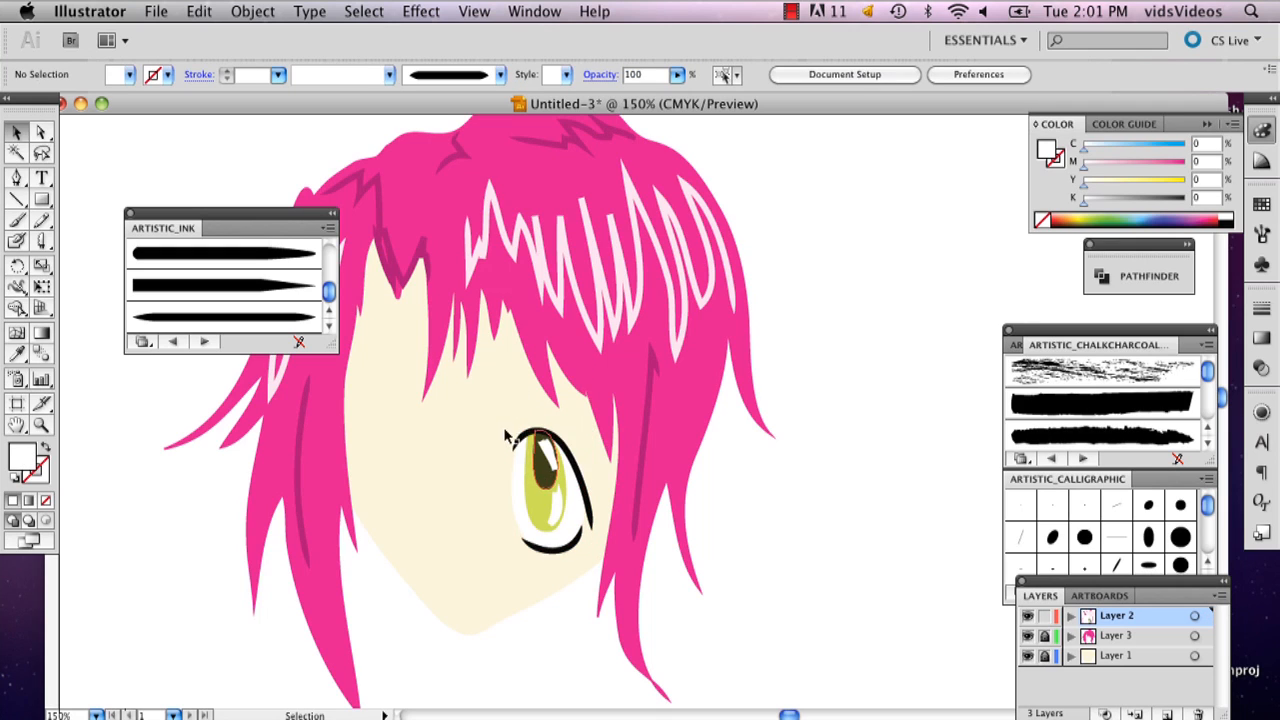
left_click_drag(550, 500, 540, 482)
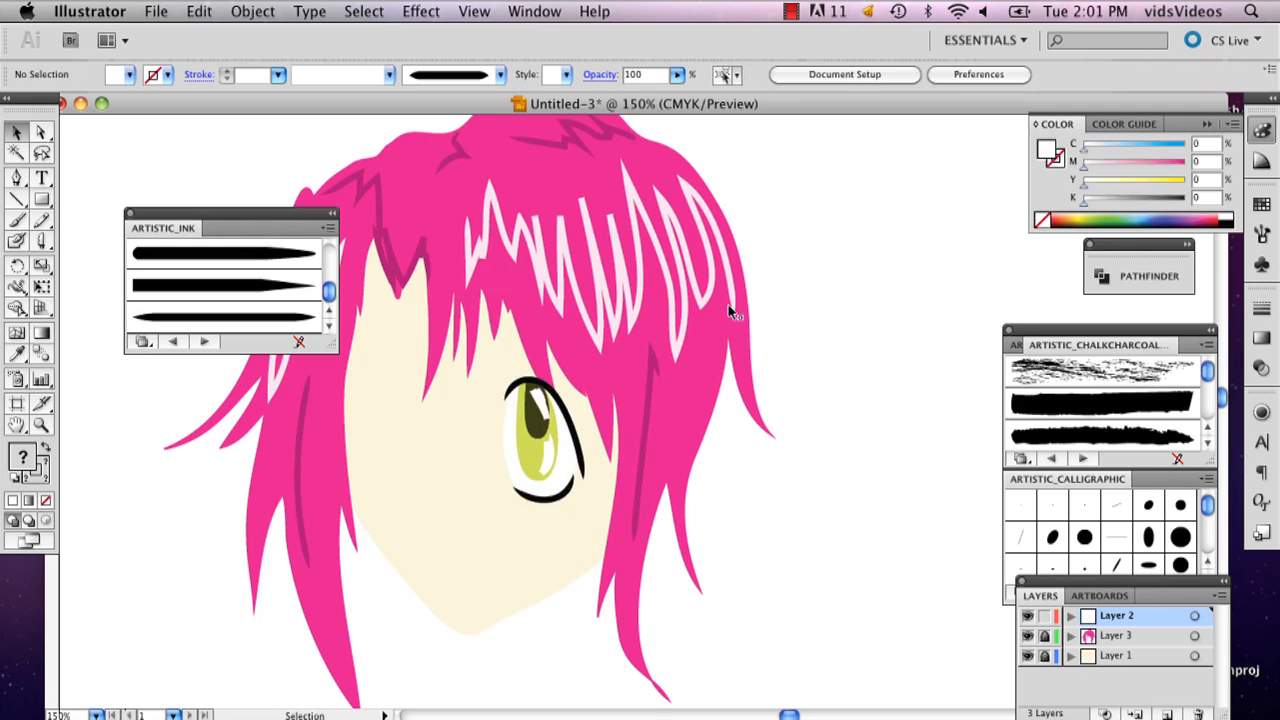
Step: Isolate the eye group, Alt-drag a copy left and reflect it vertically
double_click(410, 415)
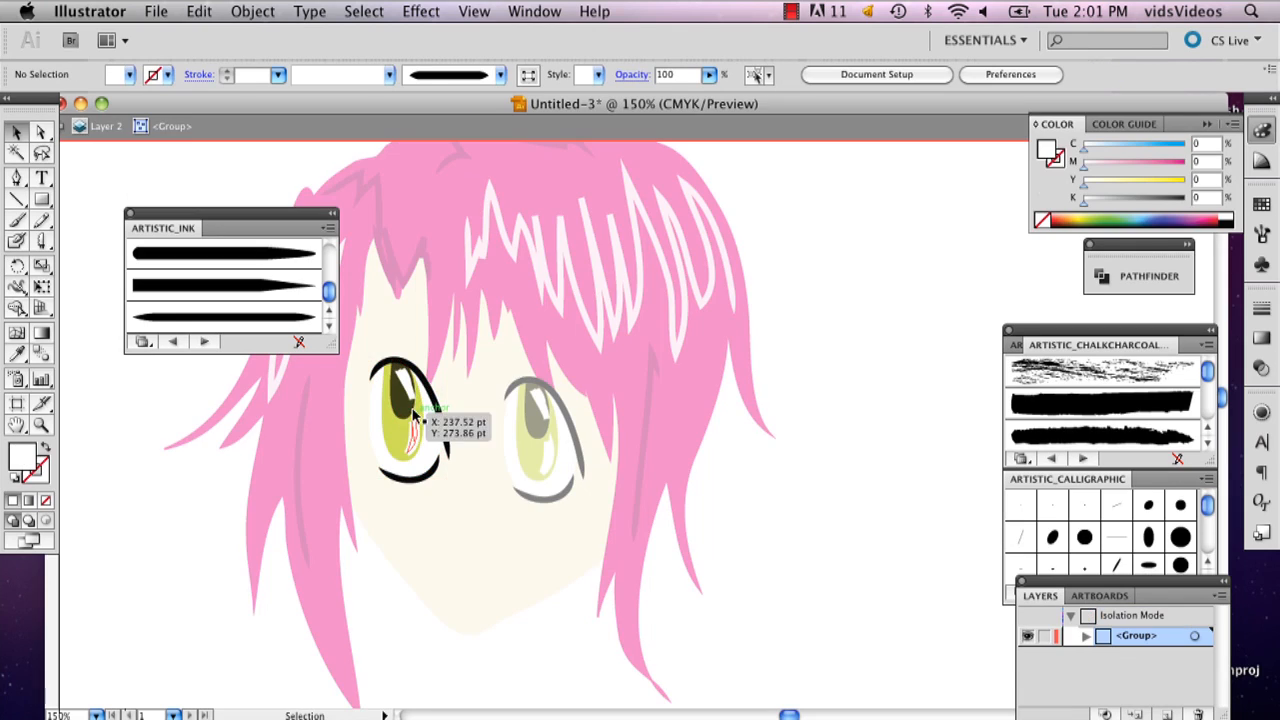
mouse_move(361, 416)
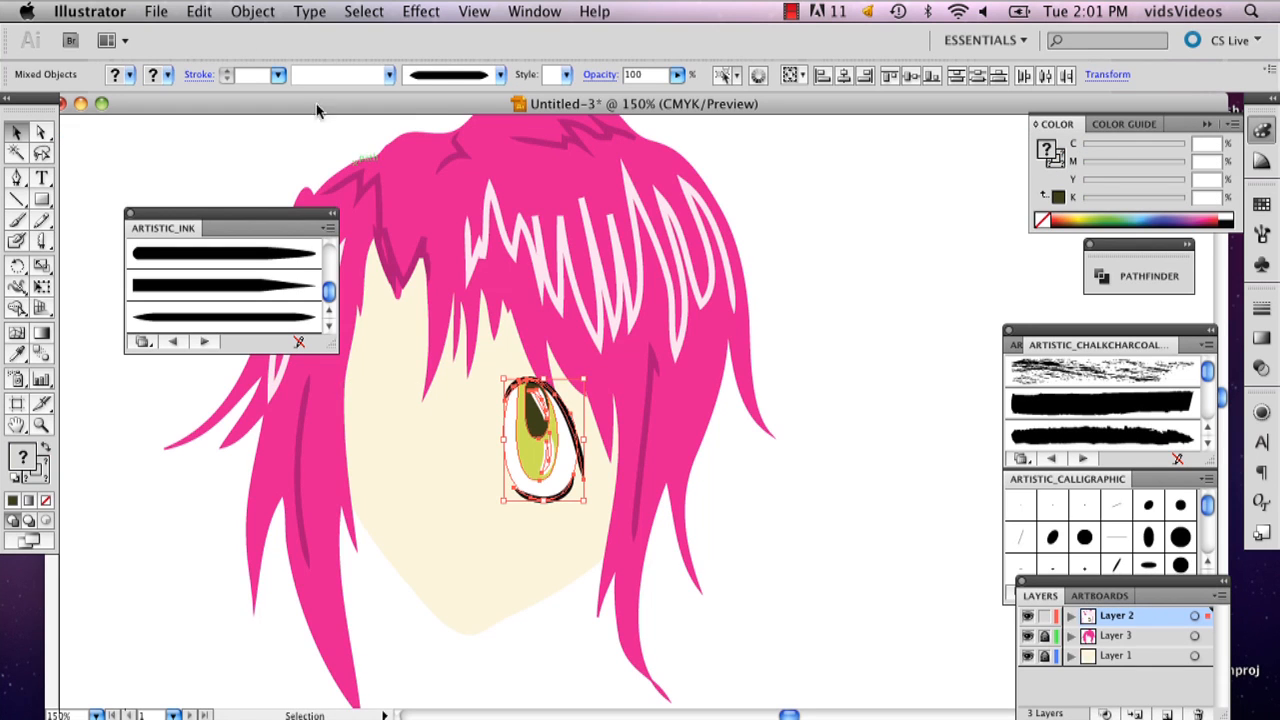
left_click_drag(540, 440, 400, 425)
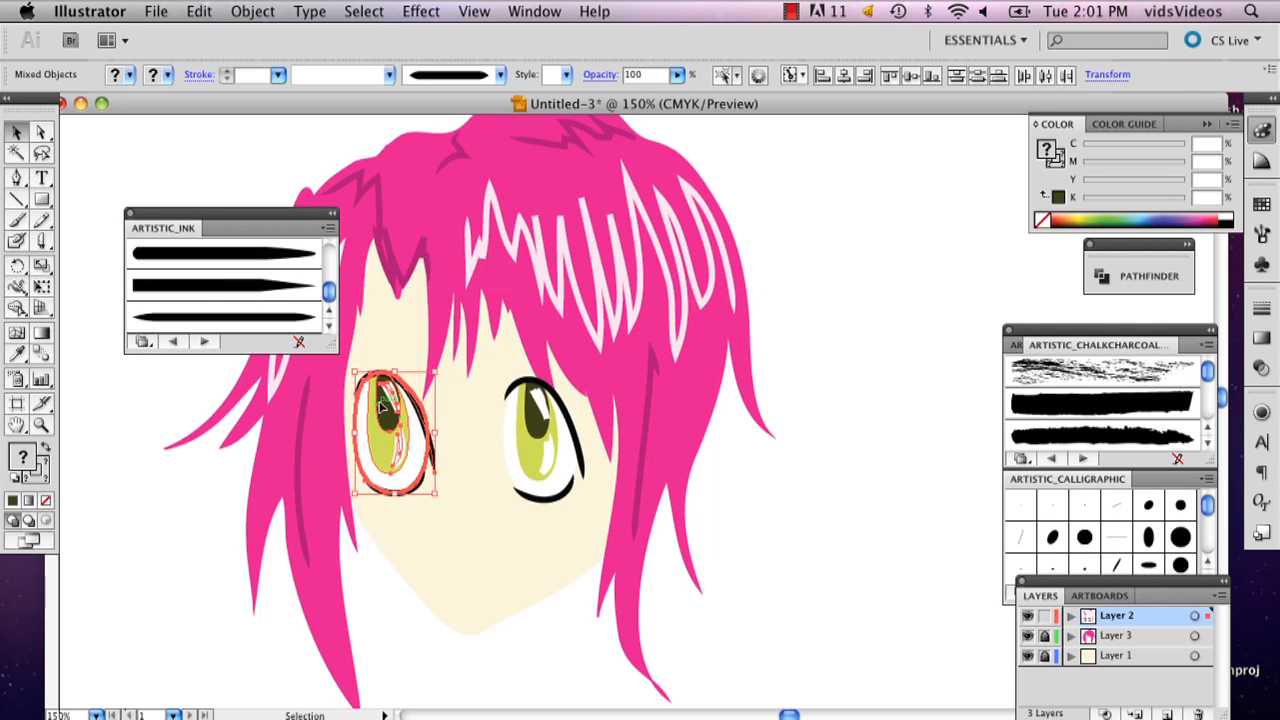
right_click(390, 430)
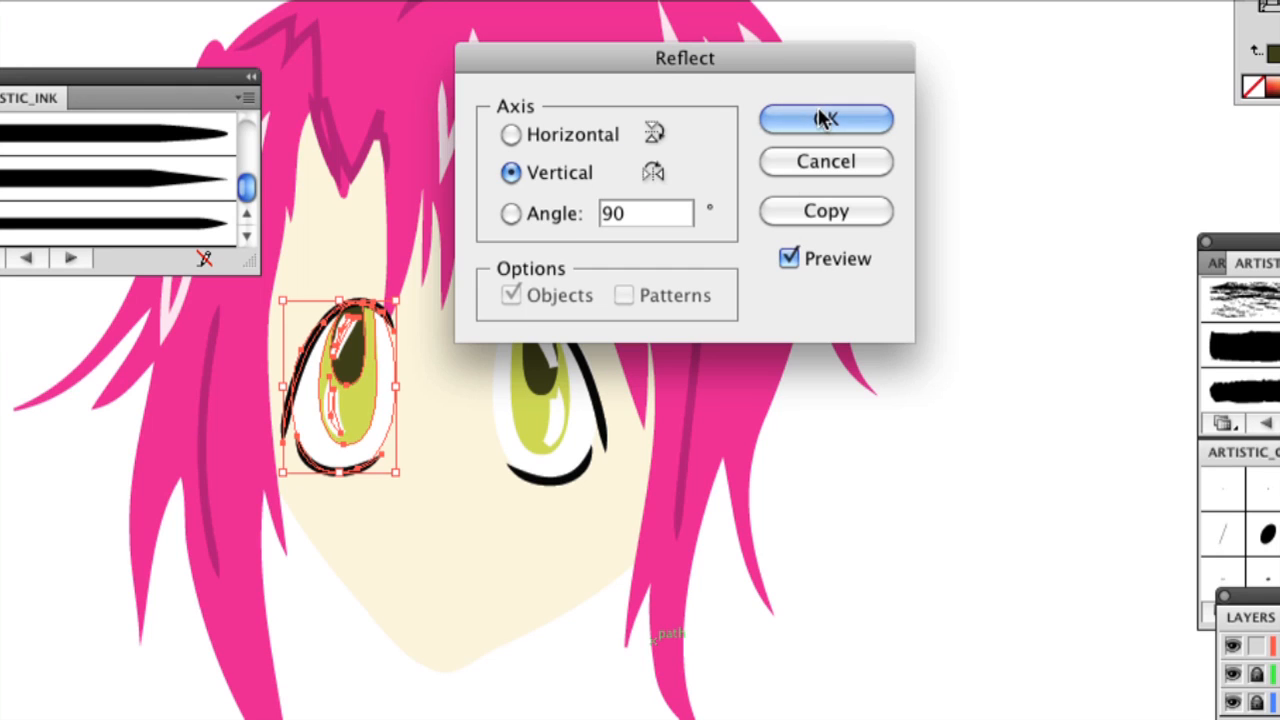
left_click(825, 119)
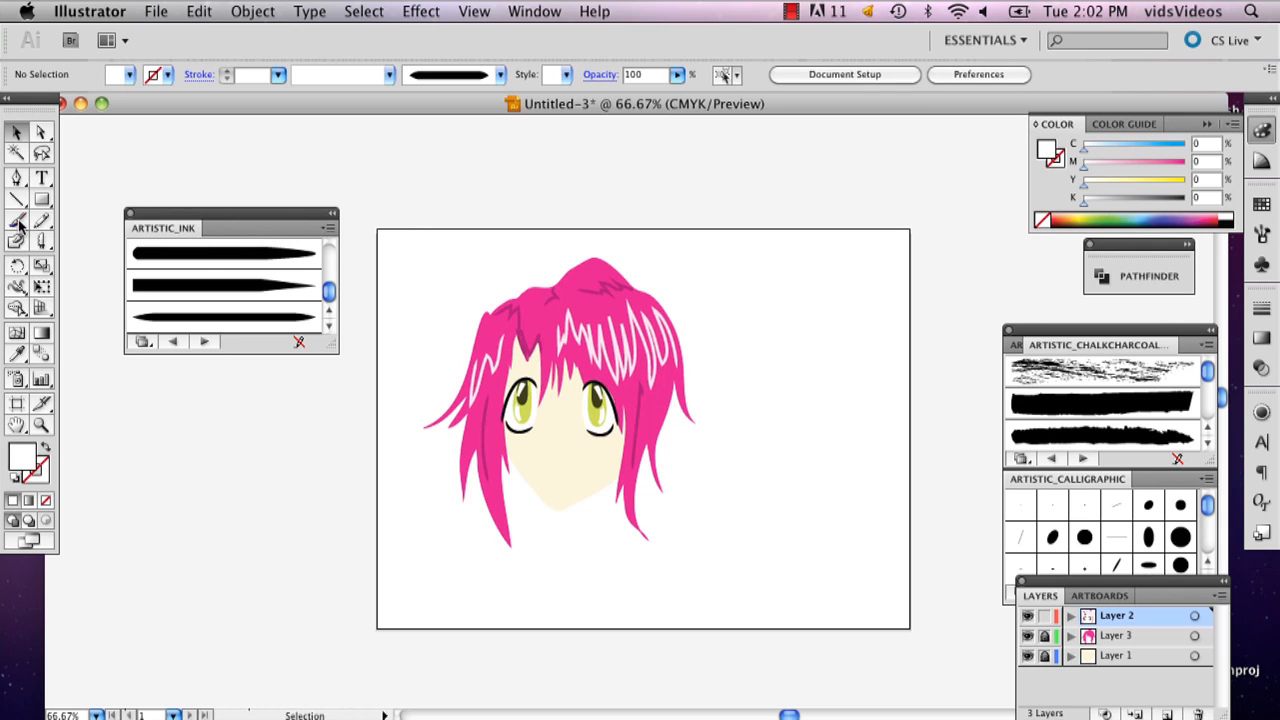
Step: Paint a dark pink eyebrow with the Paintbrush, then choose pale cream for the nose line
left_click(16, 221)
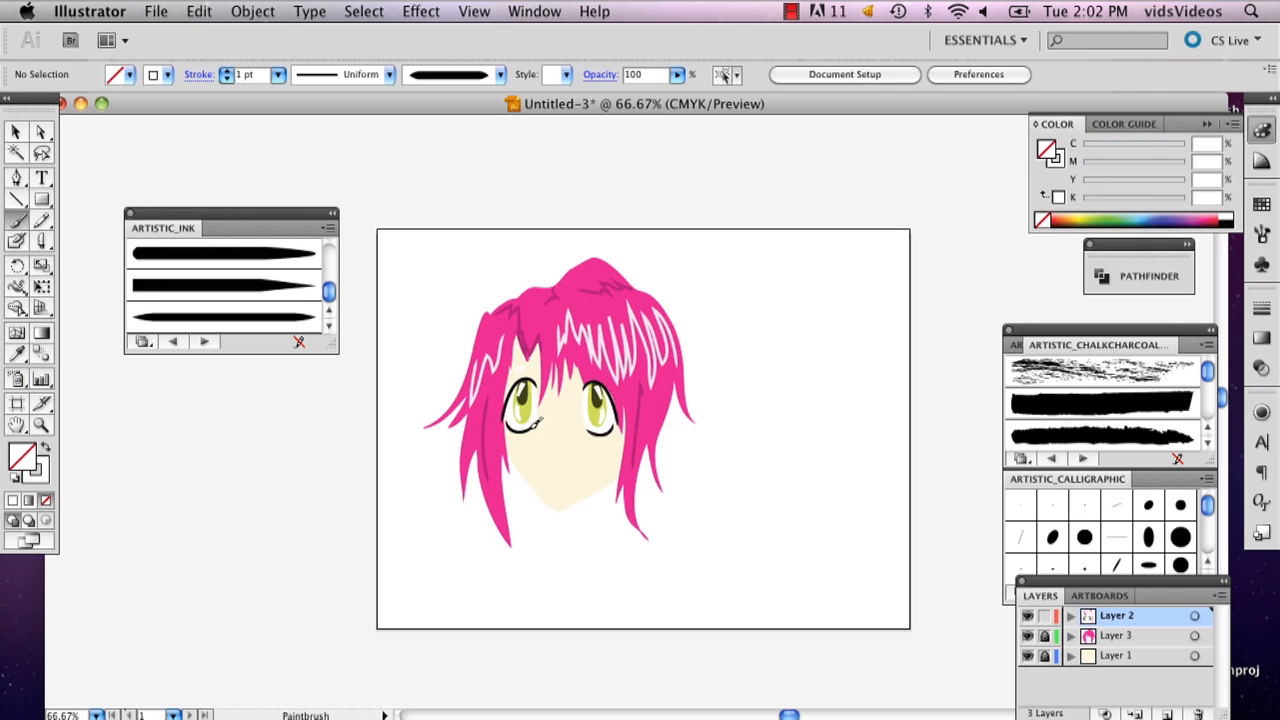
left_click(15, 131)
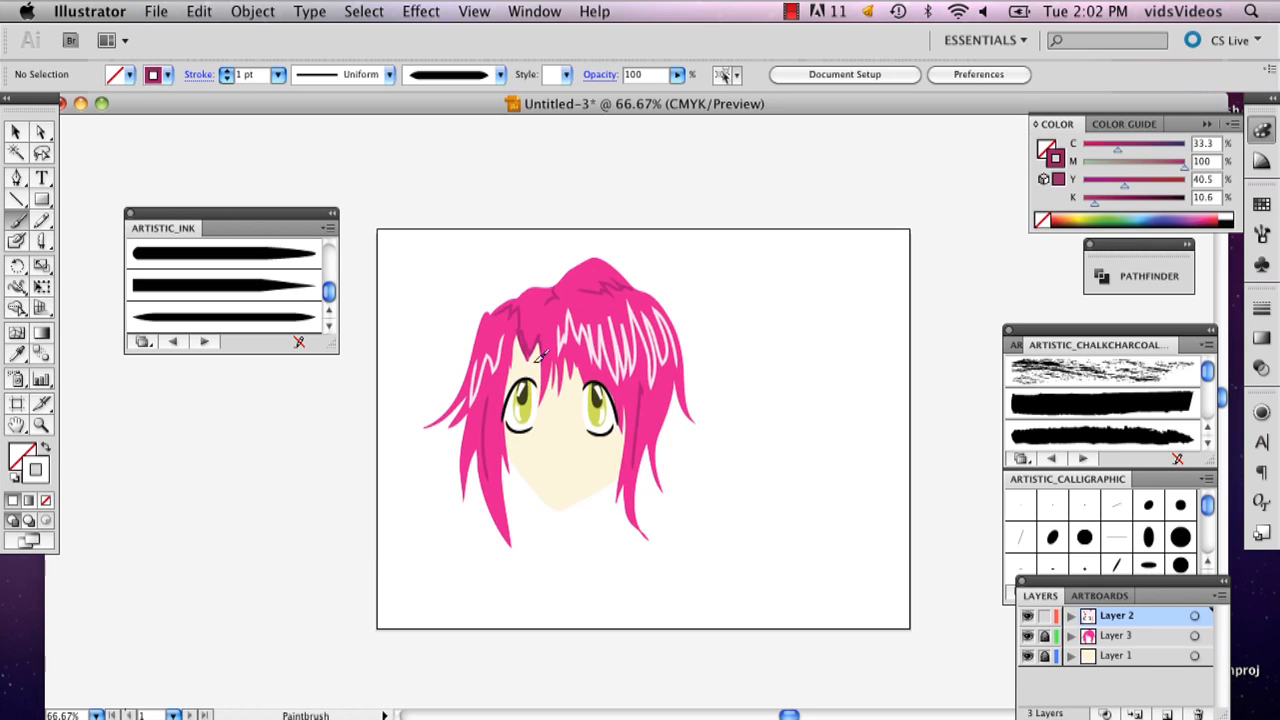
left_click(35, 470)
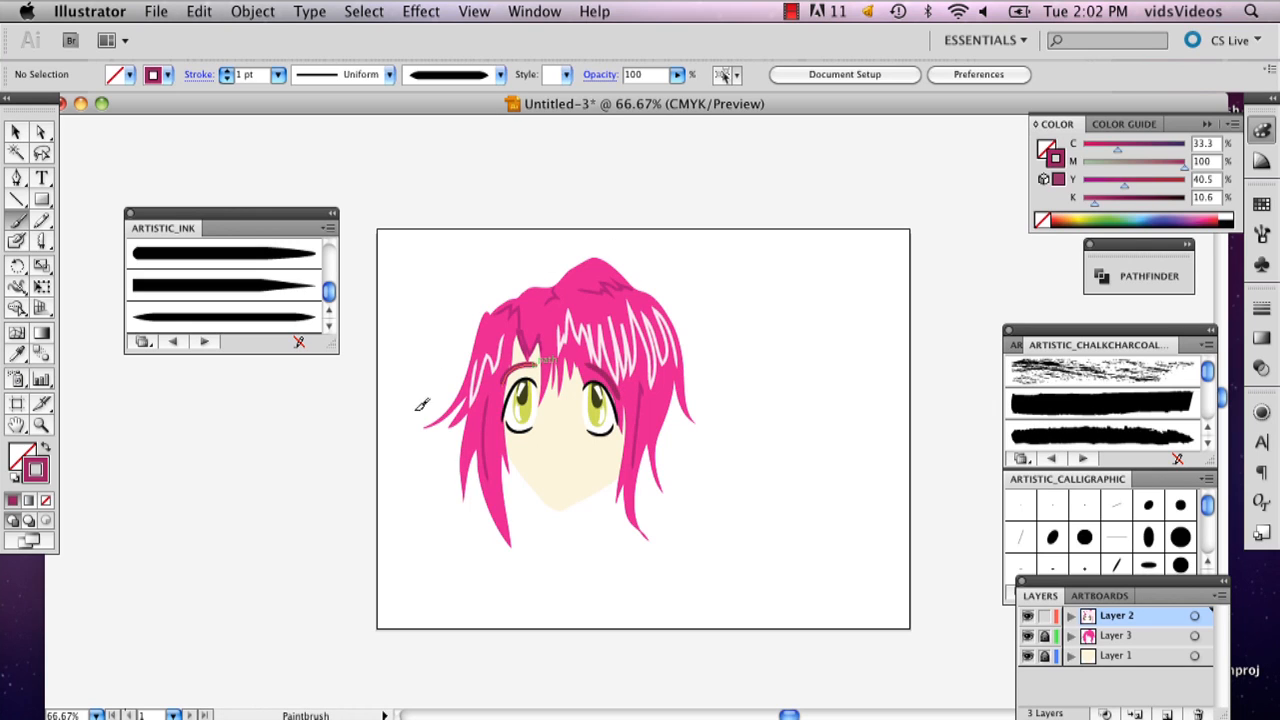
mouse_move(45, 465)
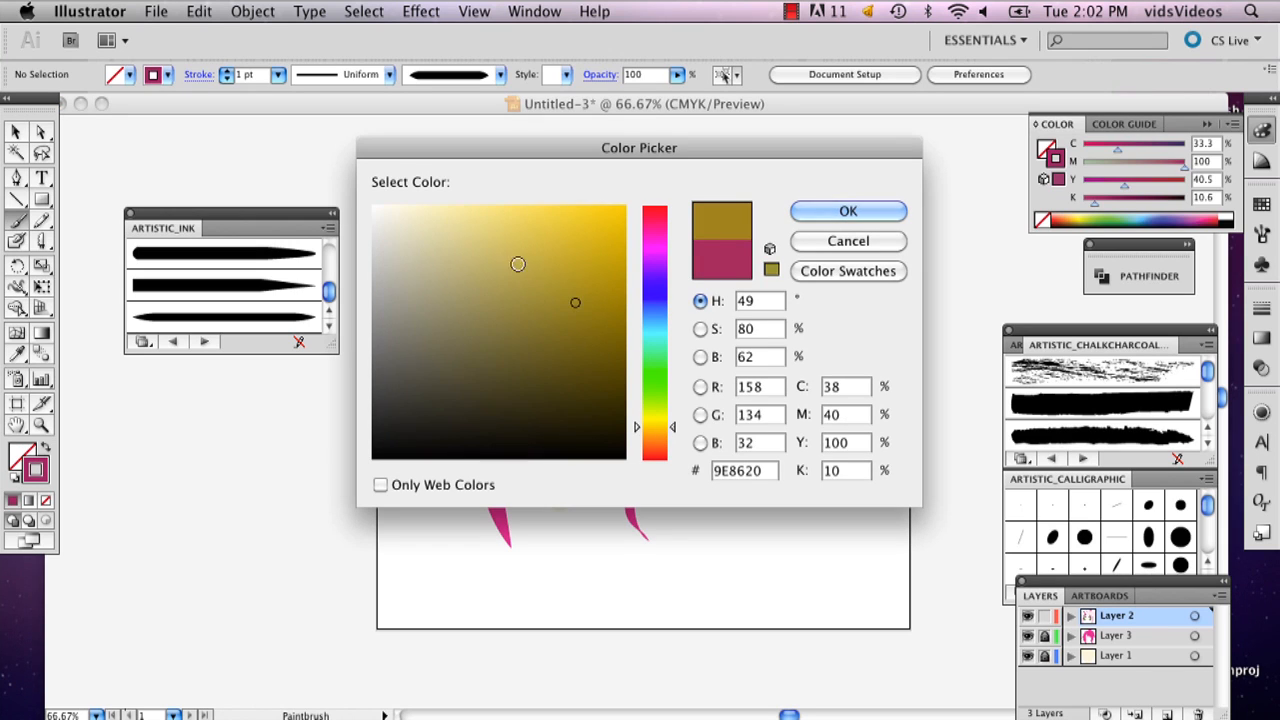
left_click(427, 231)
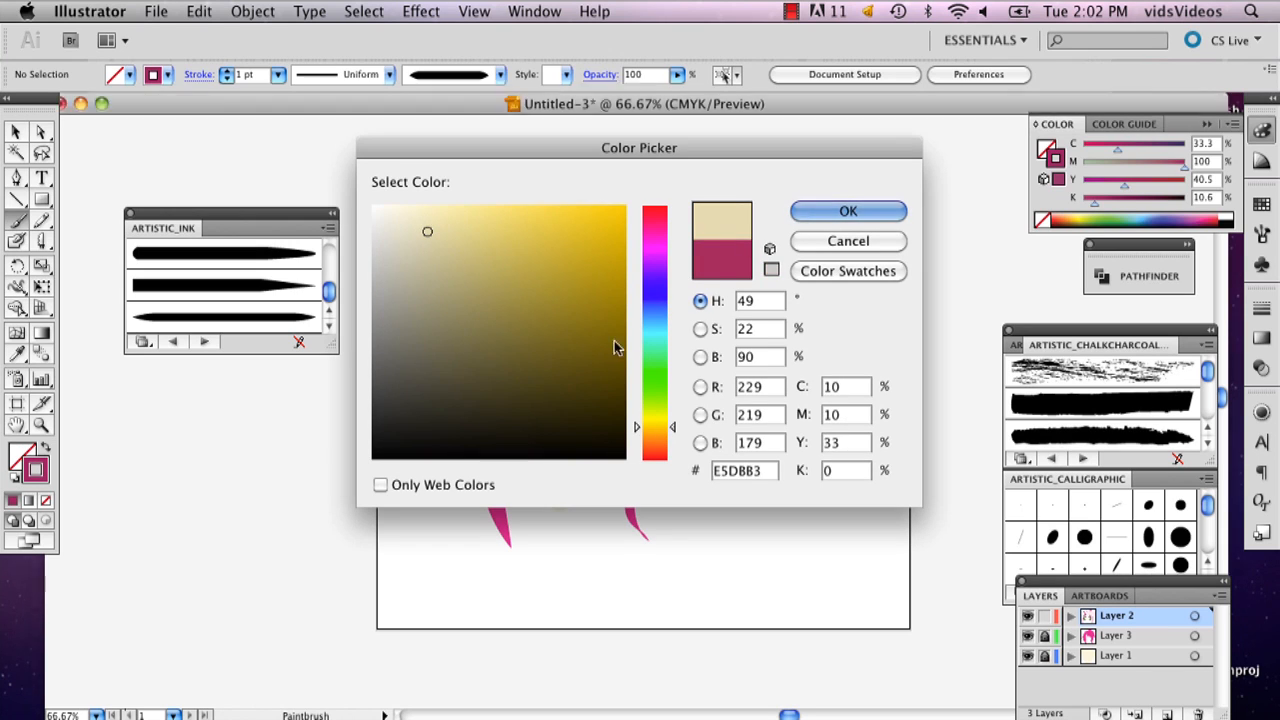
left_click(847, 211)
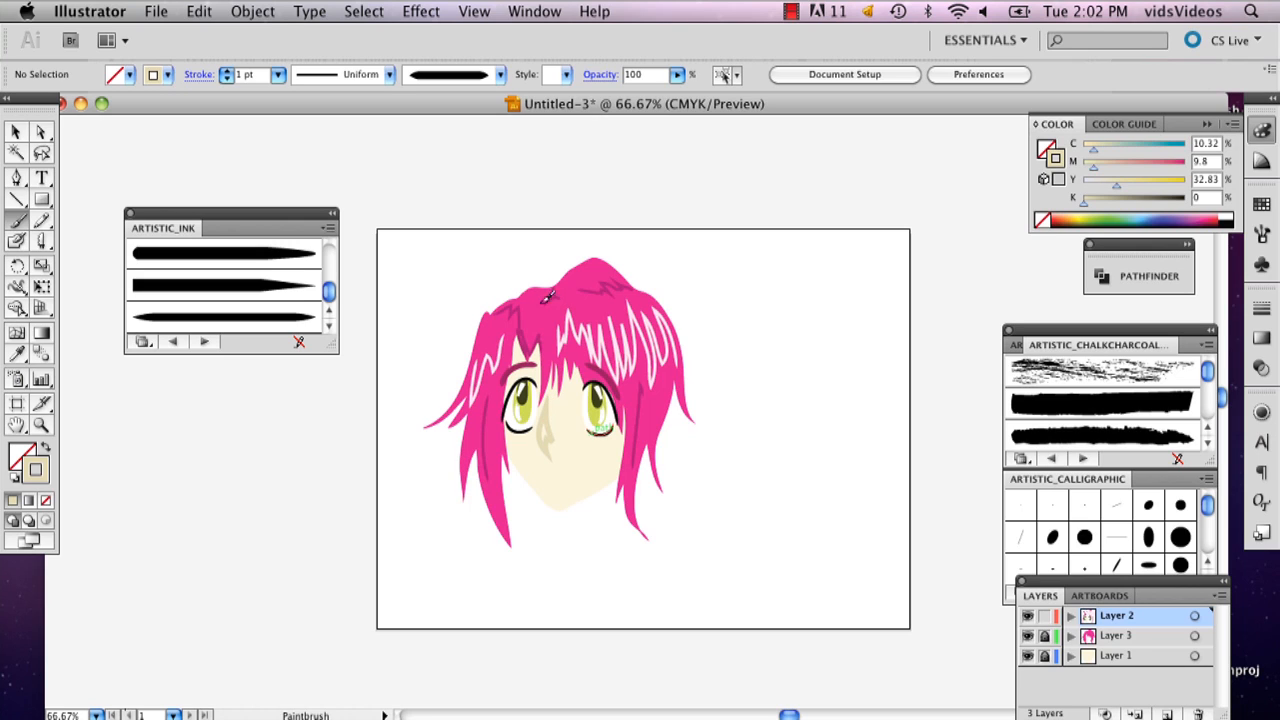
Step: Swap the pale cream nose stroke into a fill and return to the Paintbrush
left_click(545, 420)
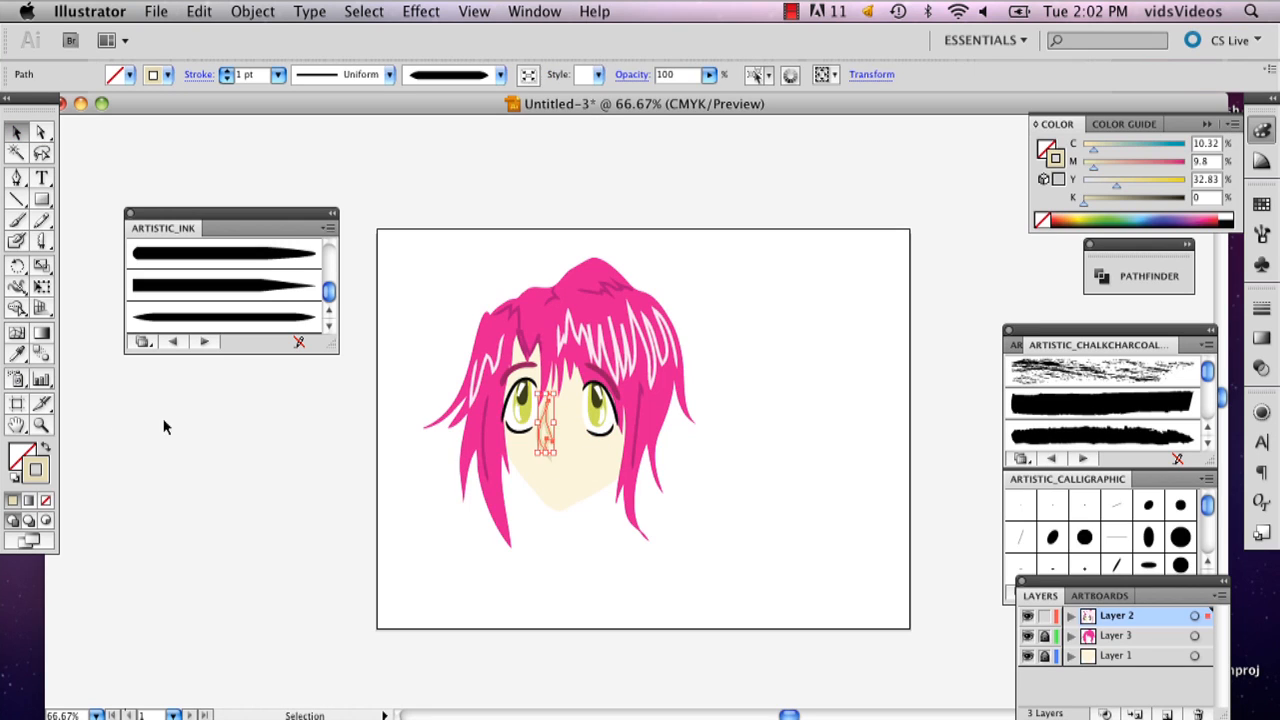
left_click(570, 457)
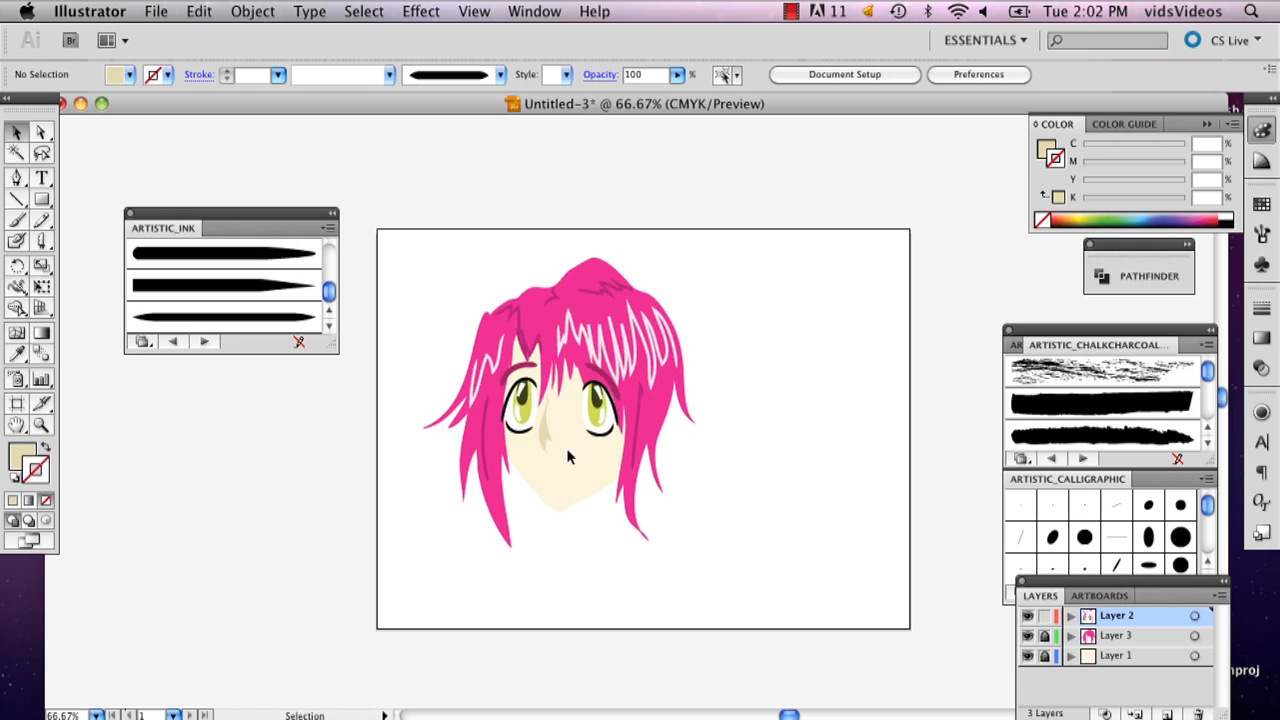
left_click(17, 220)
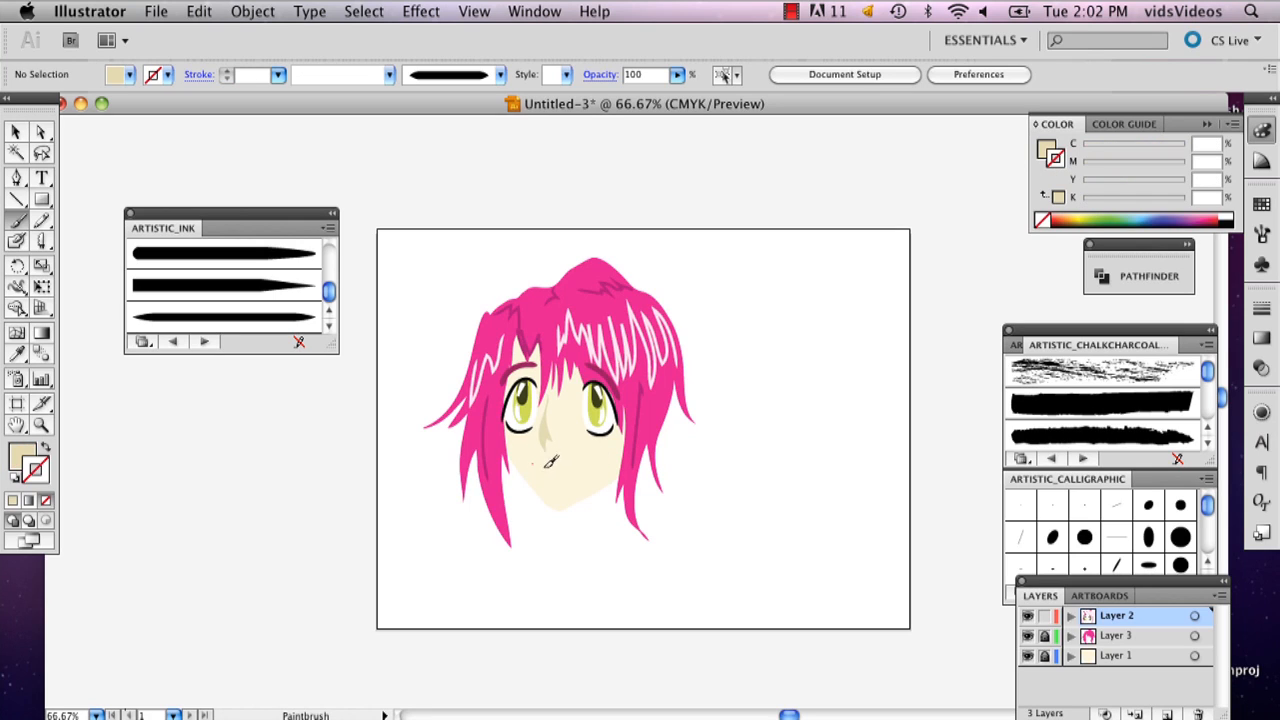
Step: Paint the mouth in dark grey-brown at 0.75 pt stroke, then deselect it
left_click(560, 462)
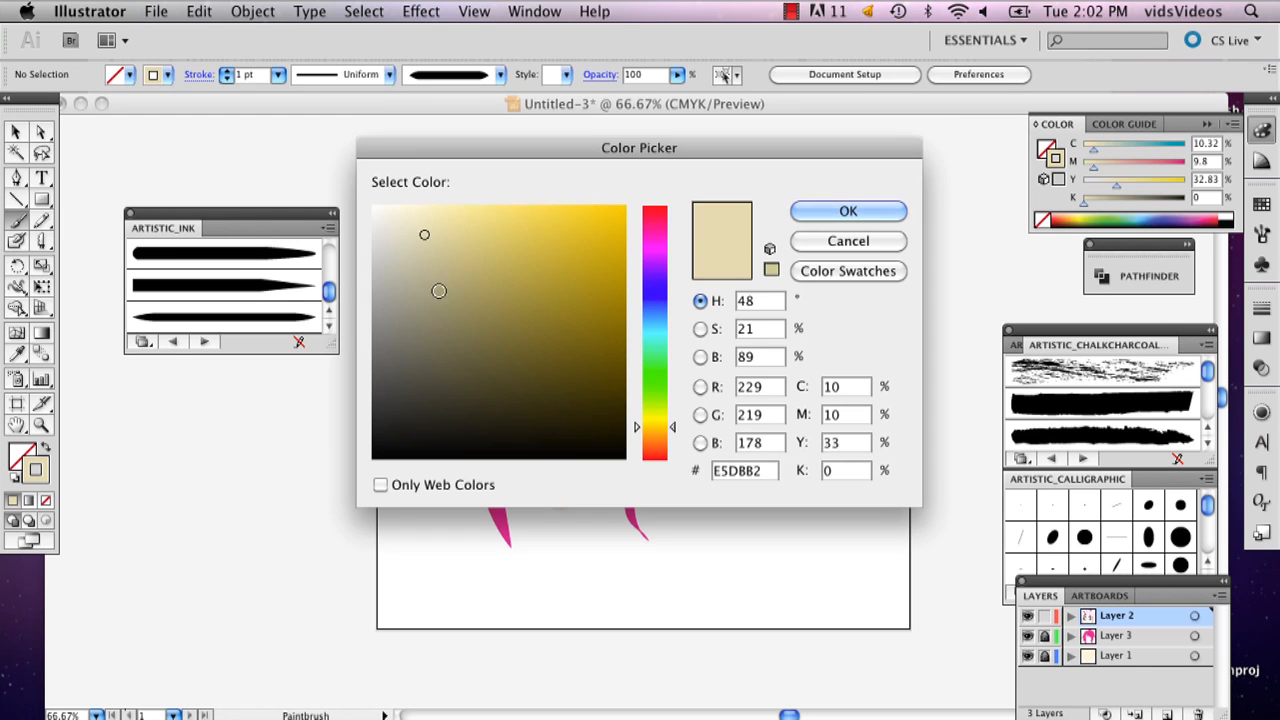
left_click(422, 328)
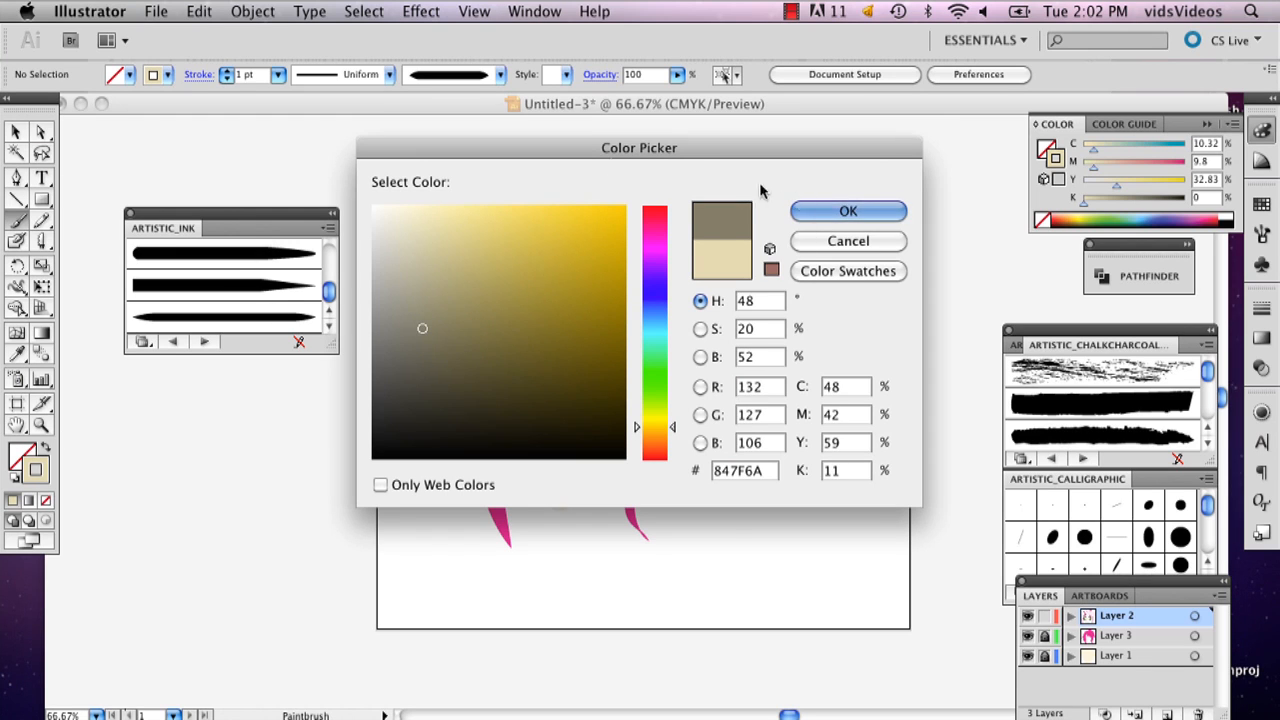
left_click(847, 210)
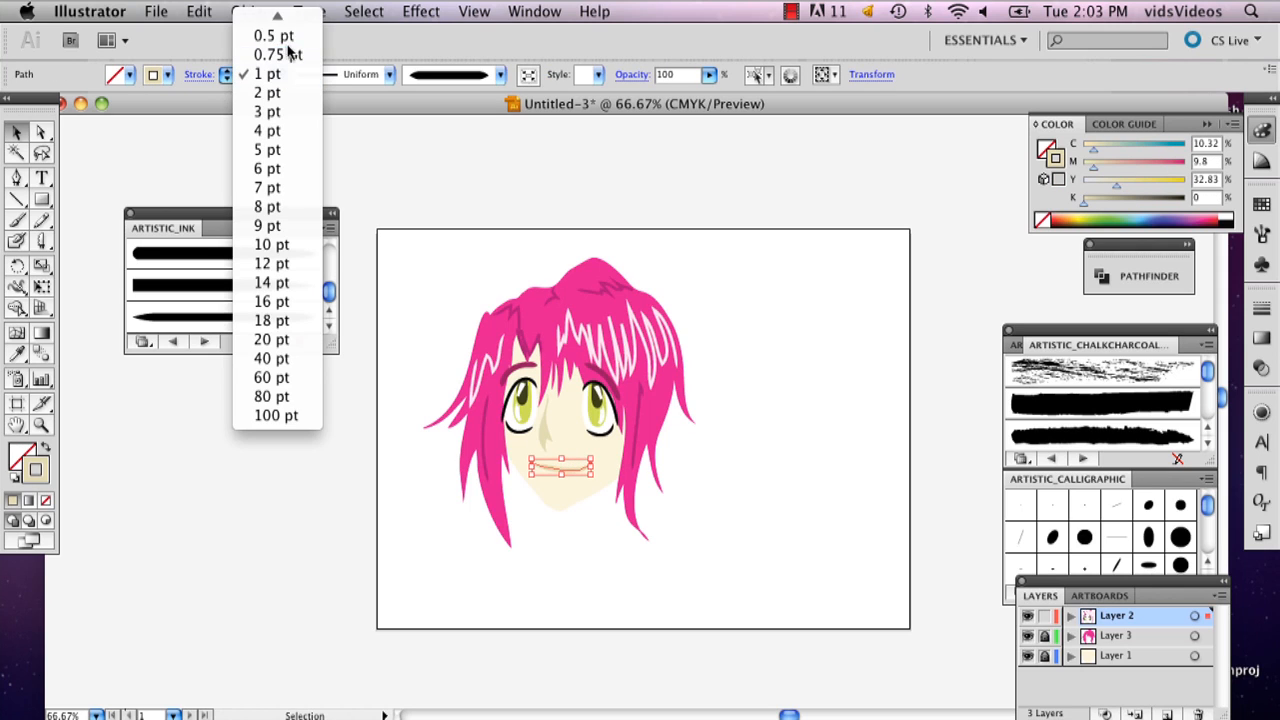
left_click(279, 54)
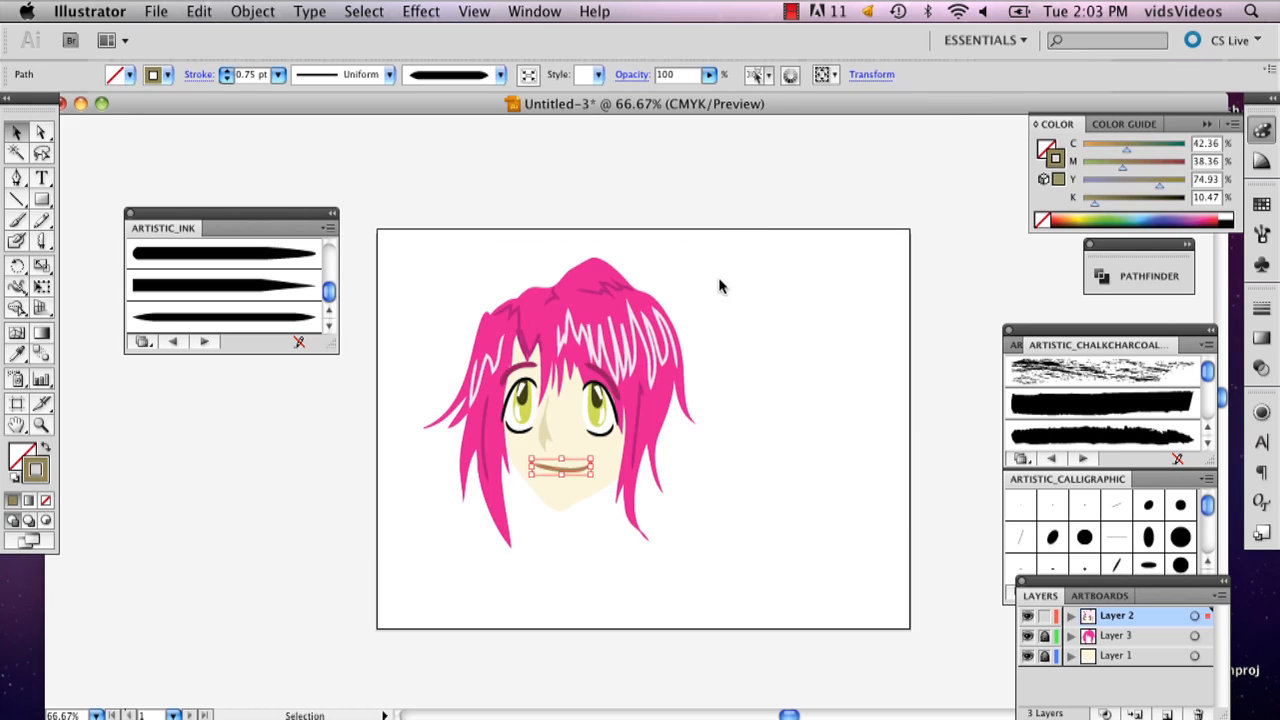
left_click(628, 195)
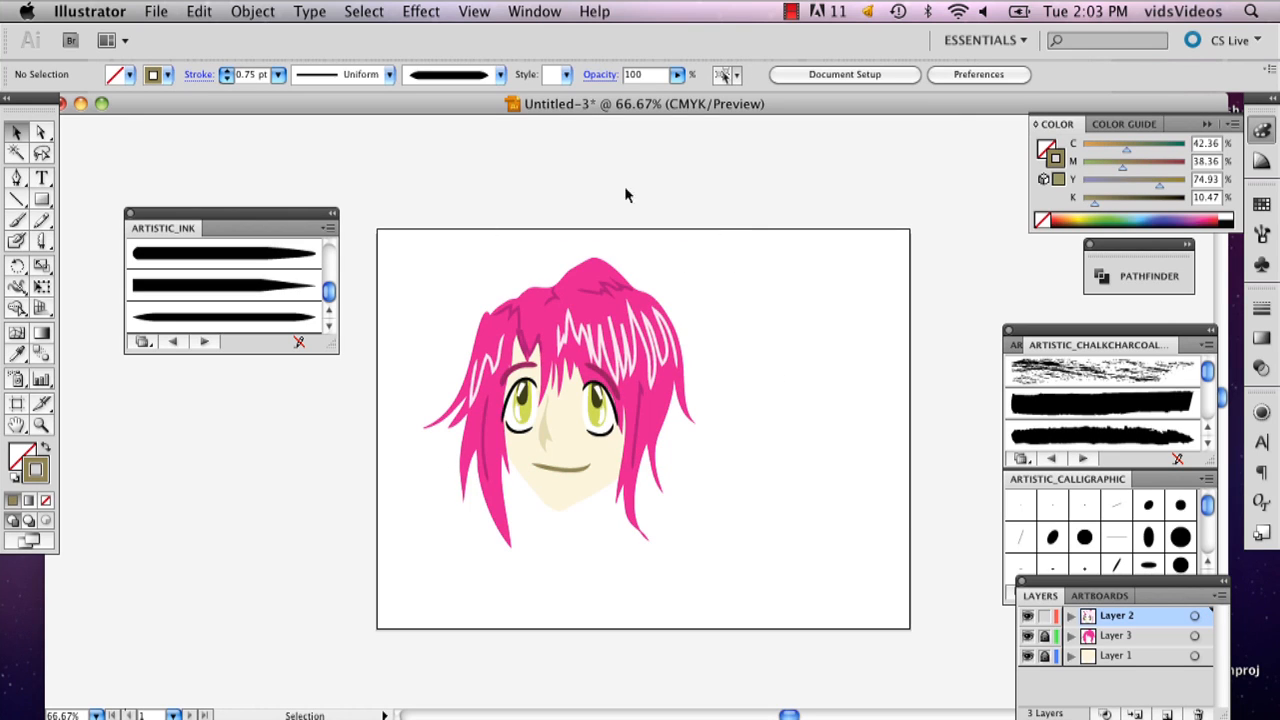
mouse_move(649, 206)
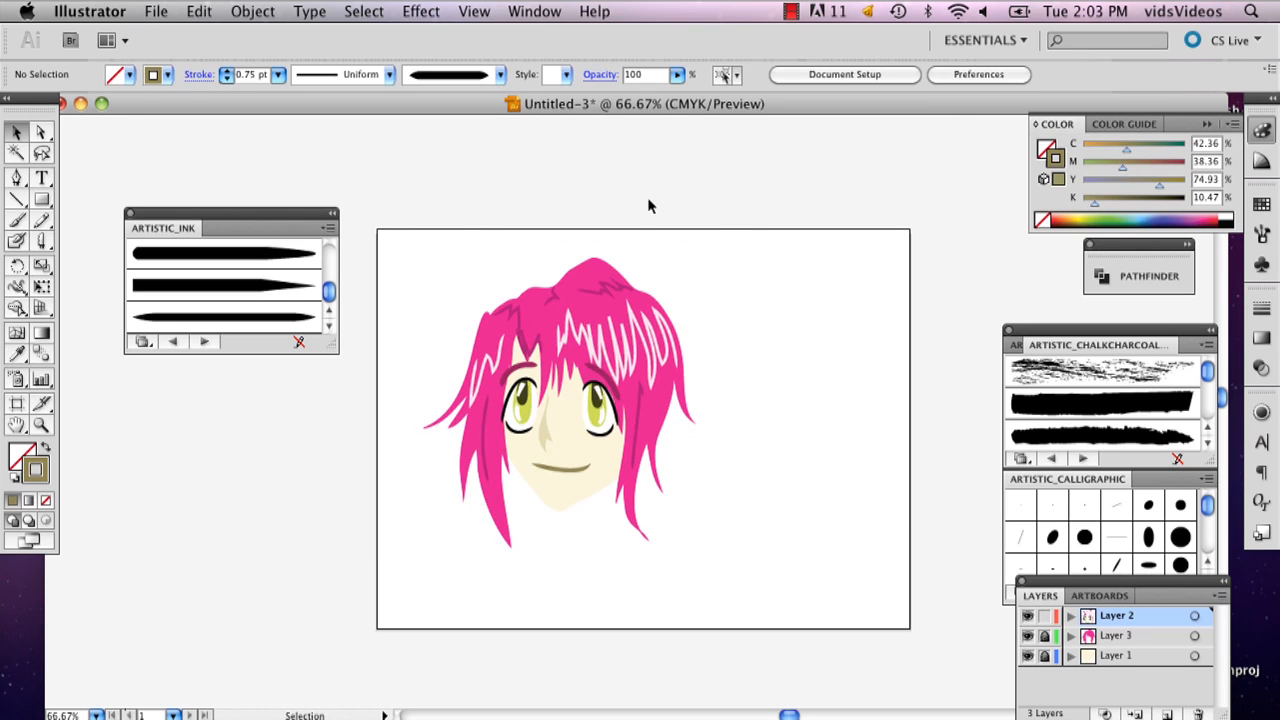
left_click(16, 220)
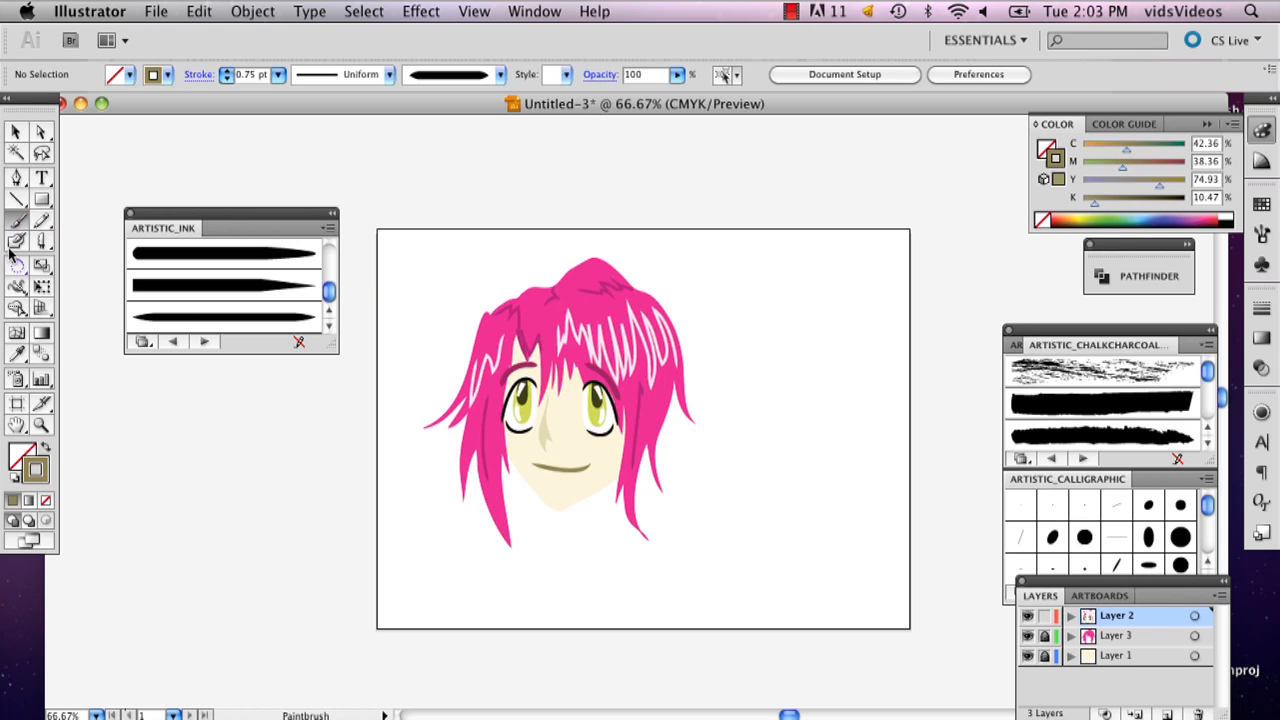